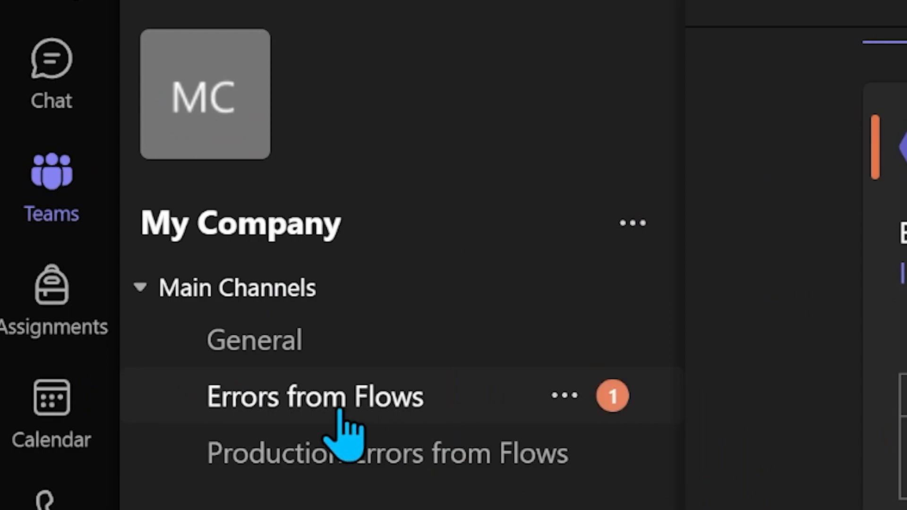
Step: Open the Errors from Flows channel and follow the error post's link to the onboarding flow
click(315, 397)
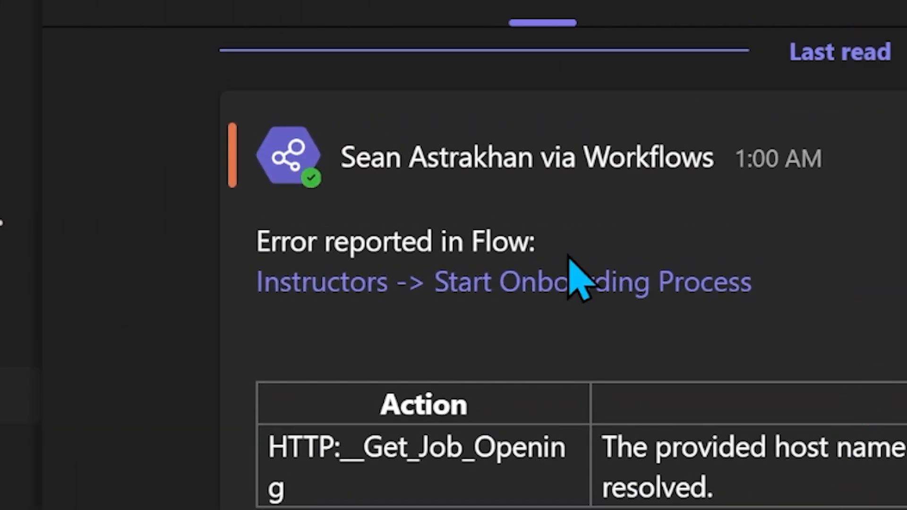
click(591, 283)
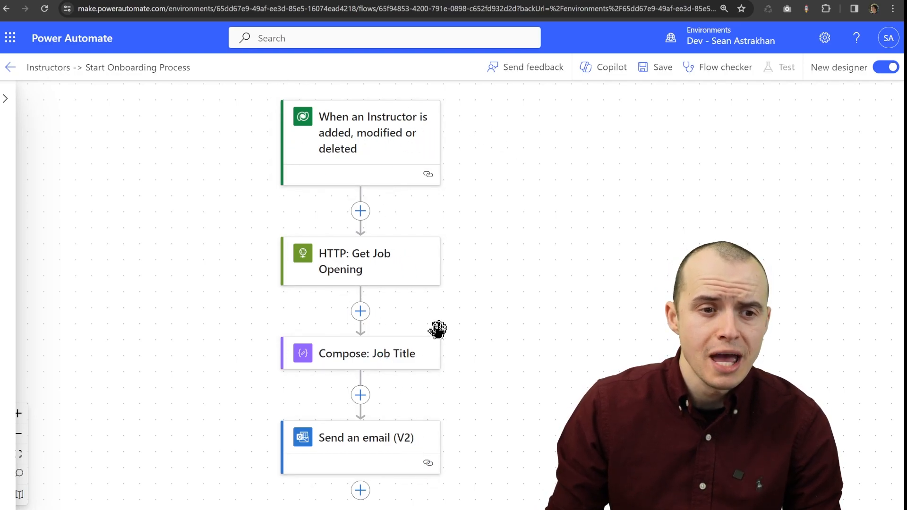
mouse_move(467, 283)
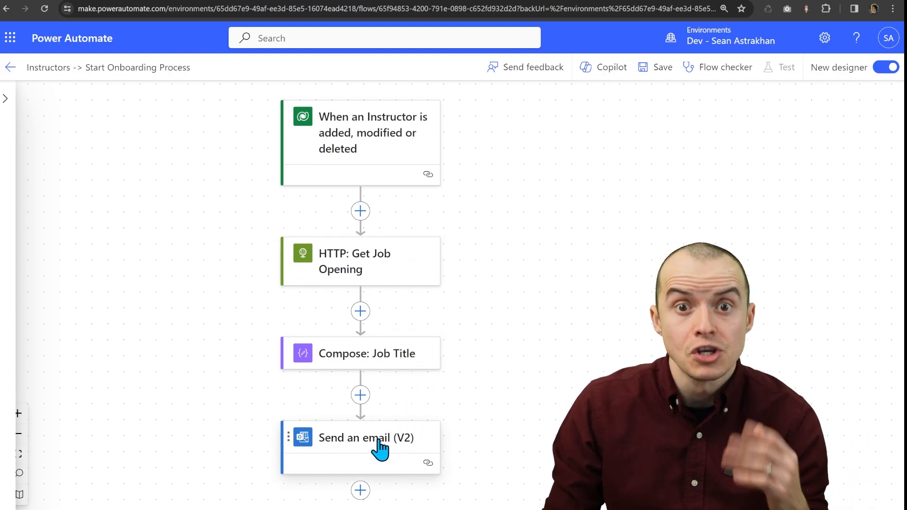
mouse_move(294, 304)
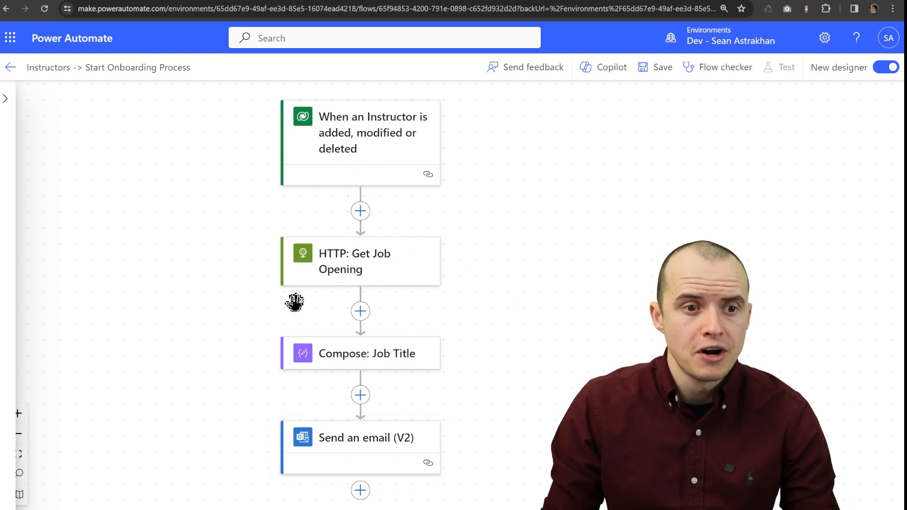
Step: Add 'Scope Onboard new hire' after the trigger, wrapping the HTTP, Compose and email actions
click(360, 211)
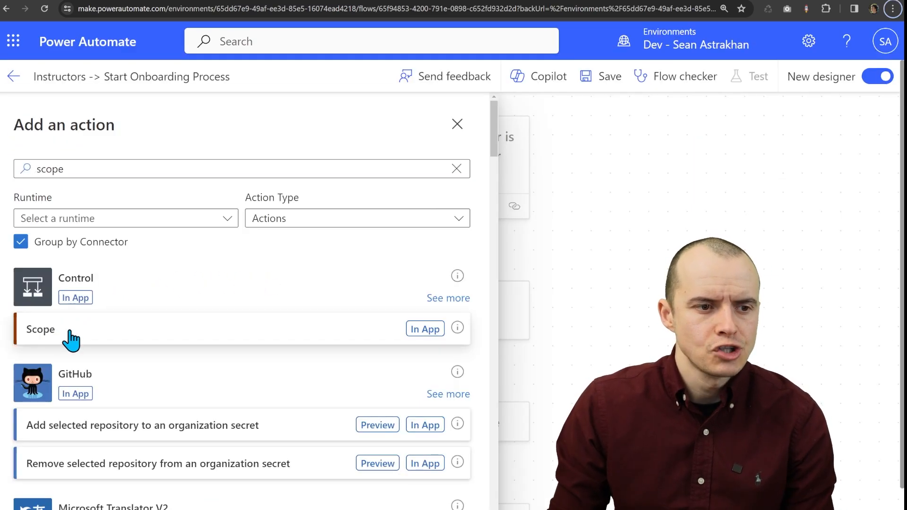
click(41, 329)
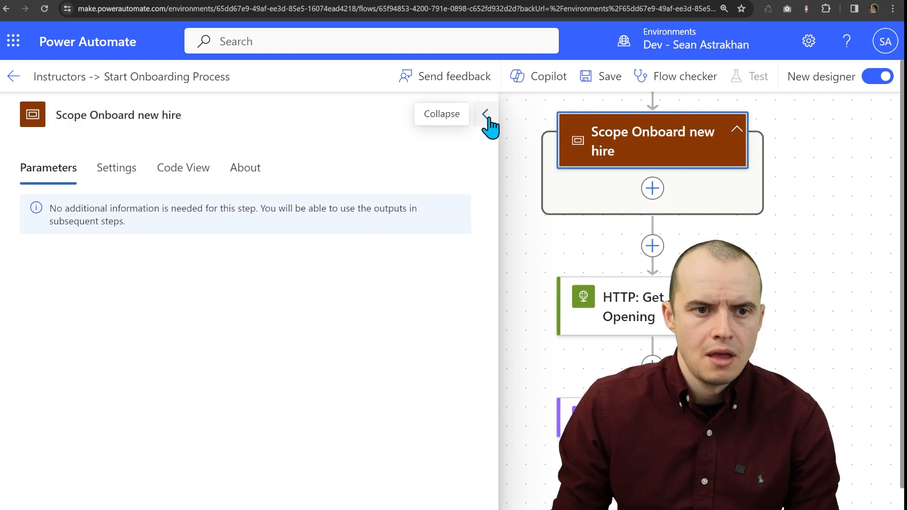
click(487, 113)
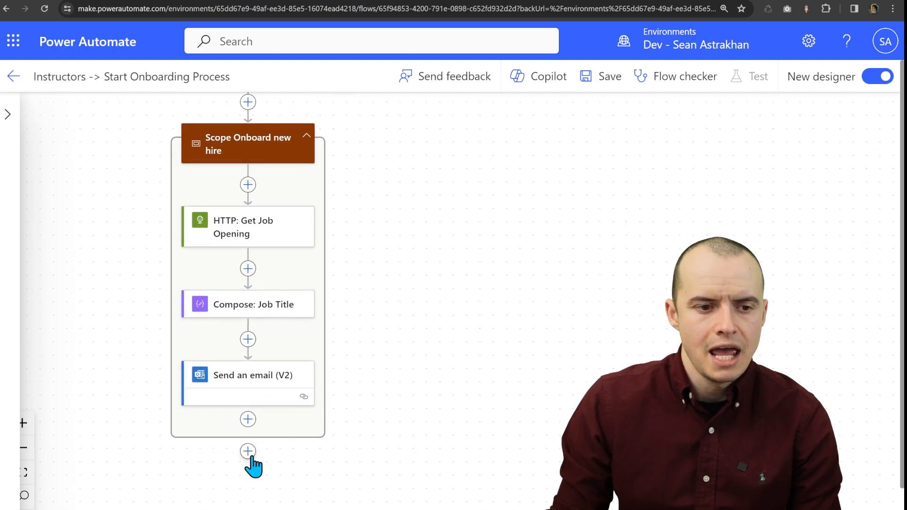
Step: Add a second scope named 'Scope Handle Errors' below the onboarding scope
click(247, 451)
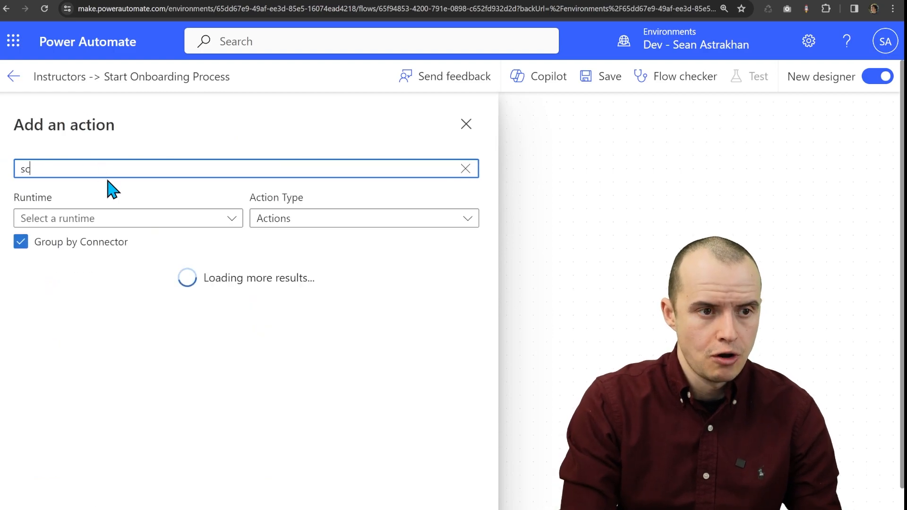
click(466, 124)
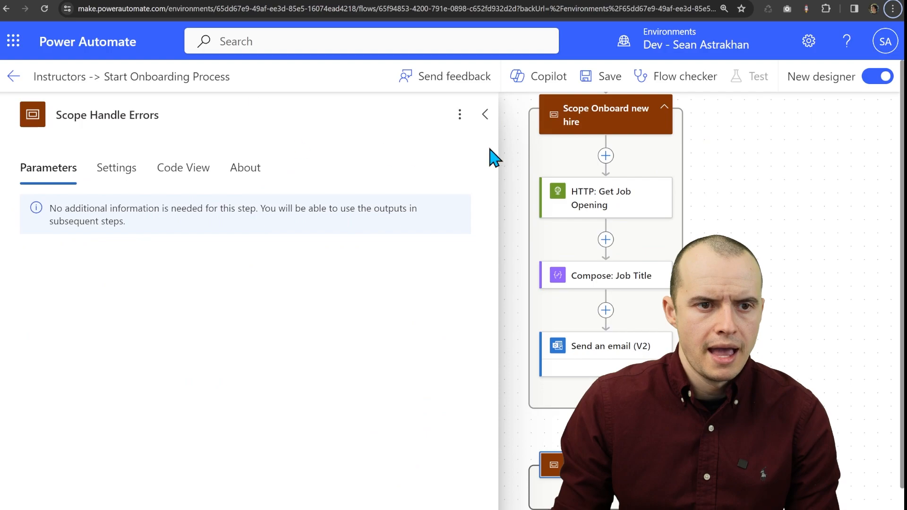
click(484, 114)
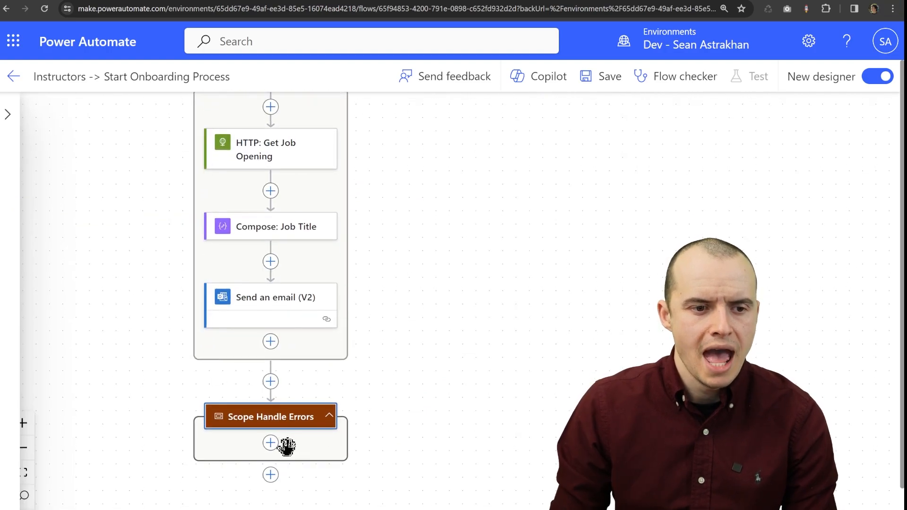
Step: Add a Compose step inside it with input result('Scope_Onboard_new_hire')
click(270, 443)
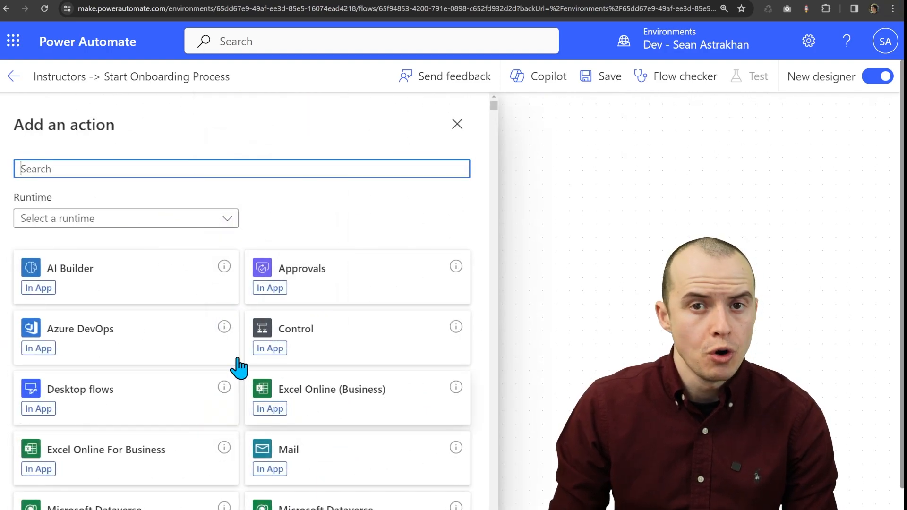
text(compose)
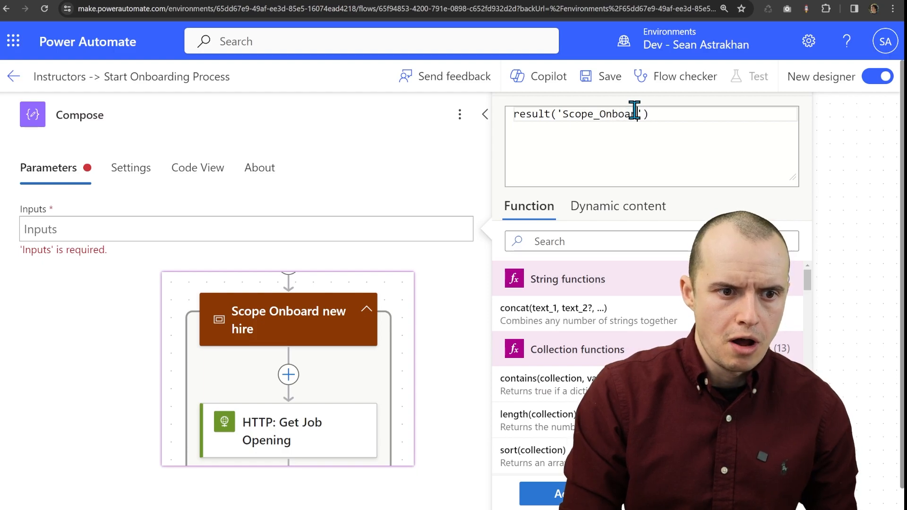
text(_new_hire)
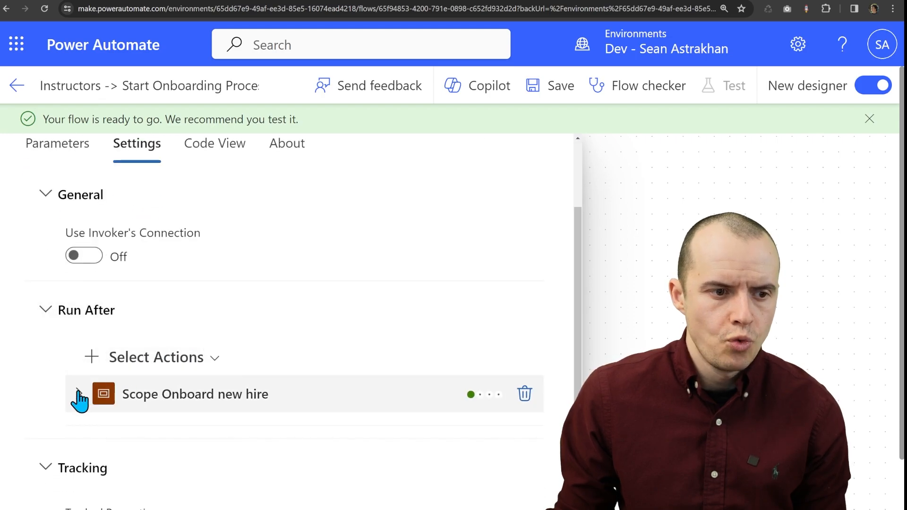
Step: Make Scope Handle Errors run after Scope Onboard new hire has failed or timed out
click(80, 394)
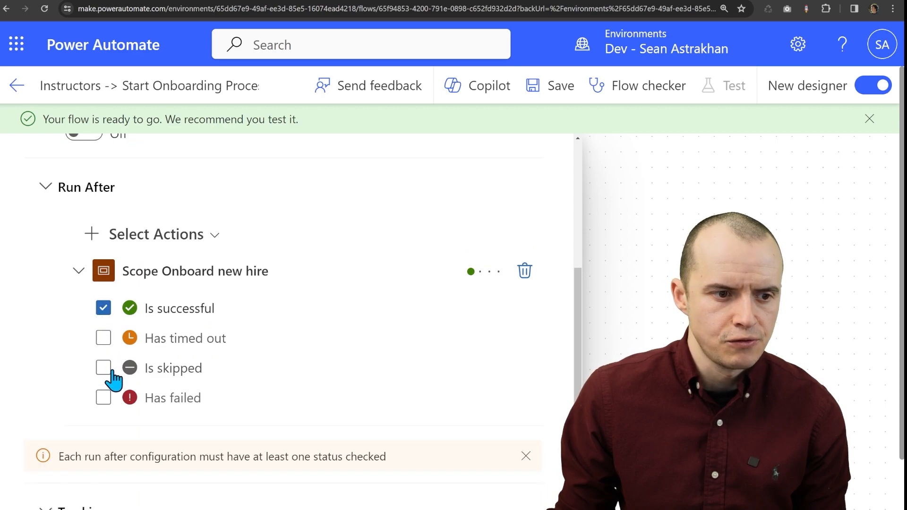
click(103, 397)
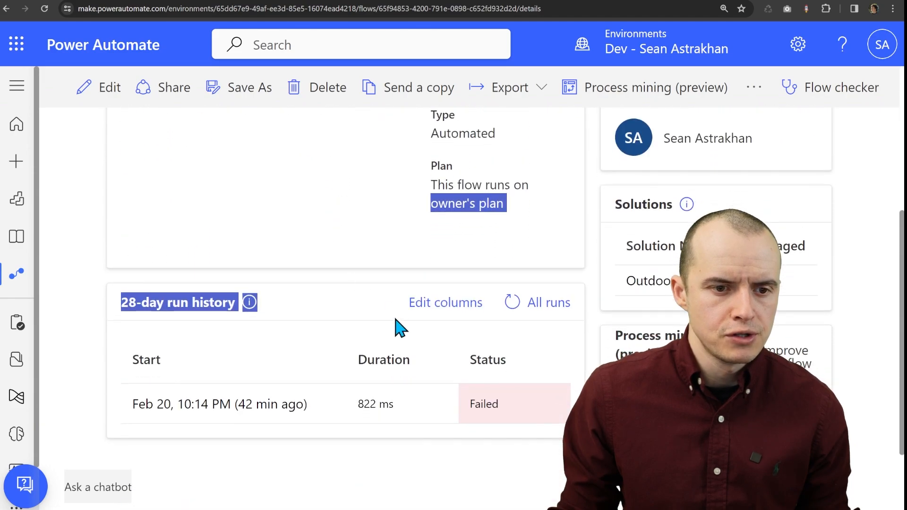
Step: Open the failed Feb 20 run from the 28-day run history and resubmit it
click(218, 404)
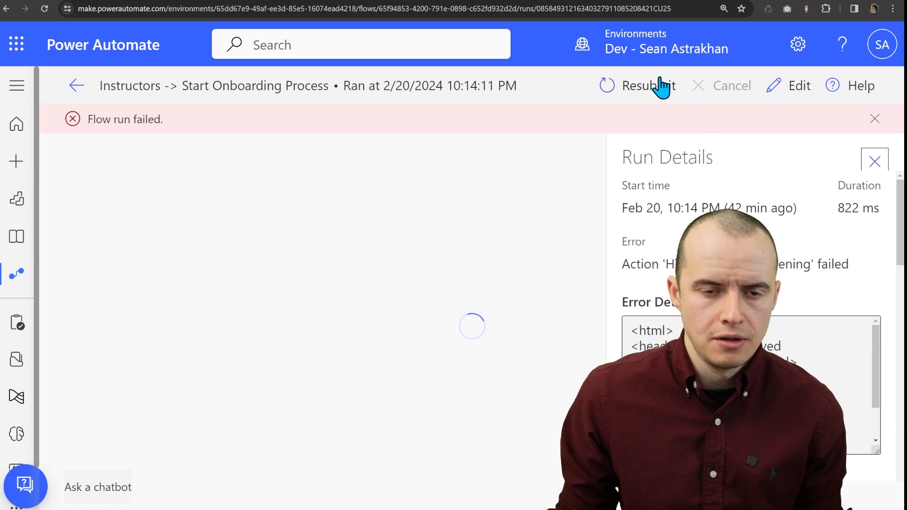
click(647, 86)
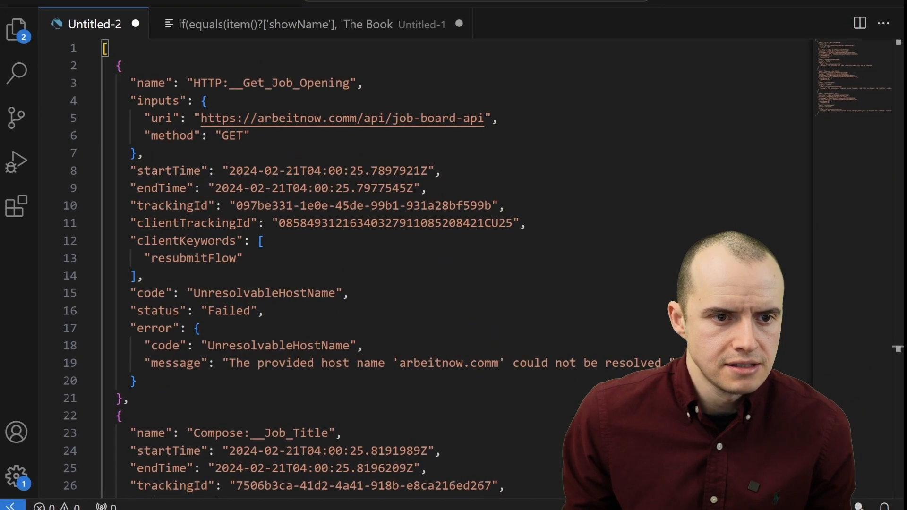
scroll(down, 3)
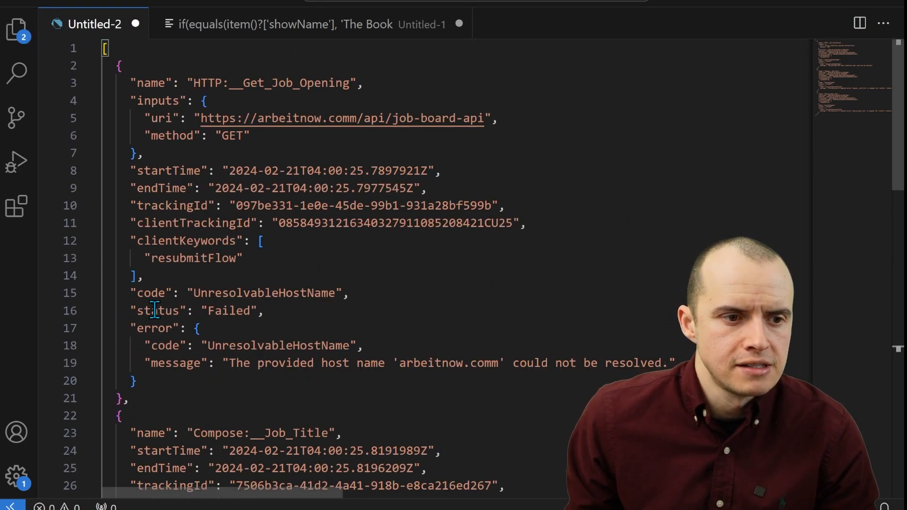
triple_click(197, 311)
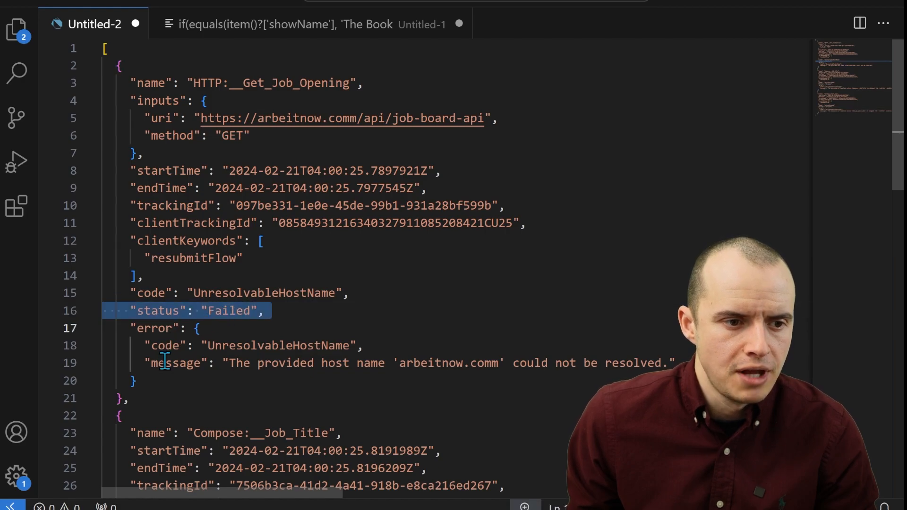
click(453, 363)
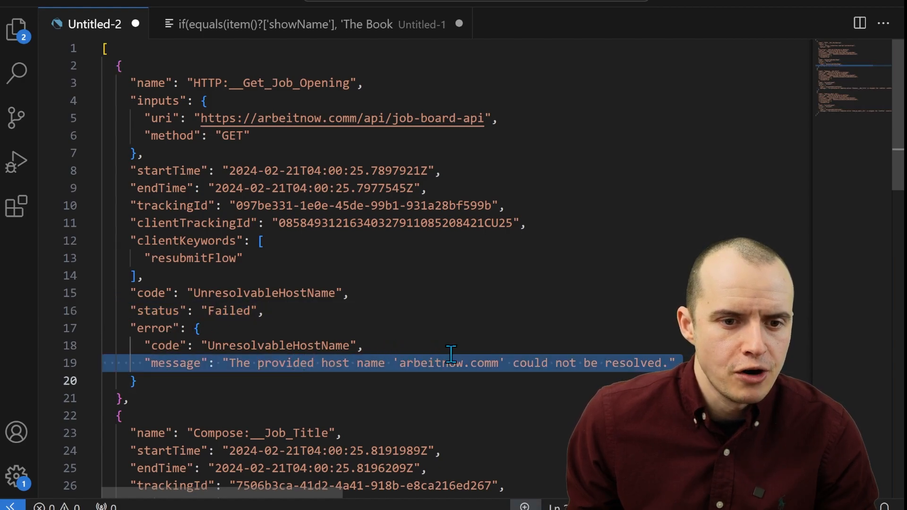
double_click(431, 363)
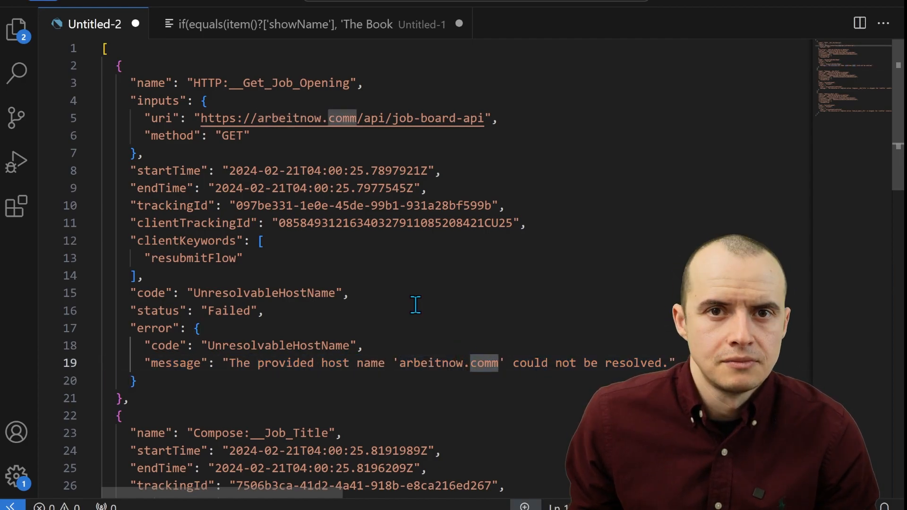
scroll(down, 3)
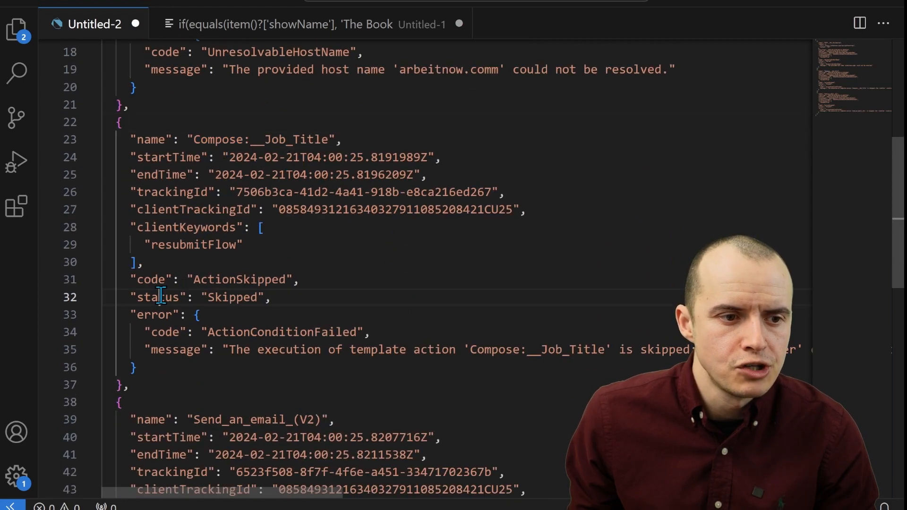
double_click(232, 296)
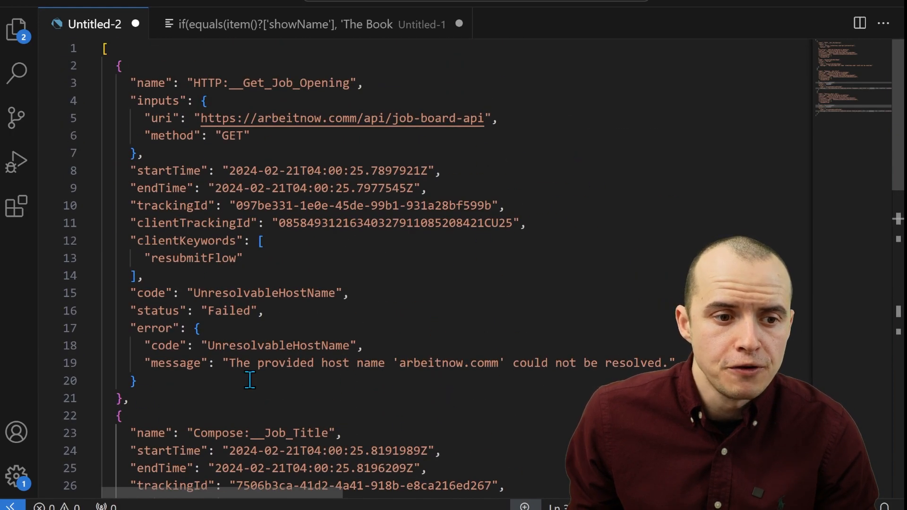
double_click(158, 310)
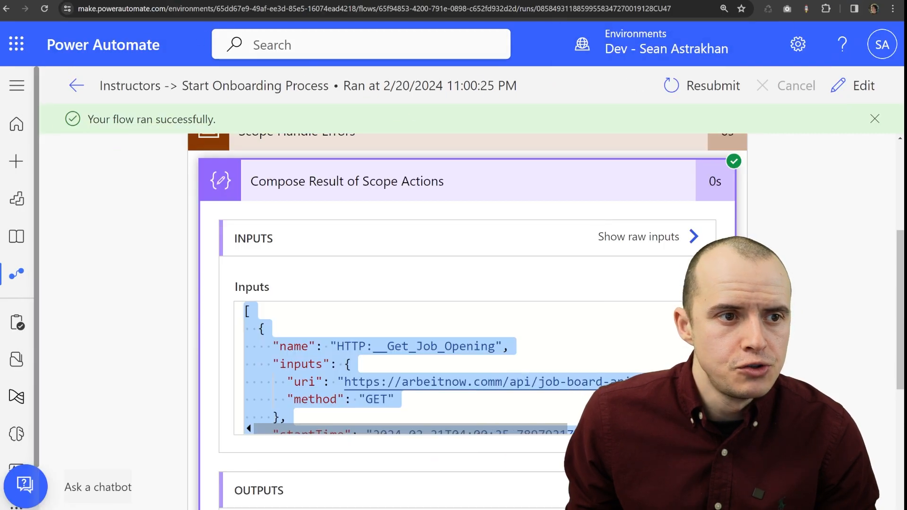
Step: Back in edit mode, add a Filter array action after the Compose step in Scope Handle Errors
click(862, 85)
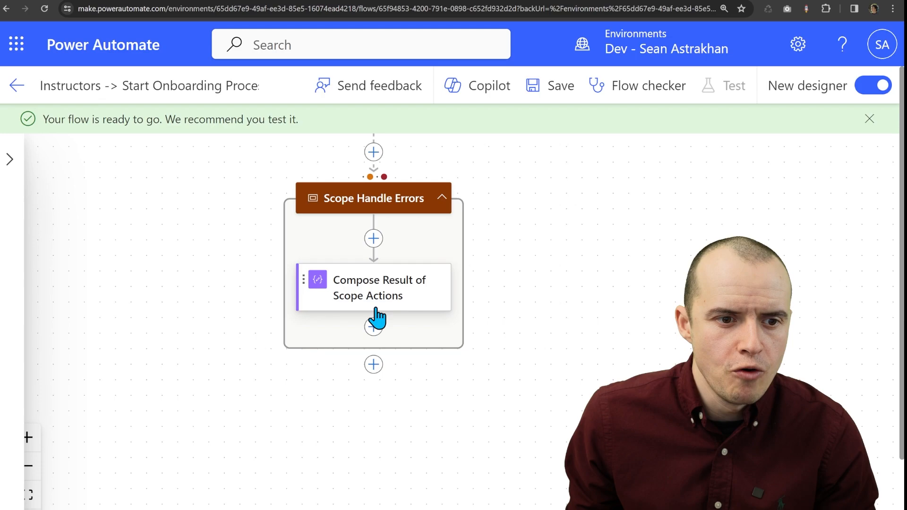
click(373, 324)
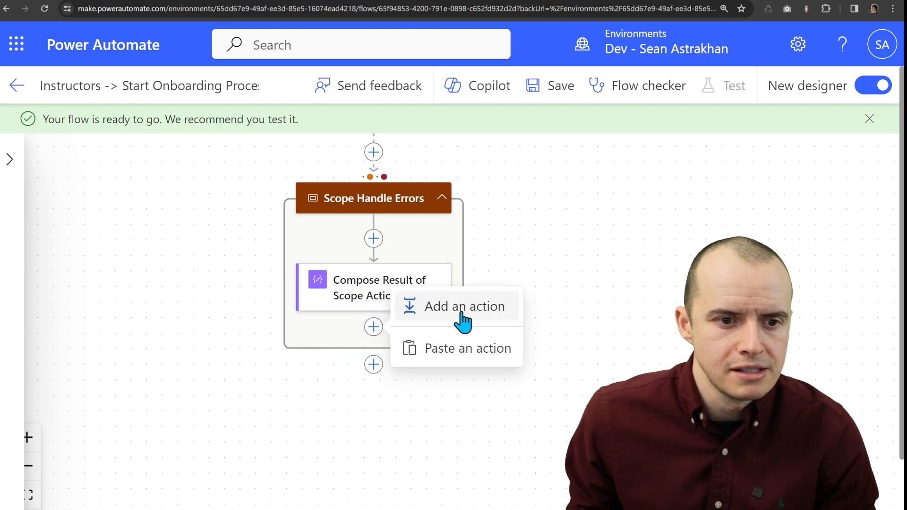
text(fil)
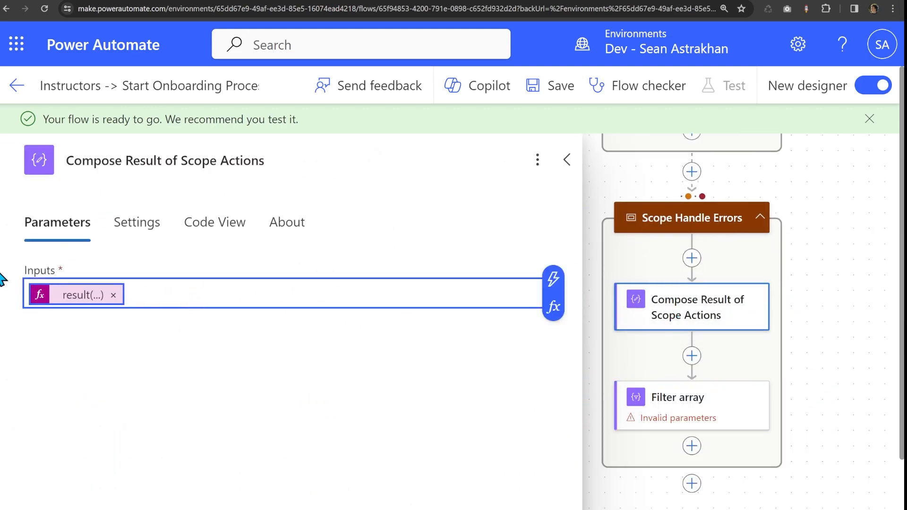
mouse_move(670, 404)
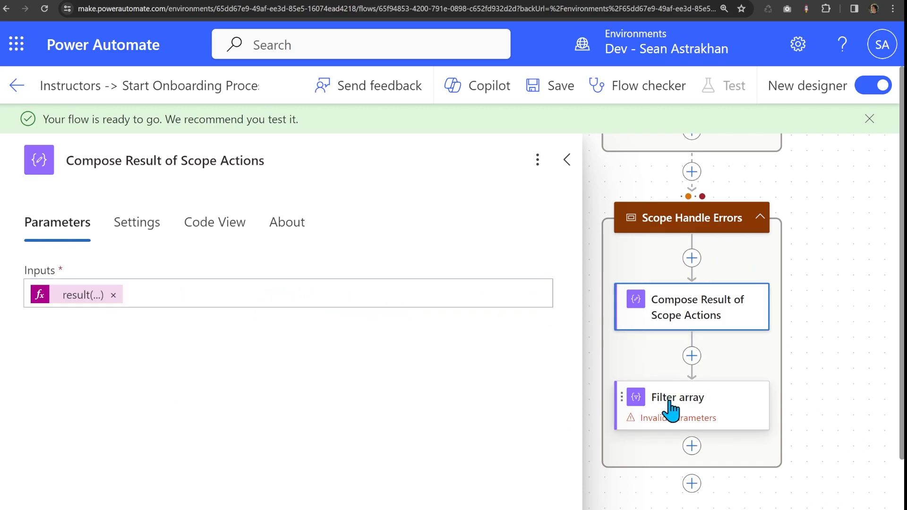
Step: Set the Filter array query to item() status equal to Failed, then switch to advanced mode
click(677, 397)
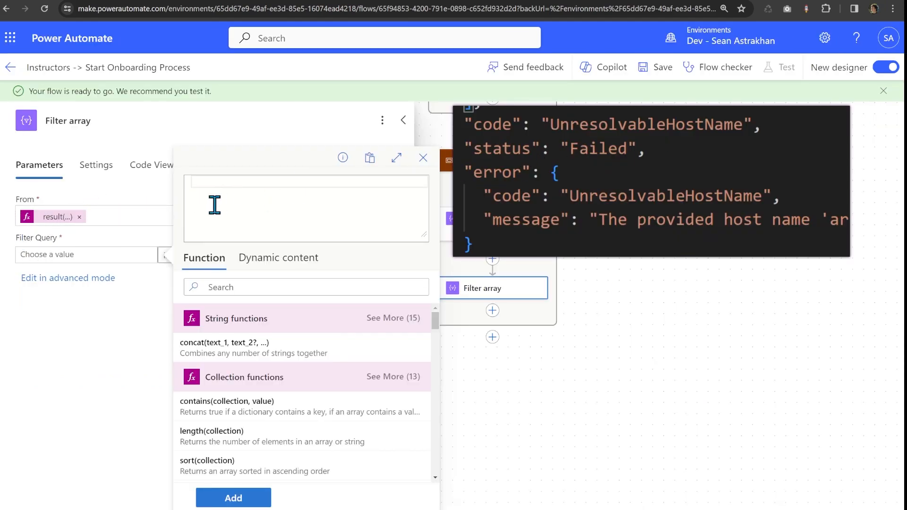
text(item()?[')
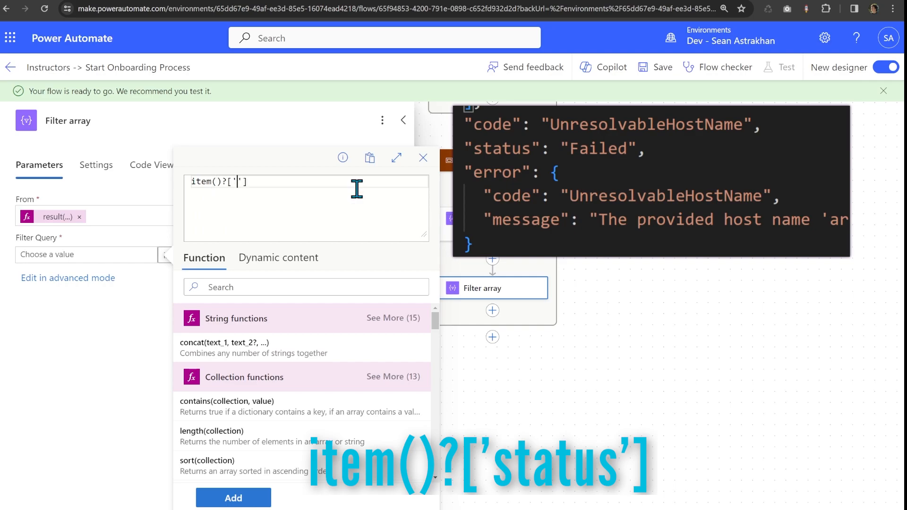
text(statu)
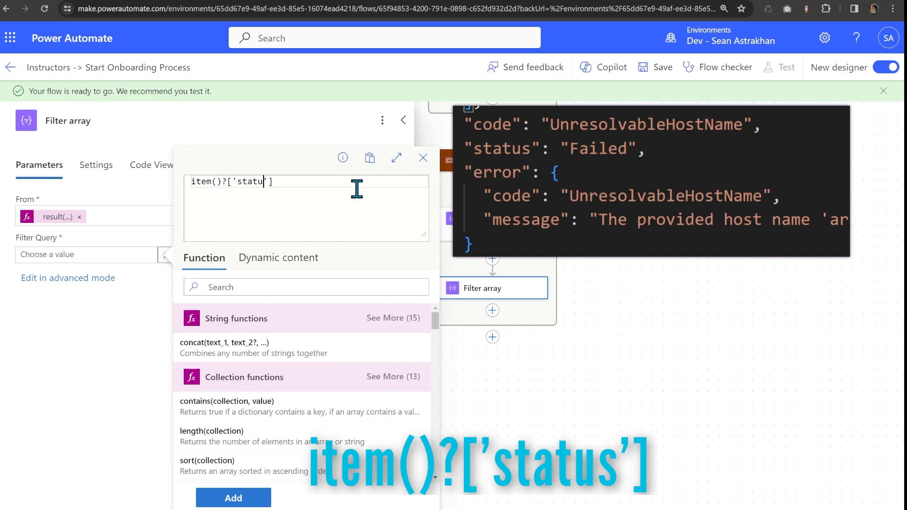
click(233, 497)
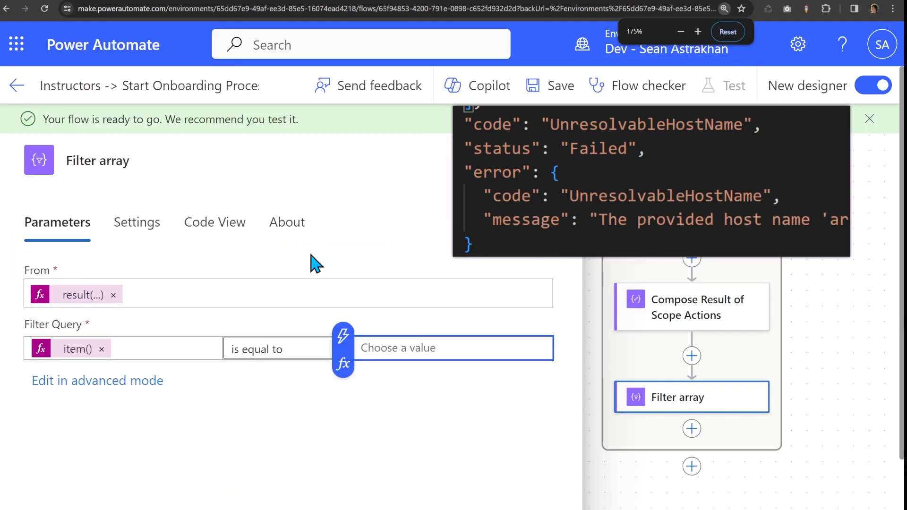
text(Failed)
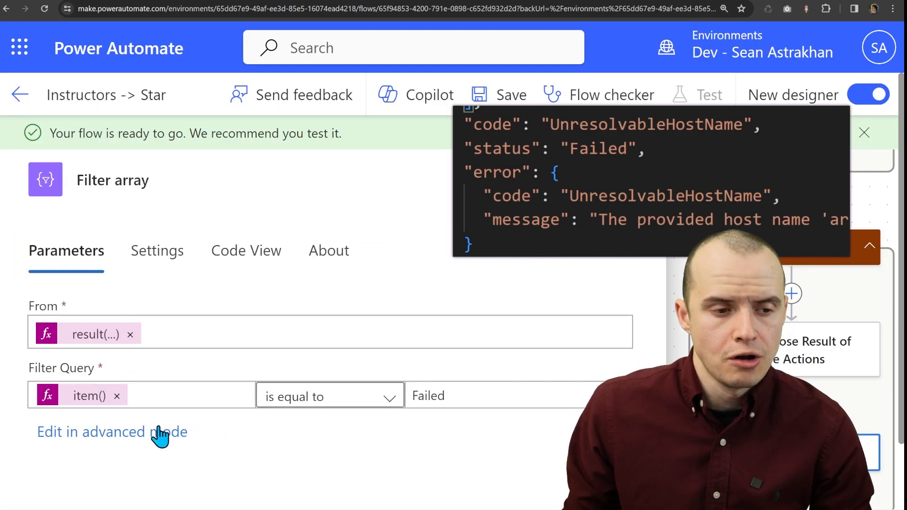
click(112, 432)
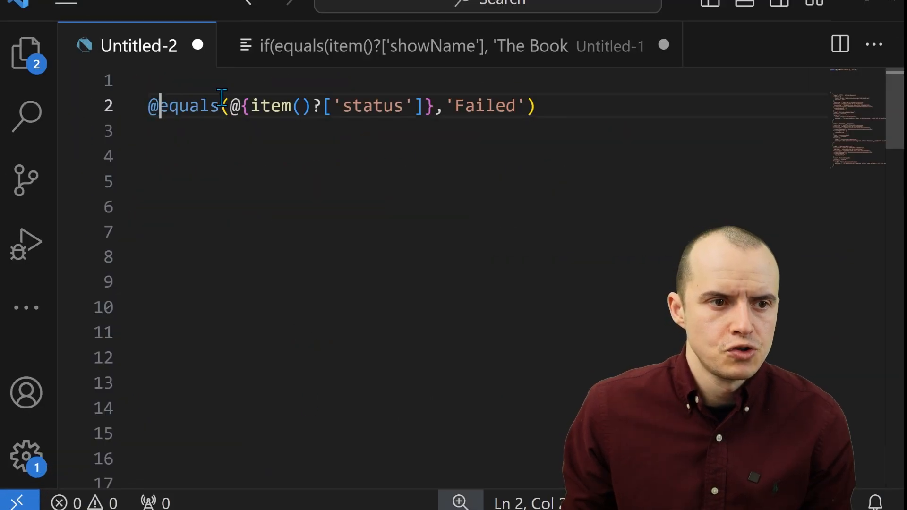
text(Or()
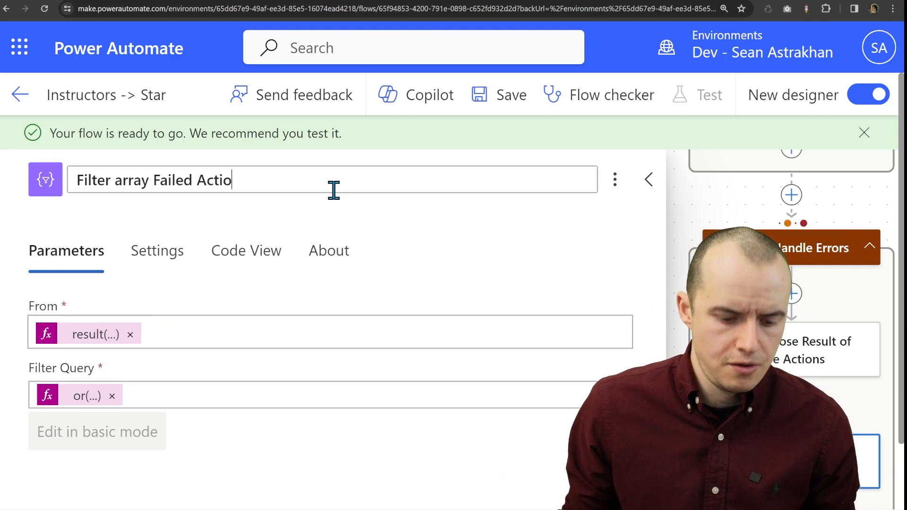
Step: Rename the filter 'Filter array Failed Actions' and delete the Compose Result of Scope Actions step
text(ns)
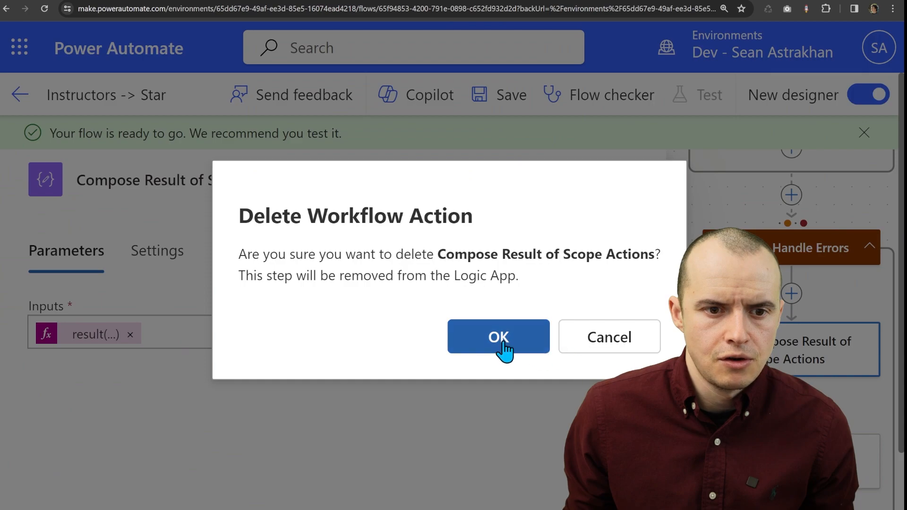
click(498, 337)
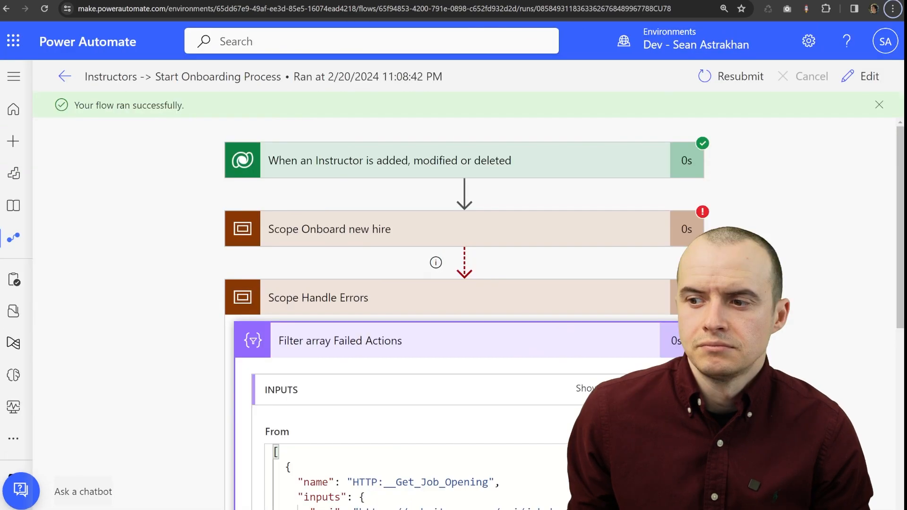
Step: Inspect the latest run's Filter array Failed Actions outputs and select the run's URL
scroll(down, 3)
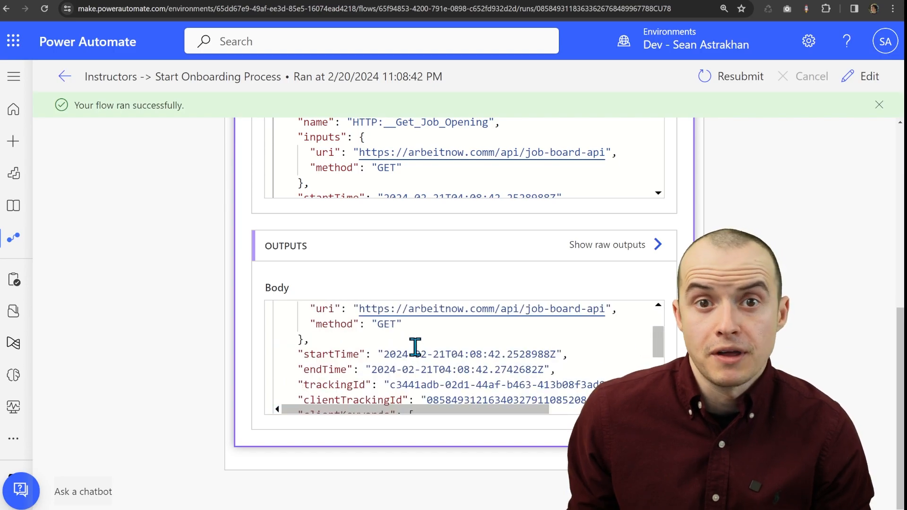
click(859, 75)
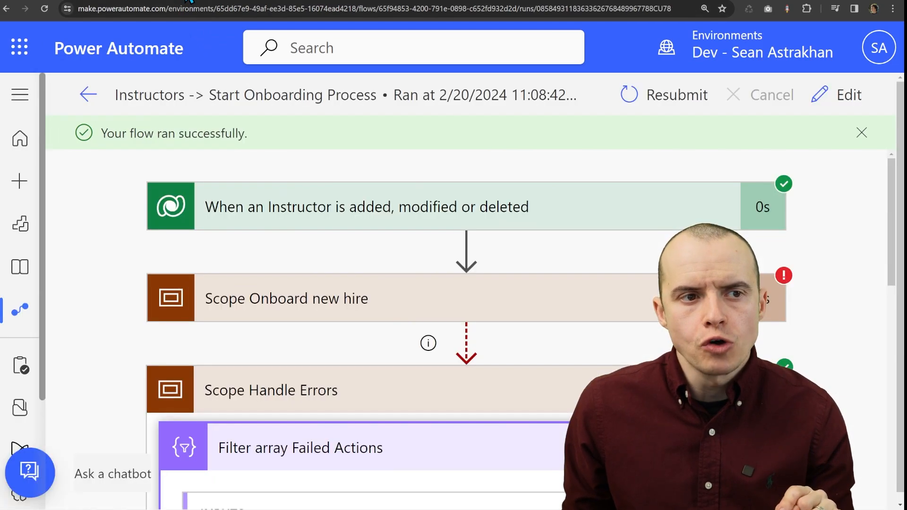
click(370, 8)
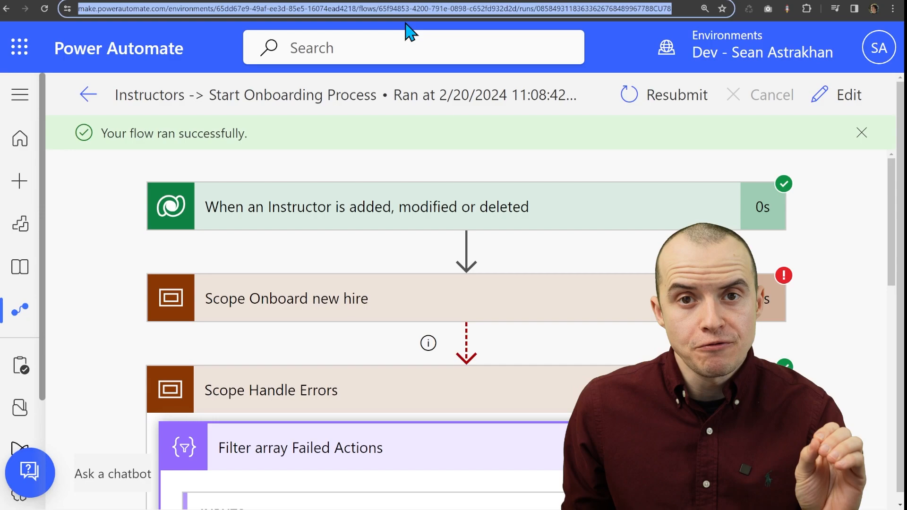
scroll(down, 3)
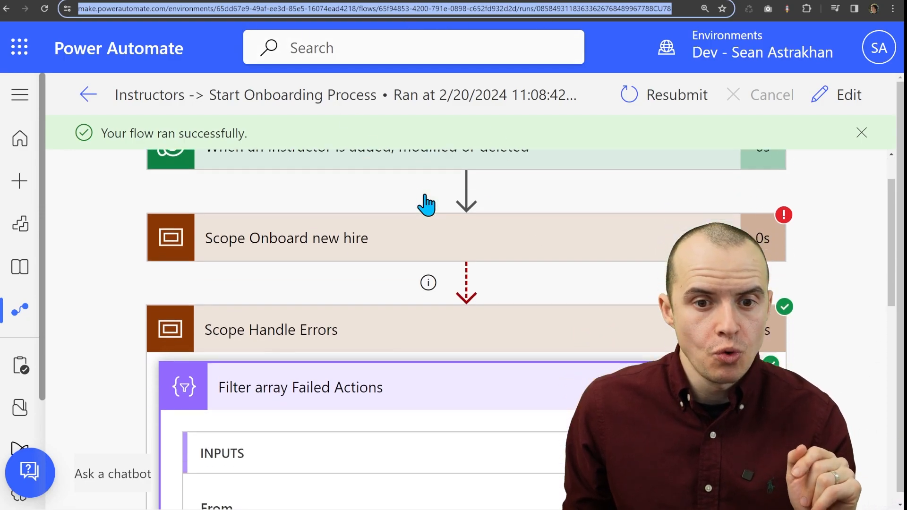
scroll(down, 3)
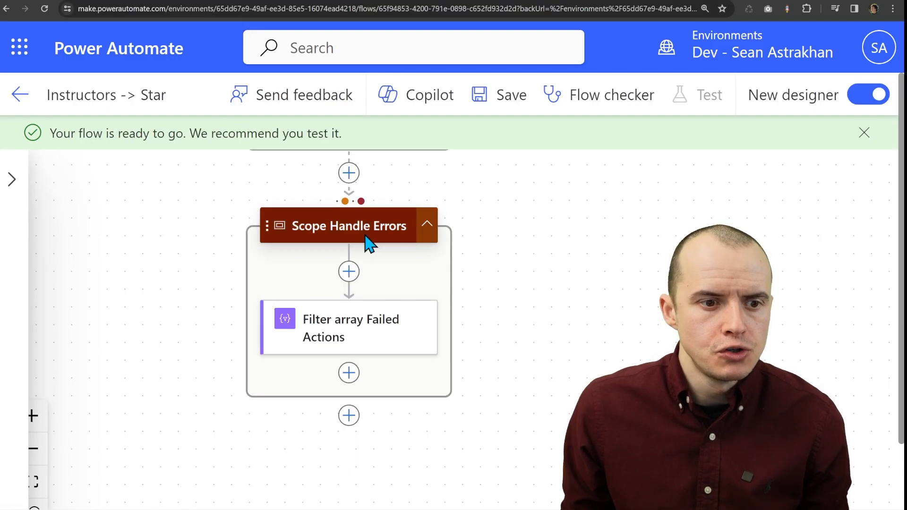
Step: Add a Compose step at the top of Scope Handle Errors with a workflow() expression input
click(348, 271)
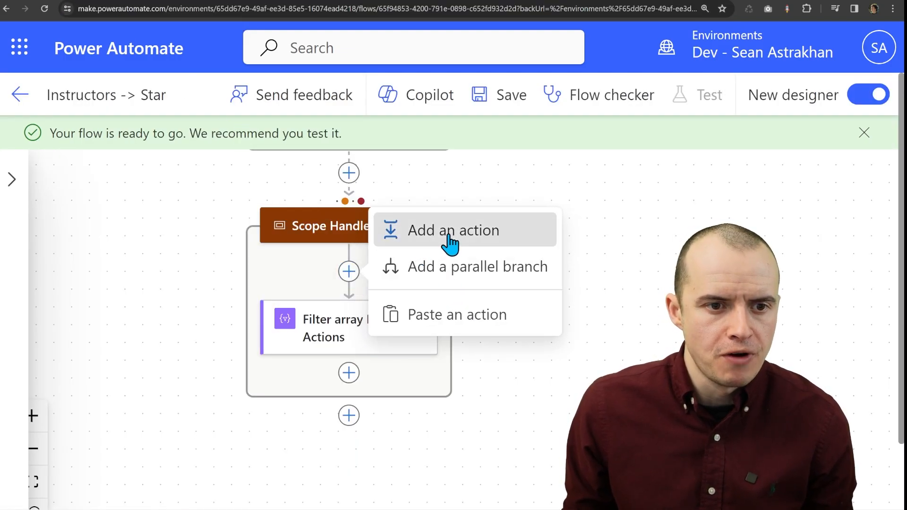
text(compose Result of Scope Actions)
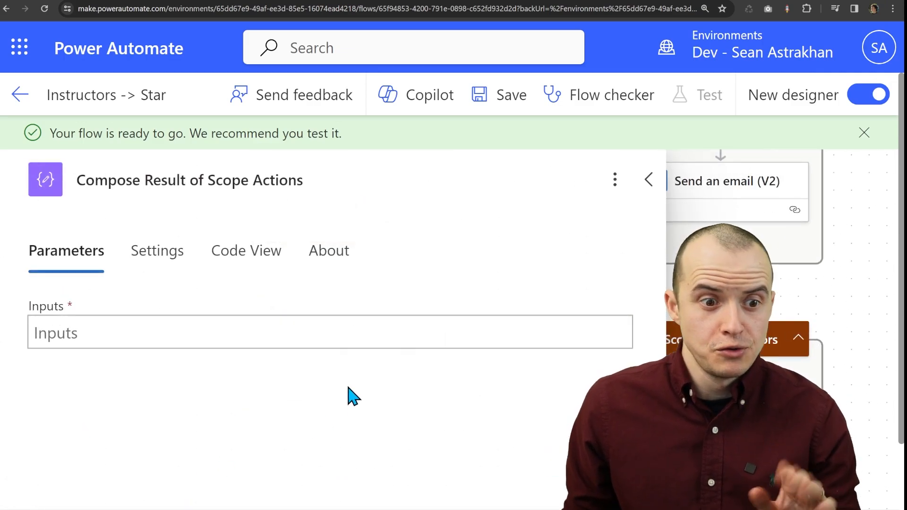
click(330, 332)
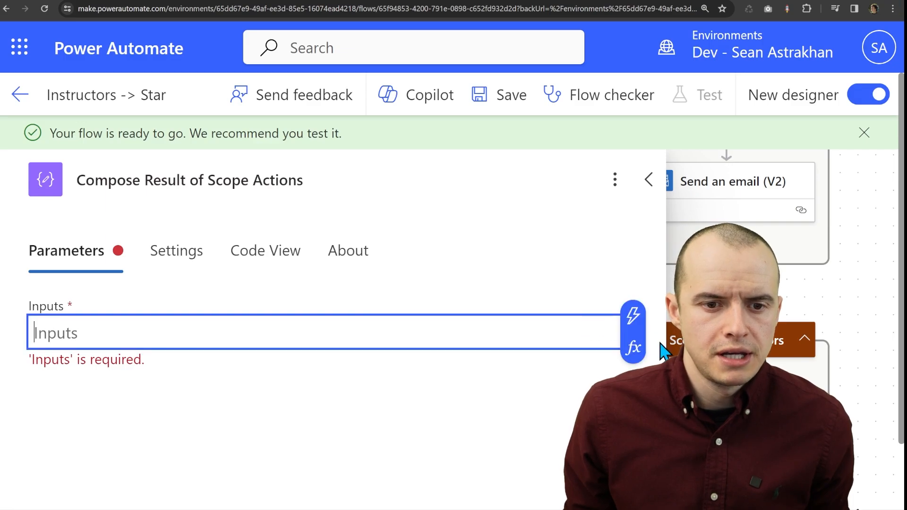
click(633, 347)
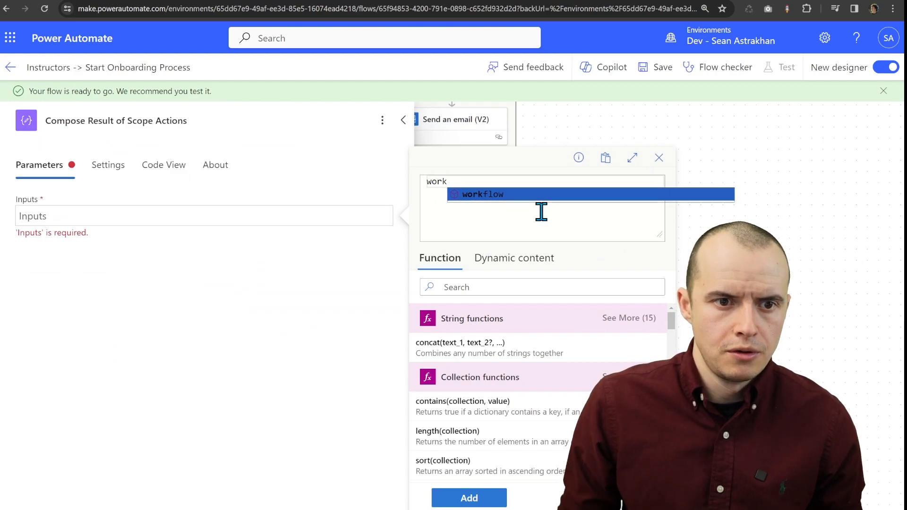
click(481, 194)
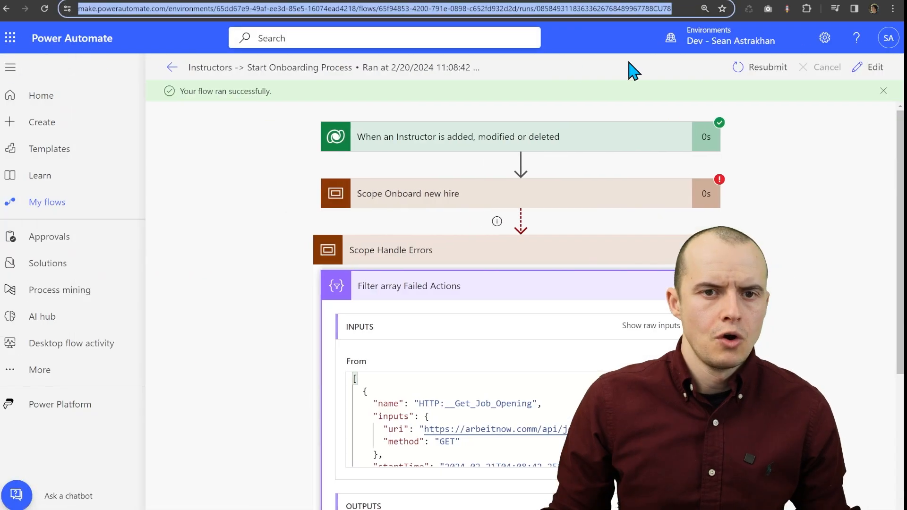
mouse_move(571, 141)
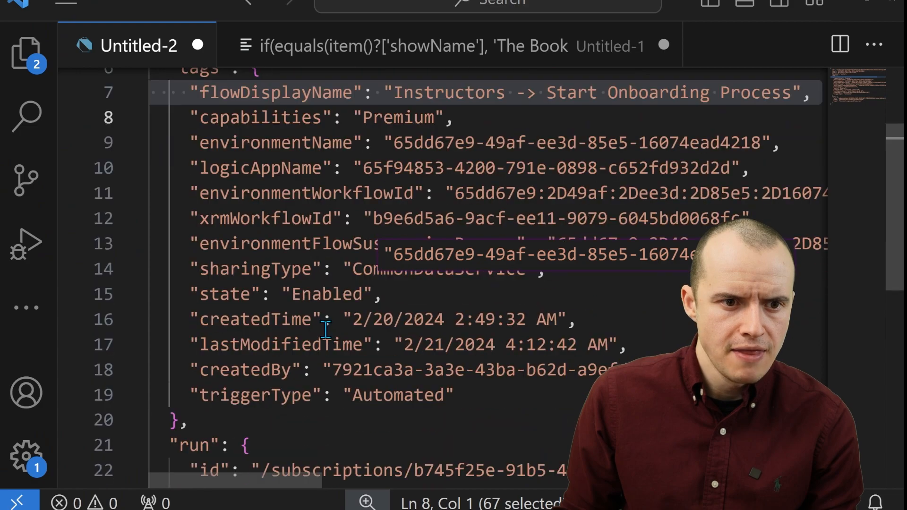
Step: Scroll through the workflow details JSON pasted into Untitled-2
scroll(down, 3)
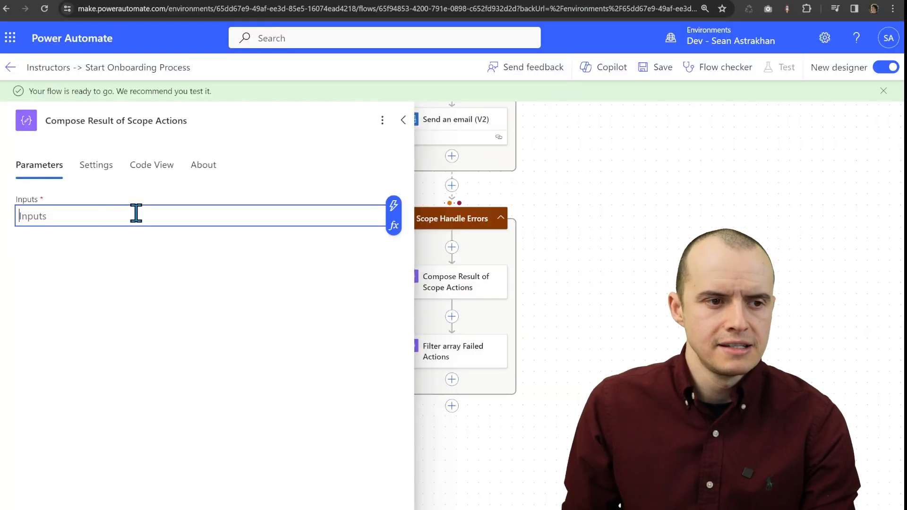
Step: Set the Compose input to concat(...), rename it Compose Flow Run URL, and resubmit the run
click(393, 224)
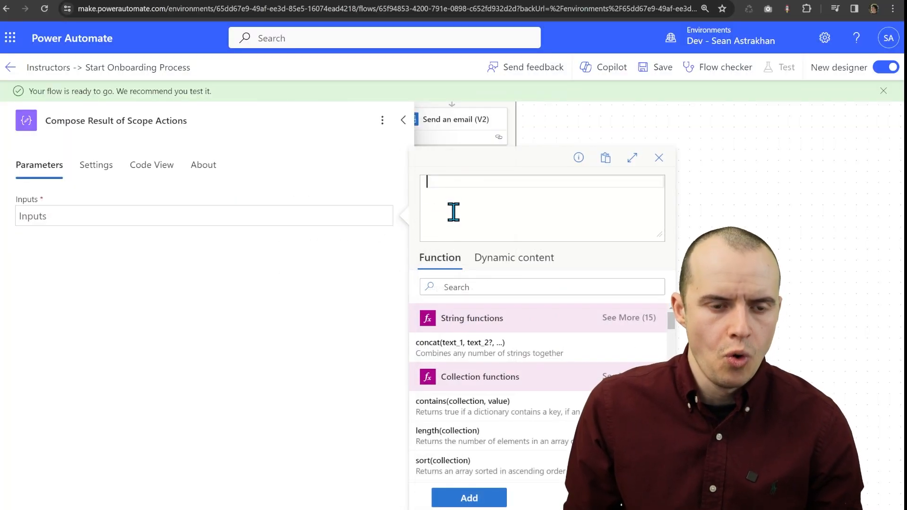
text(concat(...)
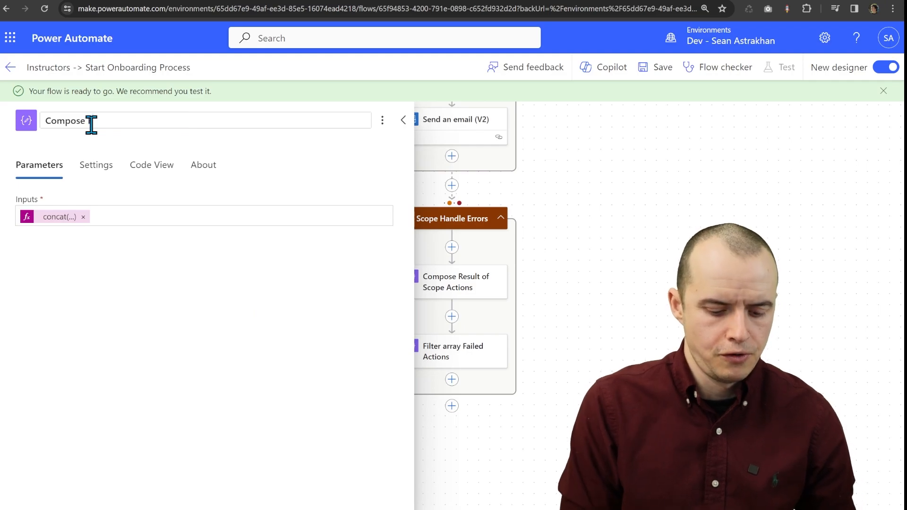
text(Flow Run)
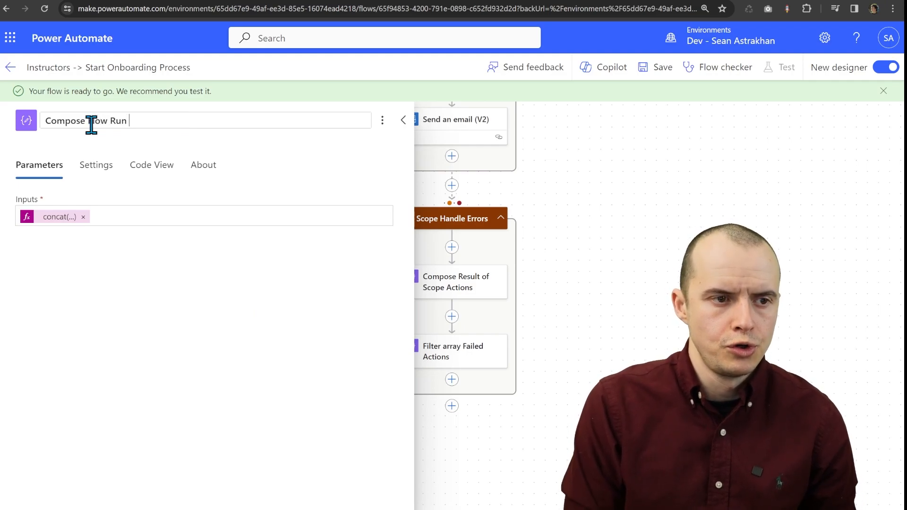
click(768, 66)
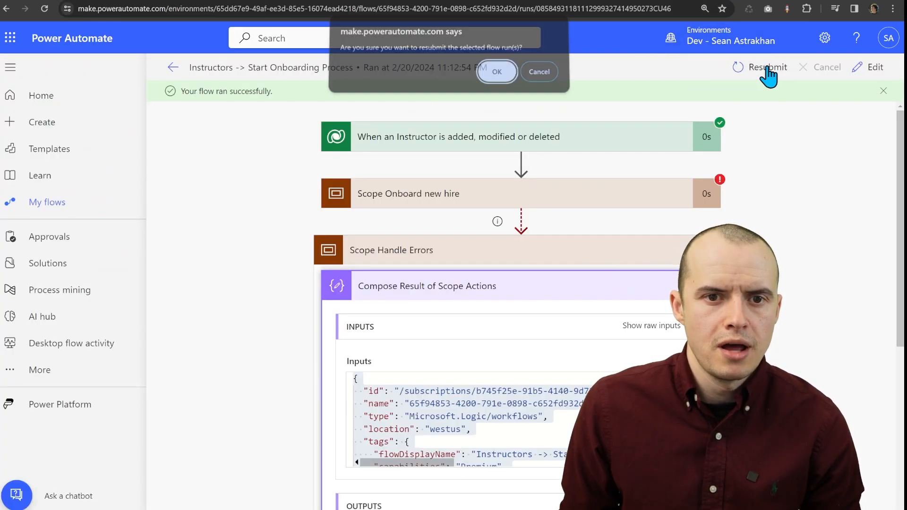
Step: Confirm the resubmission and move on from the new successful run
click(497, 71)
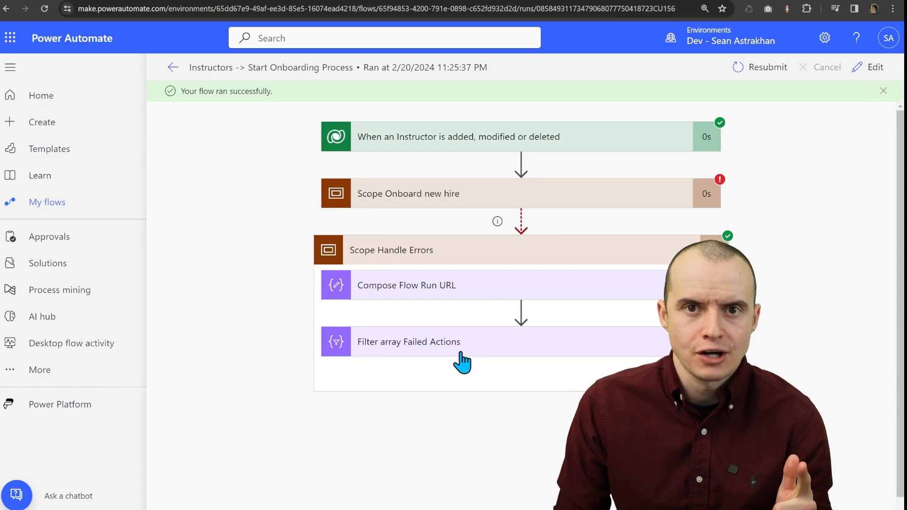
mouse_move(295, 195)
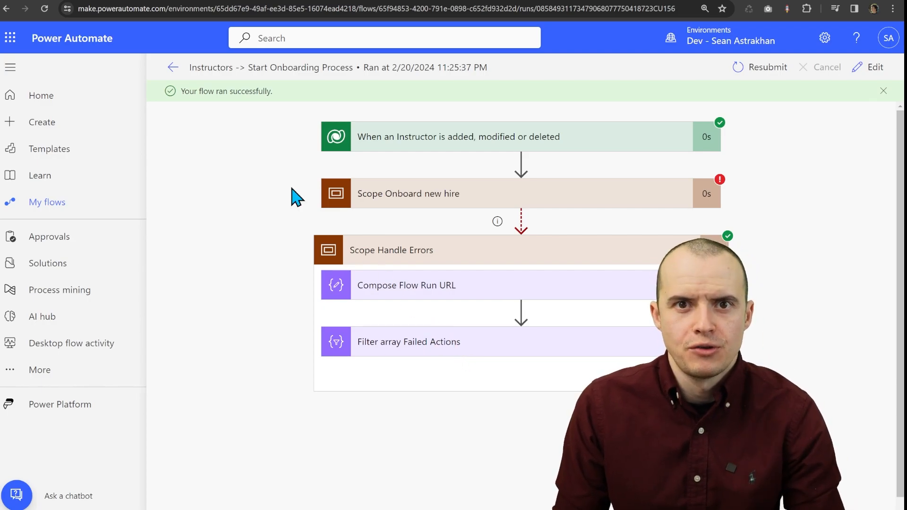
click(873, 67)
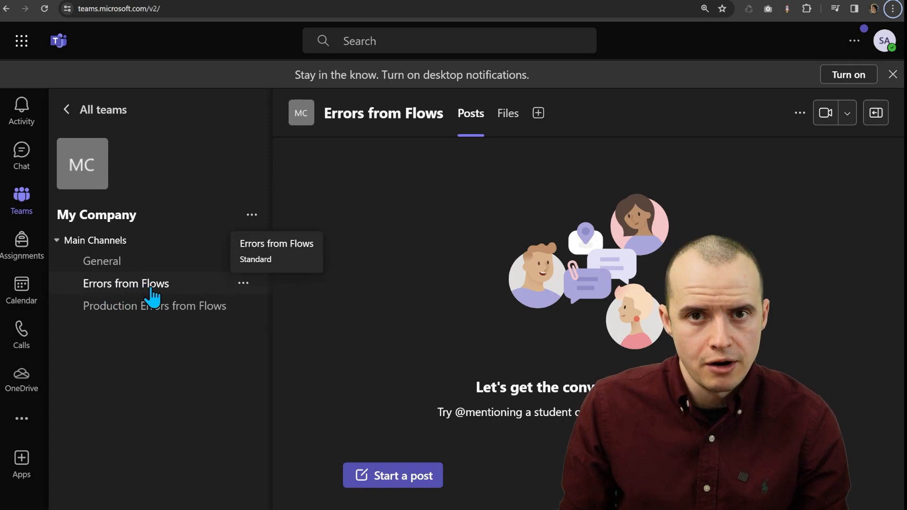
mouse_move(147, 321)
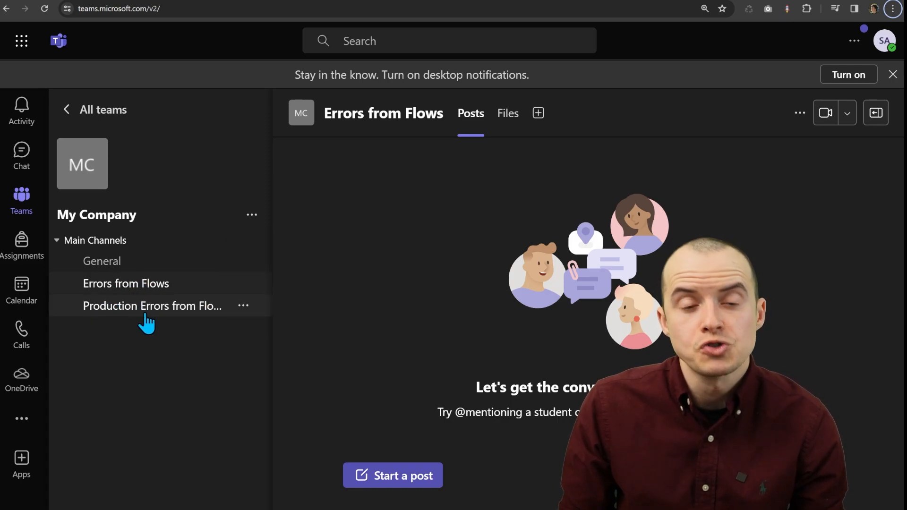
mouse_move(150, 305)
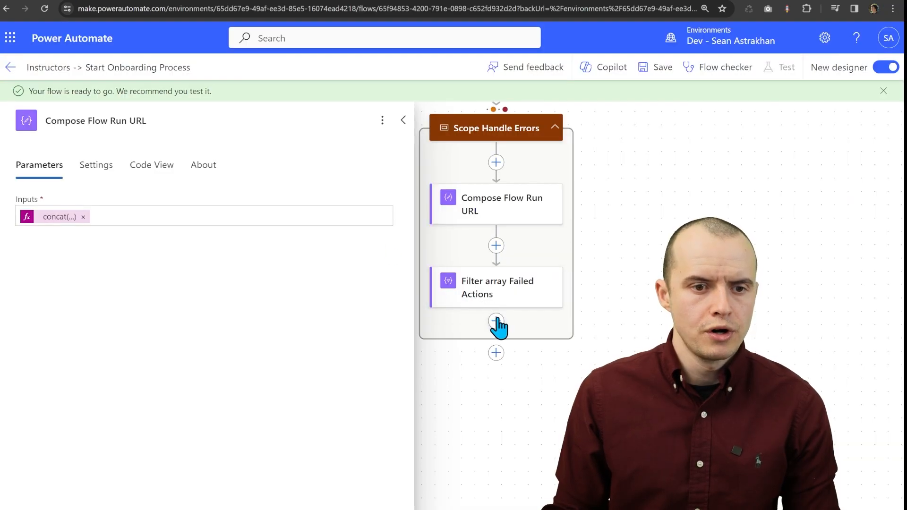
Step: Add a Teams Post message step after the filter, posting as Flow bot to My Company's Errors from Flows channel
click(495, 324)
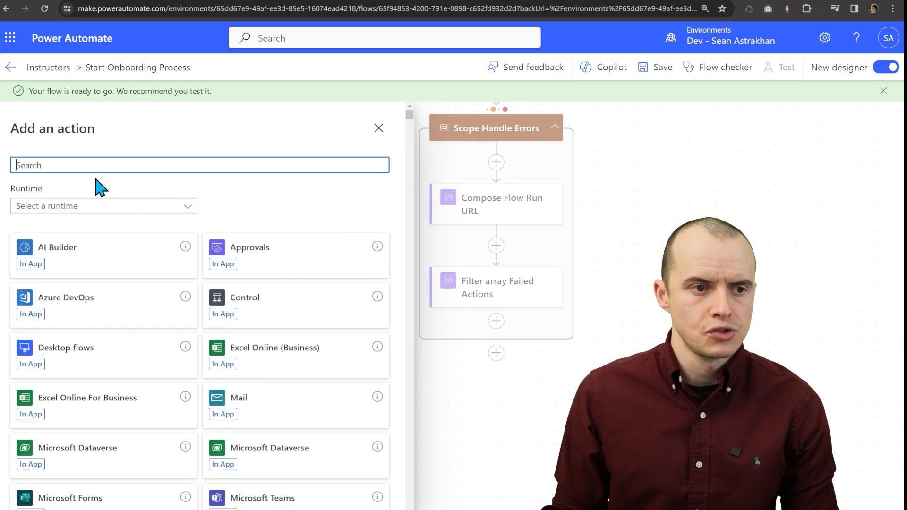
text(post a mess)
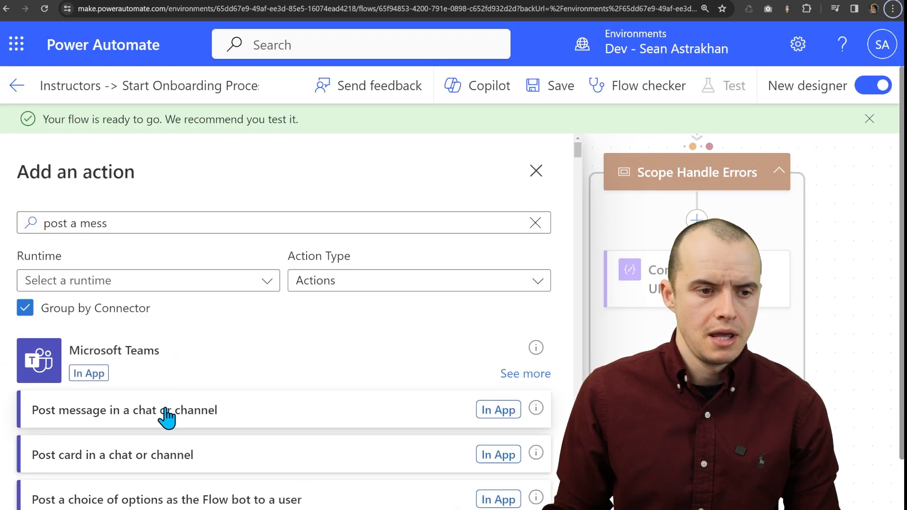
click(116, 410)
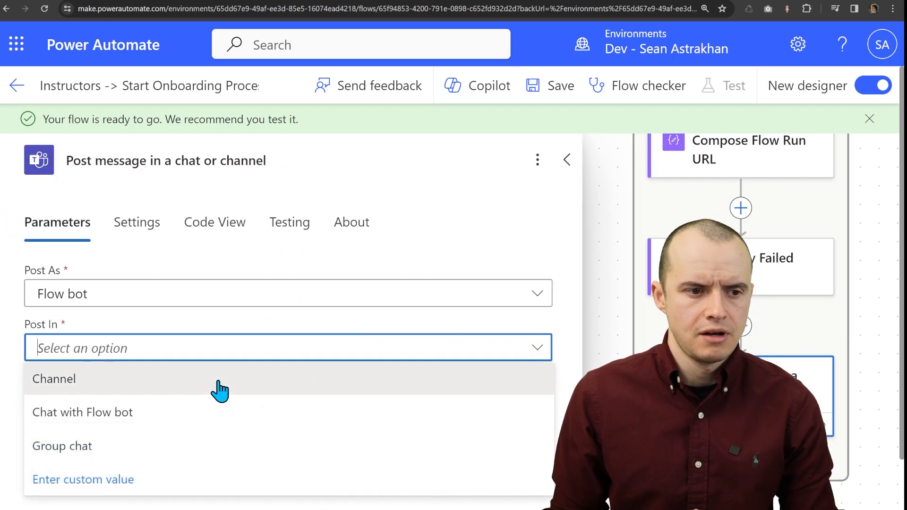
click(54, 378)
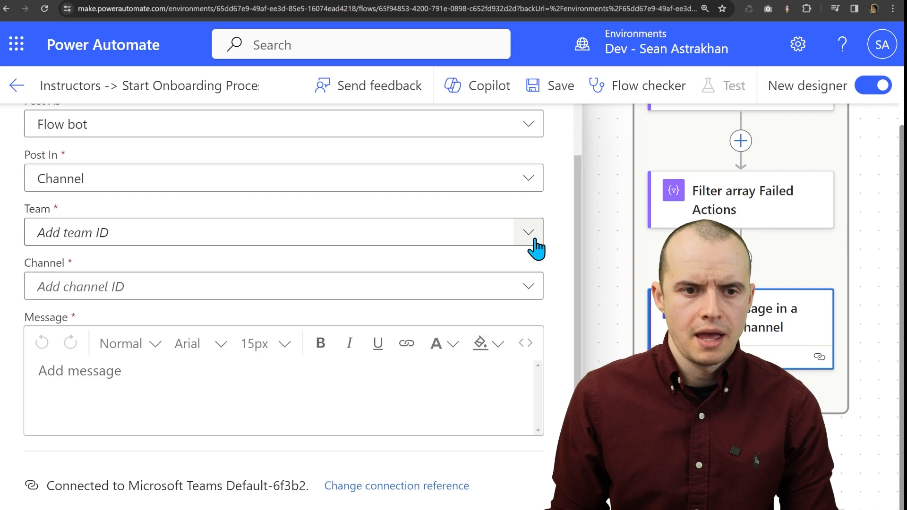
click(526, 232)
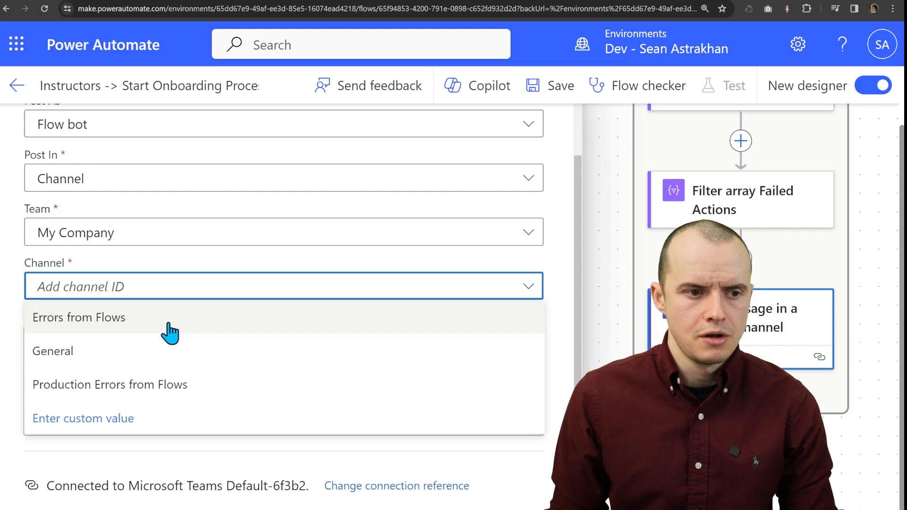
click(79, 317)
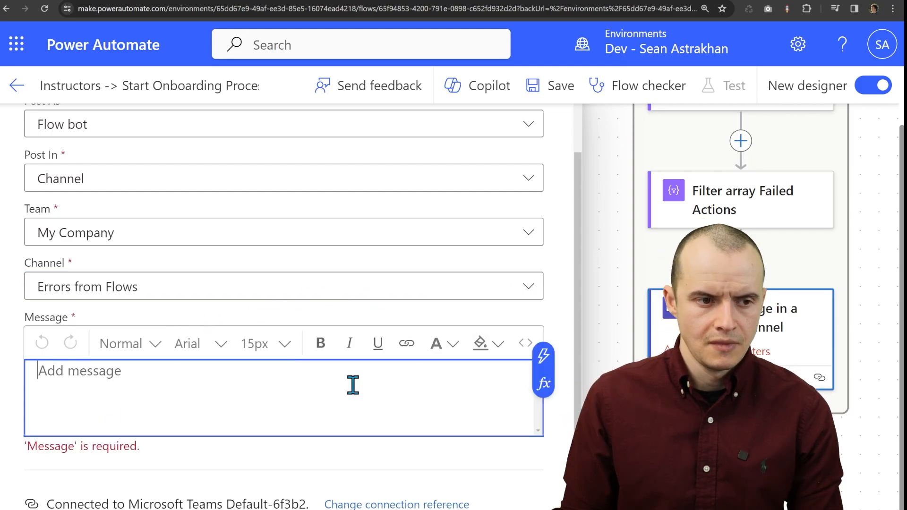
Step: Type the message heading 'Error reported in Flow'
text(Error)
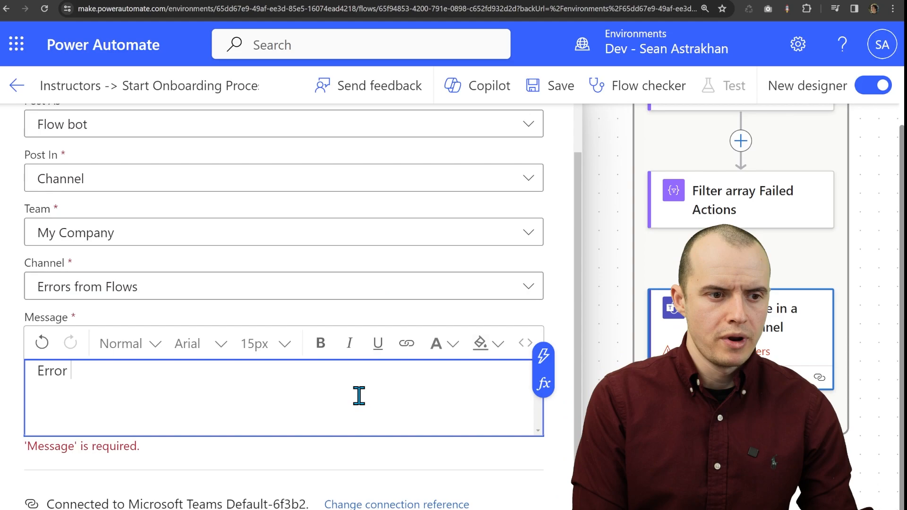
text(repor)
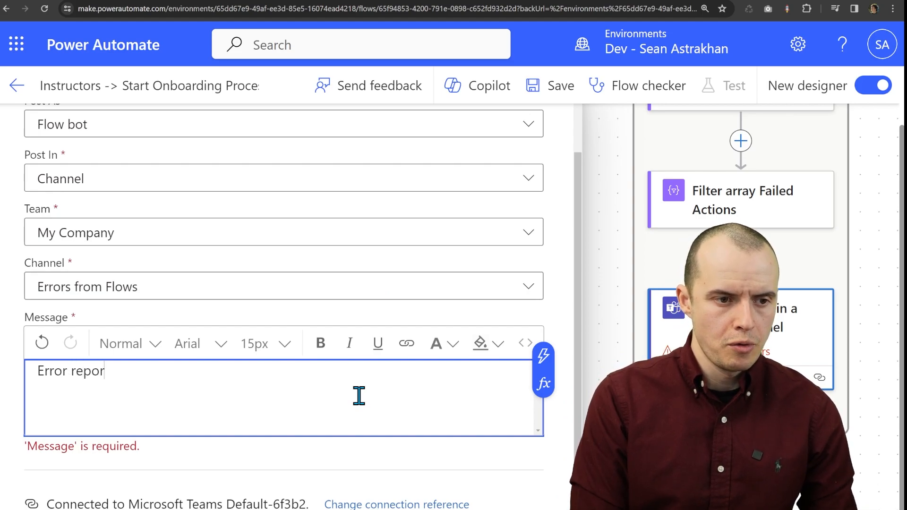
text(ted in Flow)
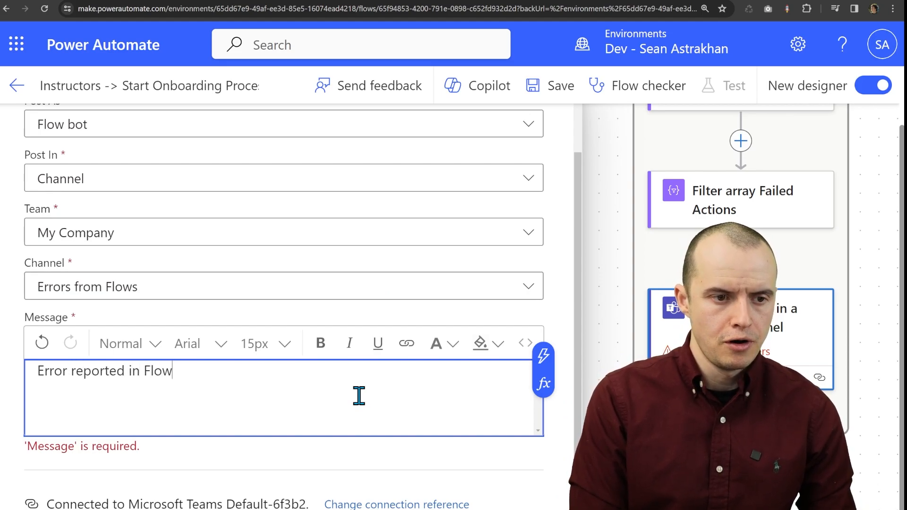
Step: In HTML view, link the Compose Flow Run URL output as 'Instructors -> Start Onboarding Process'
click(525, 342)
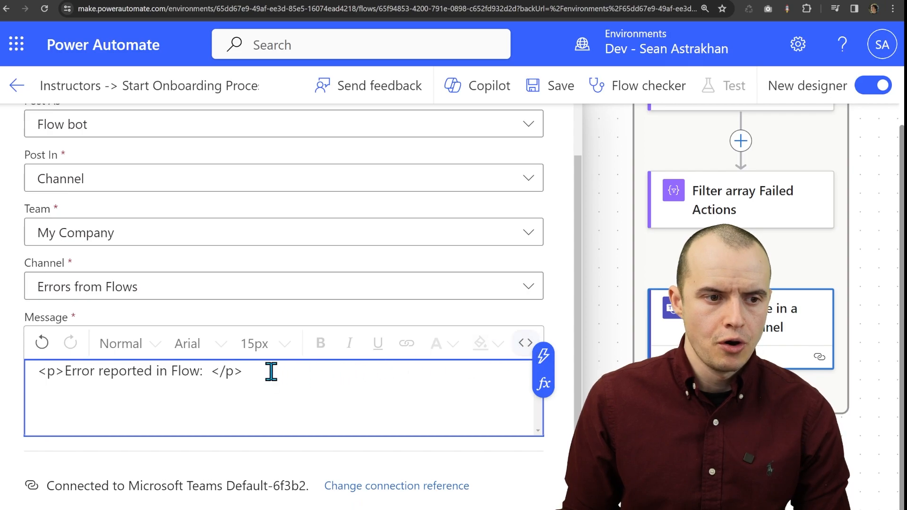
text(<)
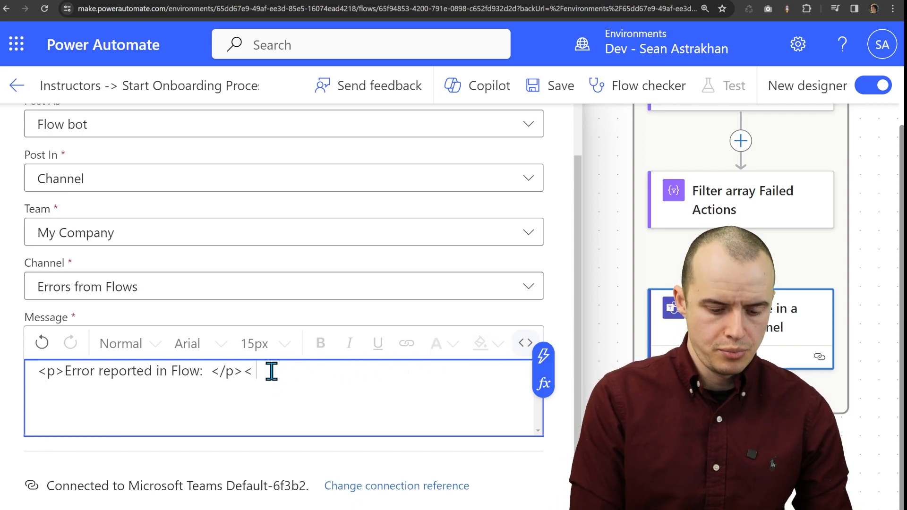
text(a href="")
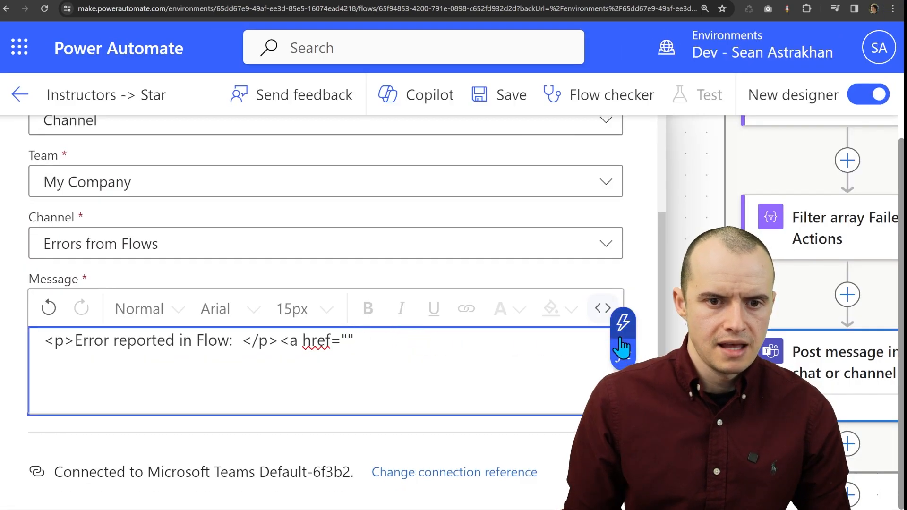
click(622, 324)
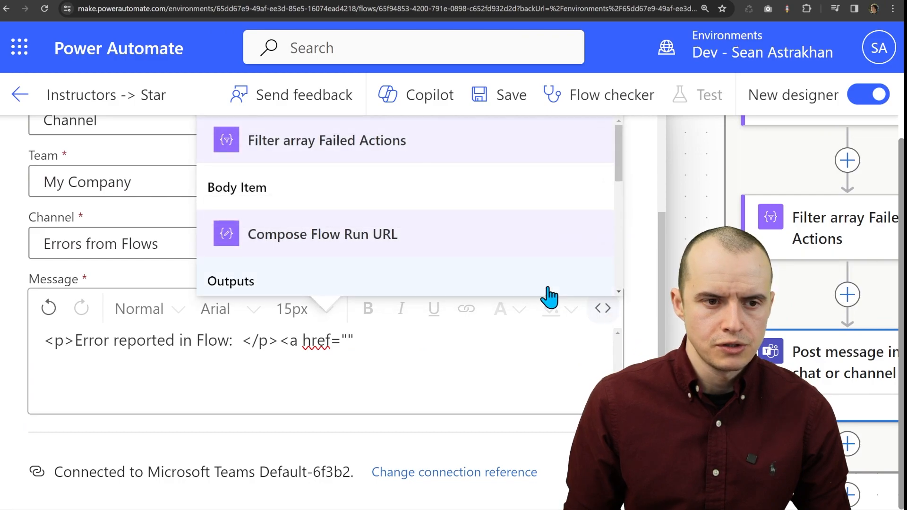
click(230, 281)
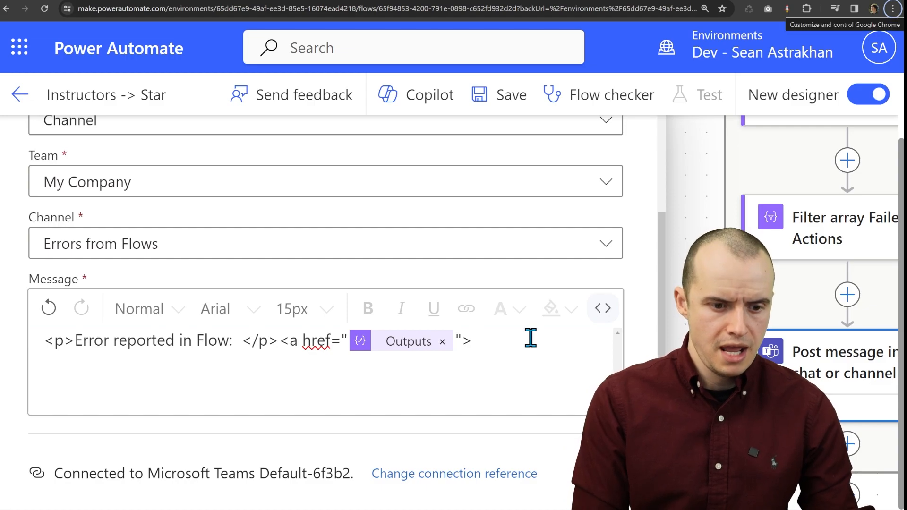
text(Instructors -> Start)
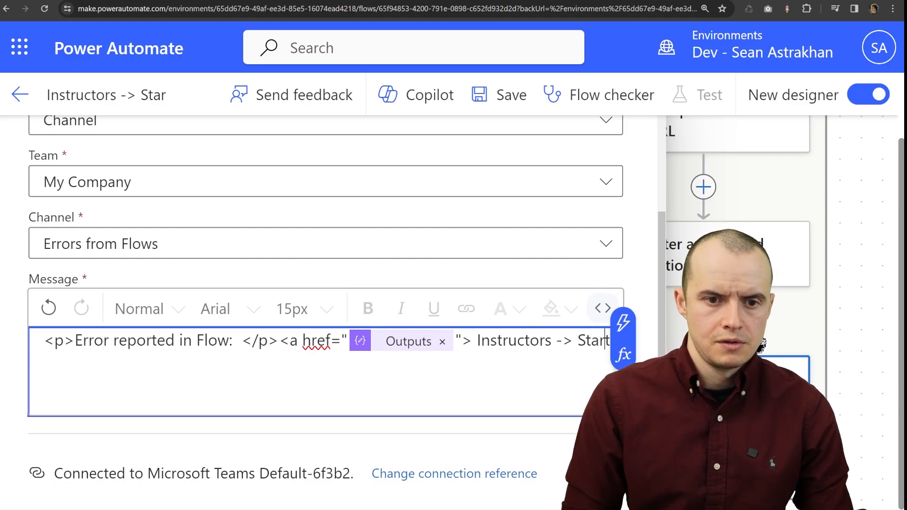
text(Onbo)
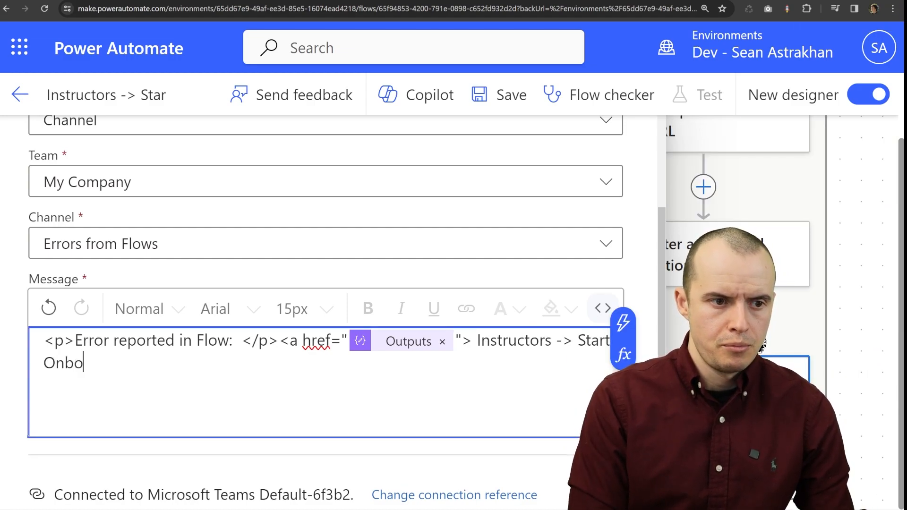
text(arding Process<)
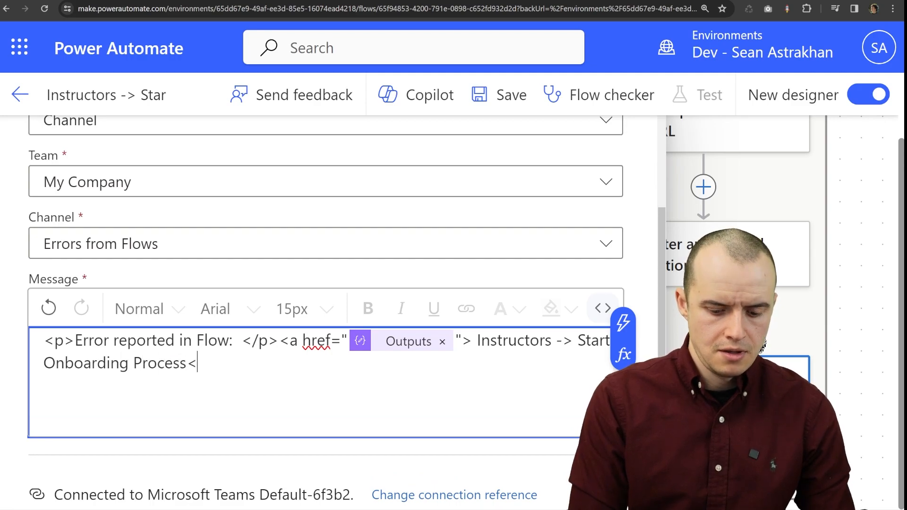
text(/a>)
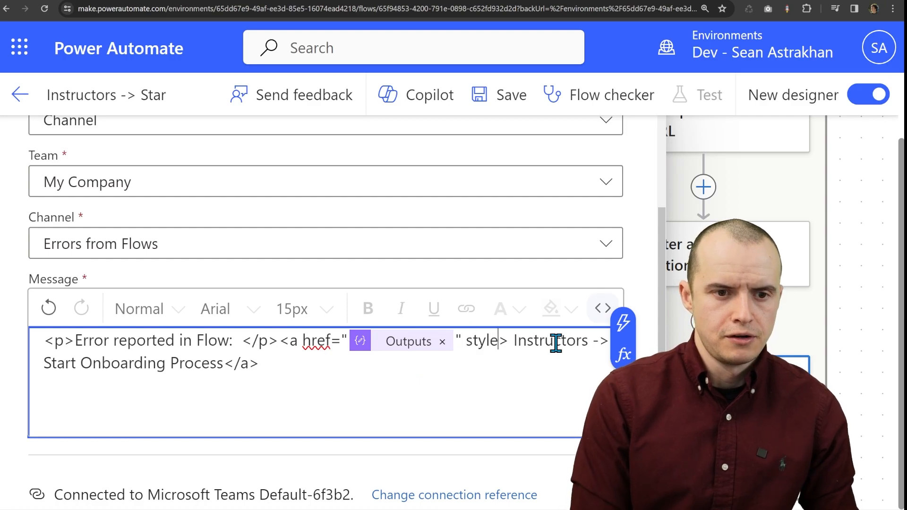
Step: Make the link italic, add a <br> line break, and insert Body Item
text(>)
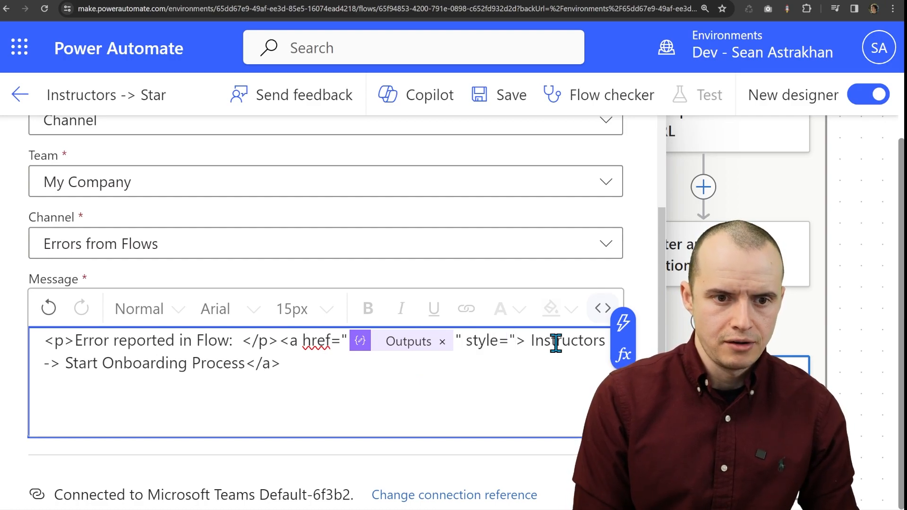
text(font-style: italic")
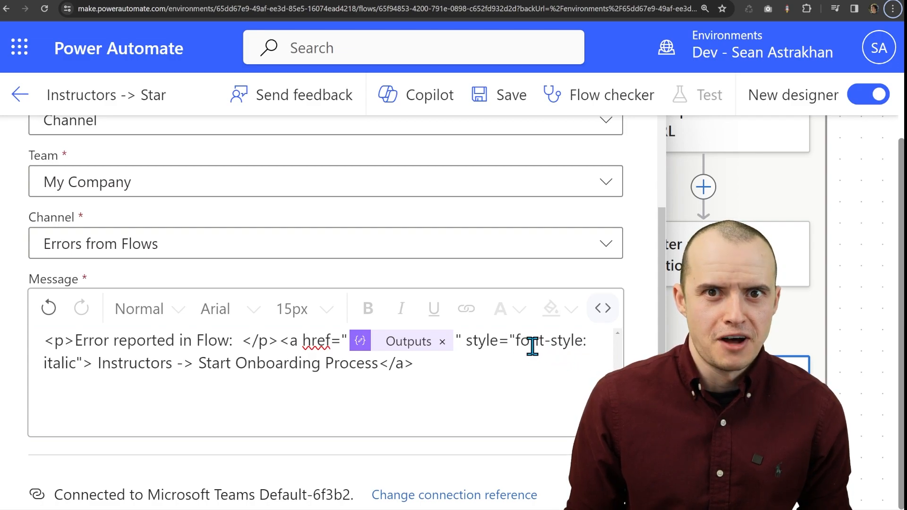
text(<)
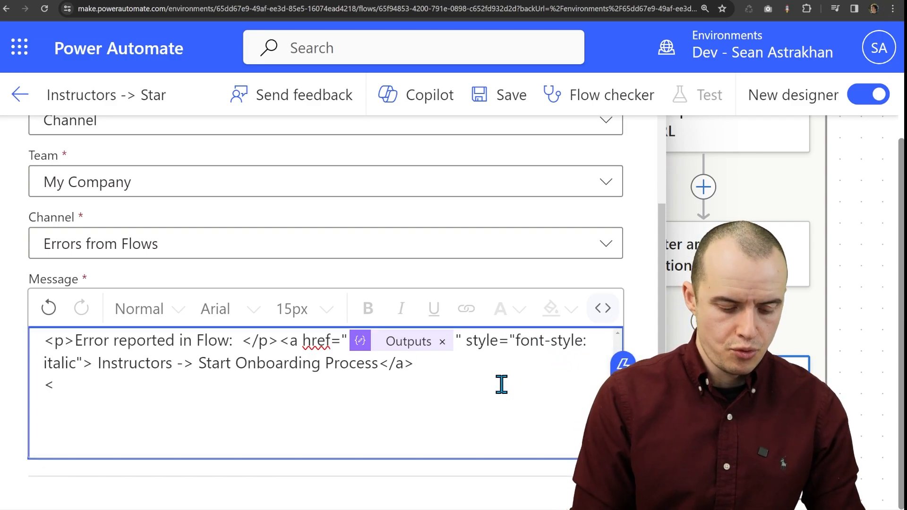
text(br>)
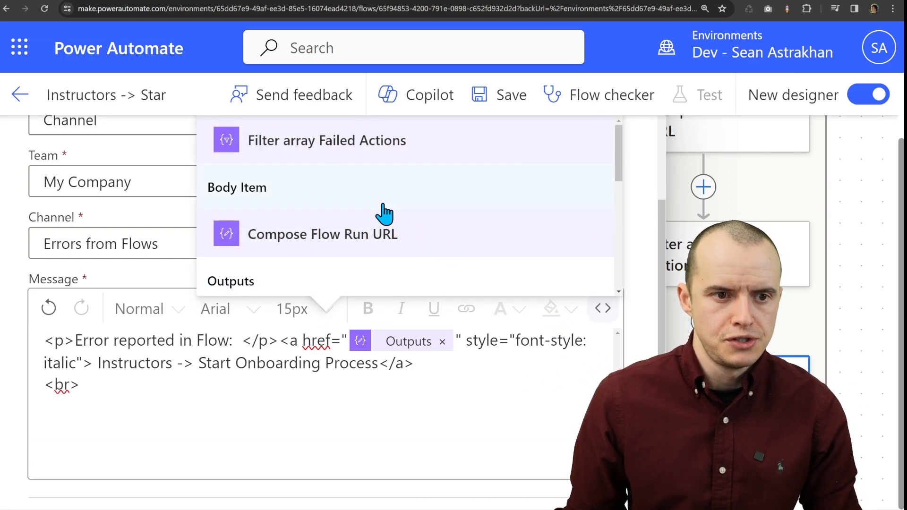
click(237, 187)
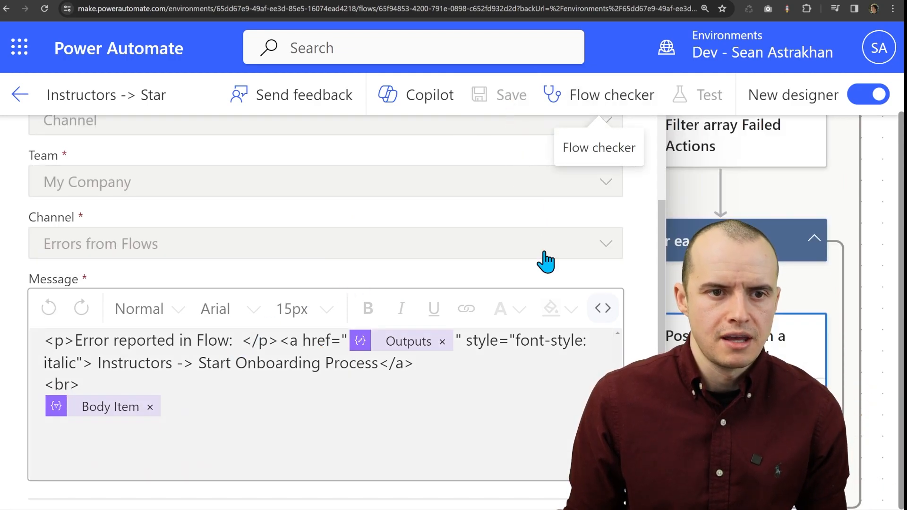
Step: Resubmit the earlier flow run and confirm with OK
click(767, 67)
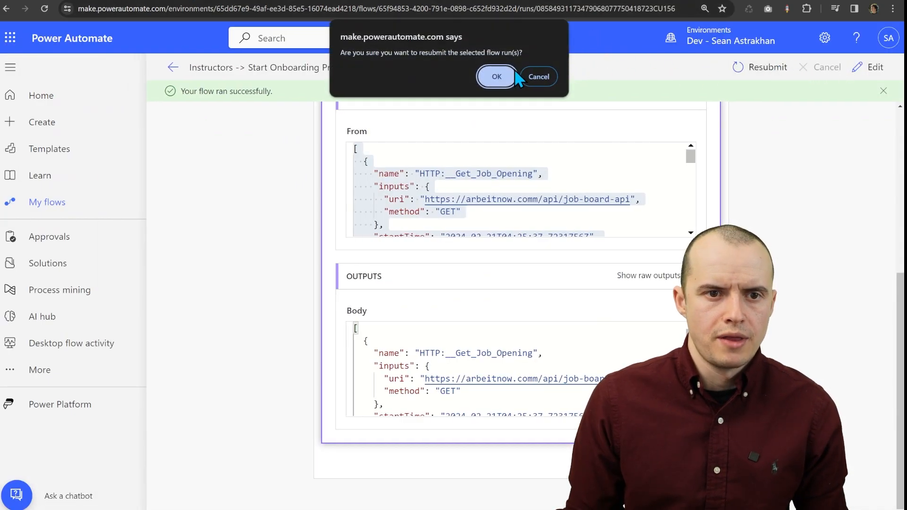
click(496, 77)
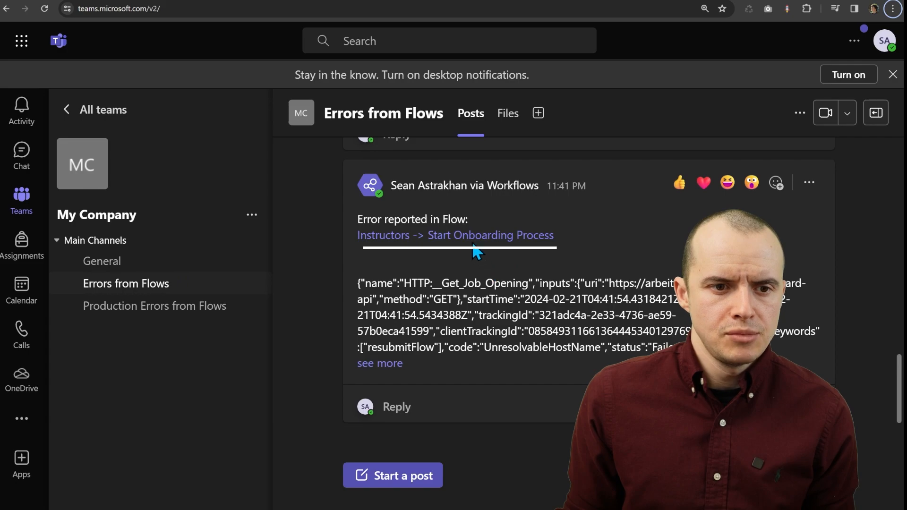
Step: Follow the flow link in the Teams error post back to the flow
click(456, 235)
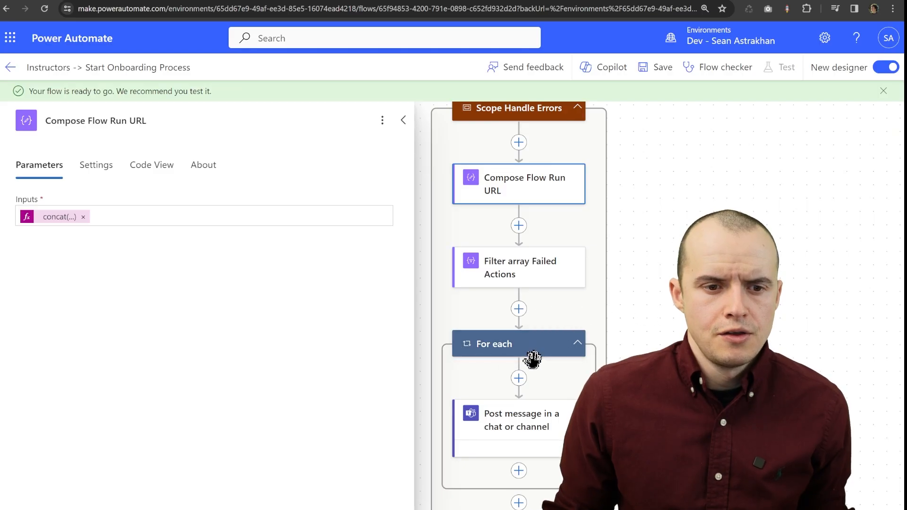
click(518, 308)
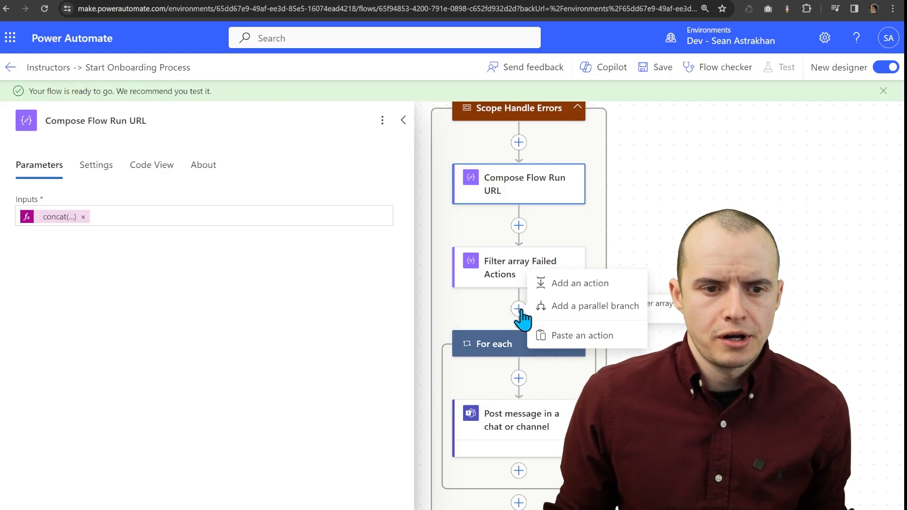
click(579, 283)
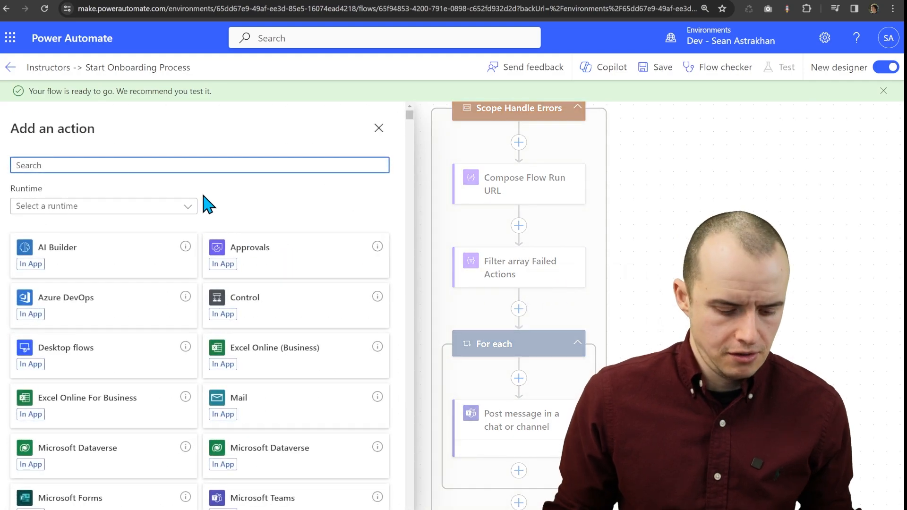
click(284, 348)
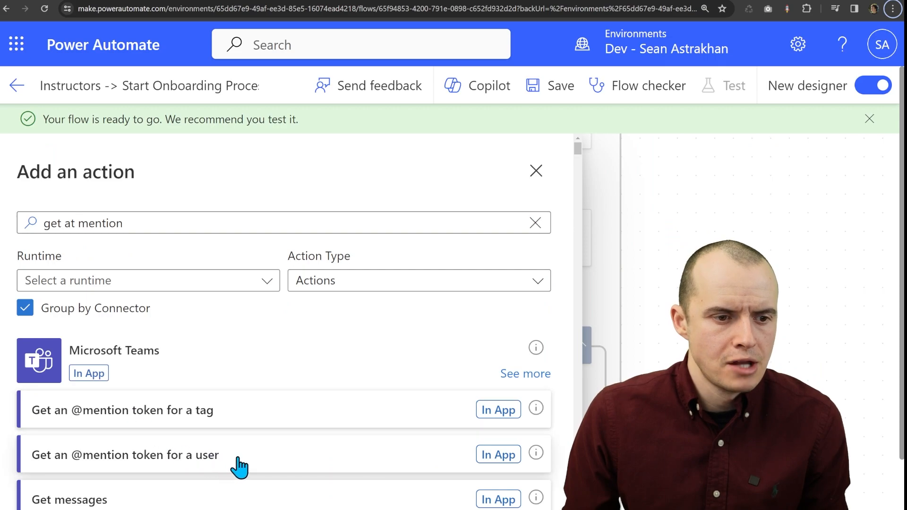
click(124, 454)
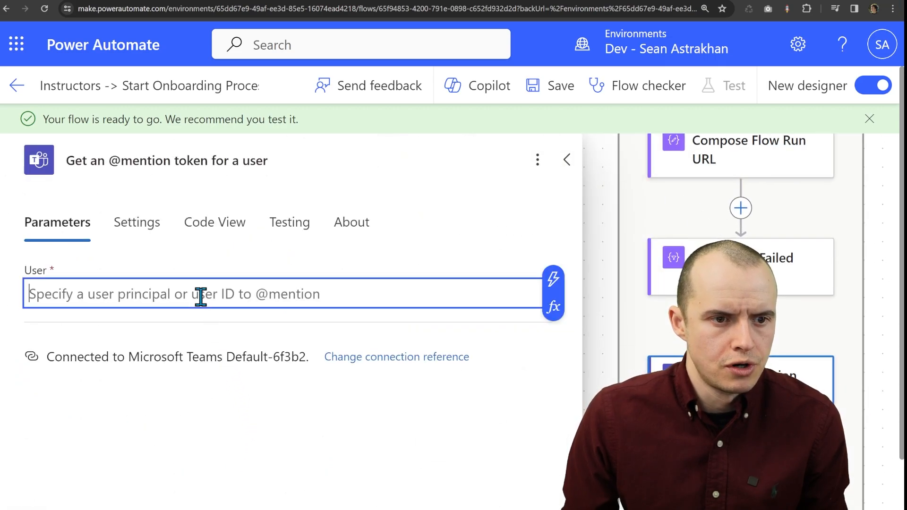
text(sean)
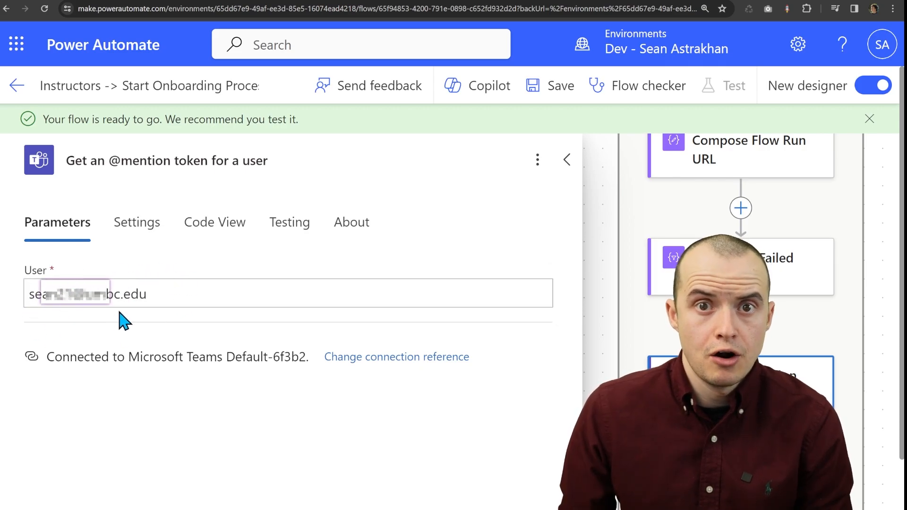
click(566, 160)
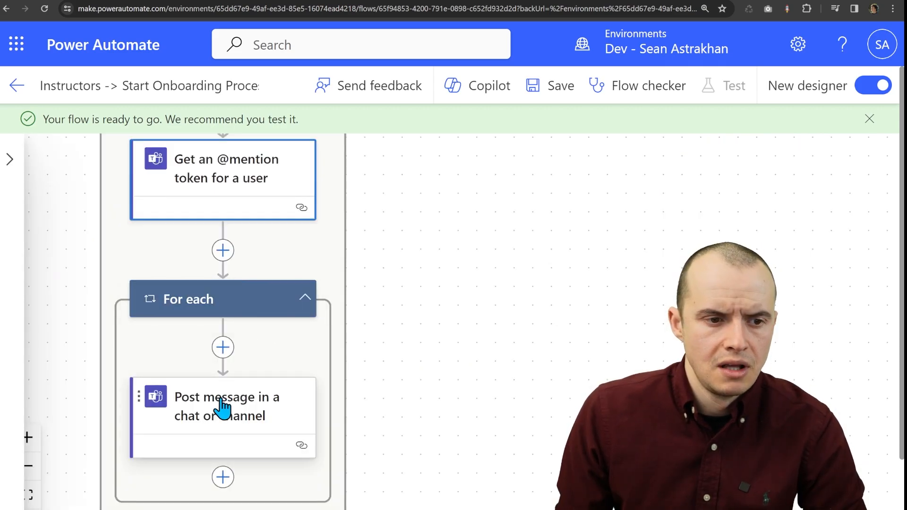
Step: End the Teams post message with 'Please look into it'
click(223, 406)
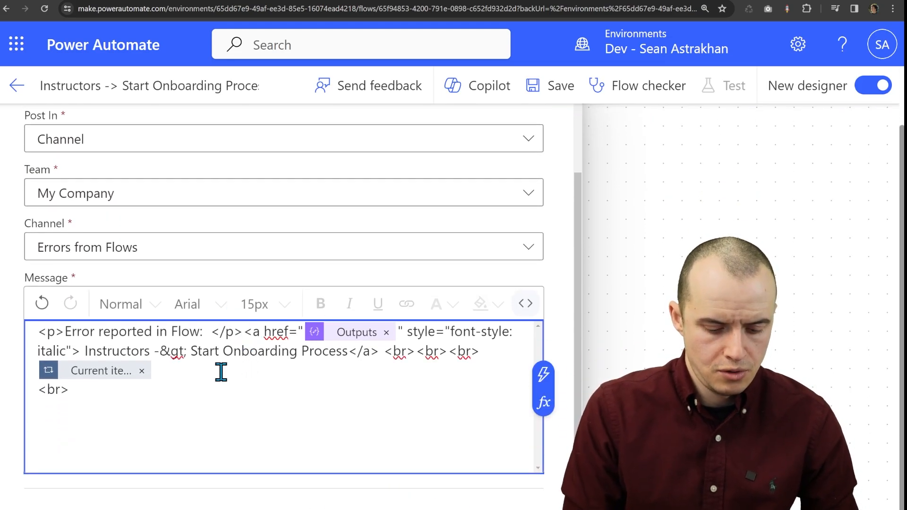
text(Please look)
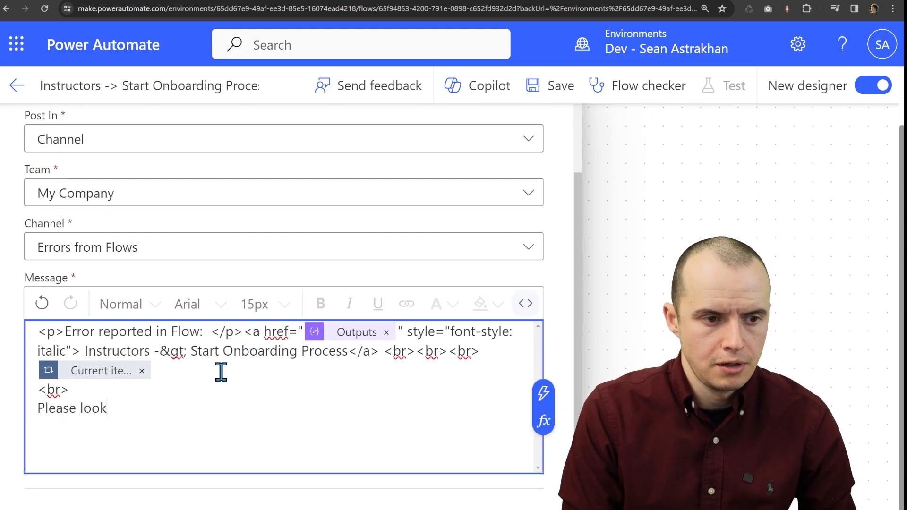
text(into it)
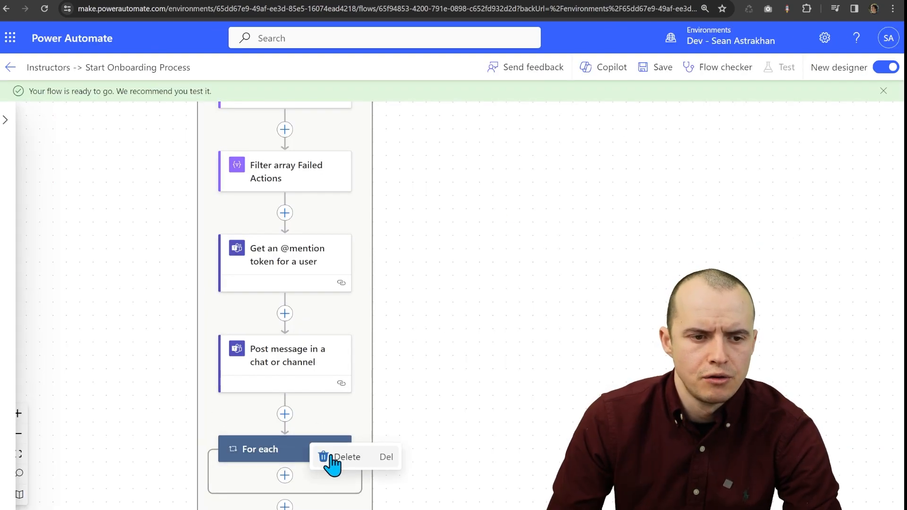
Step: Delete the empty For each loop and confirm the removal
click(346, 456)
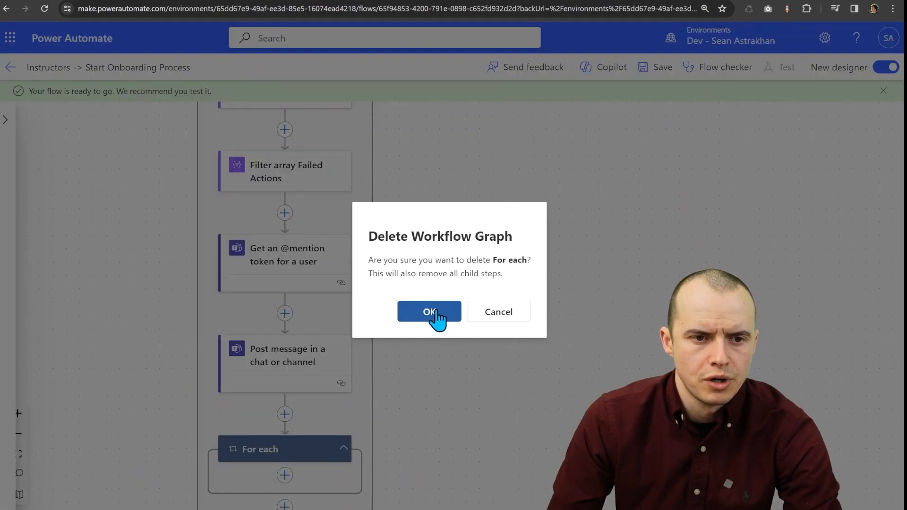
click(428, 311)
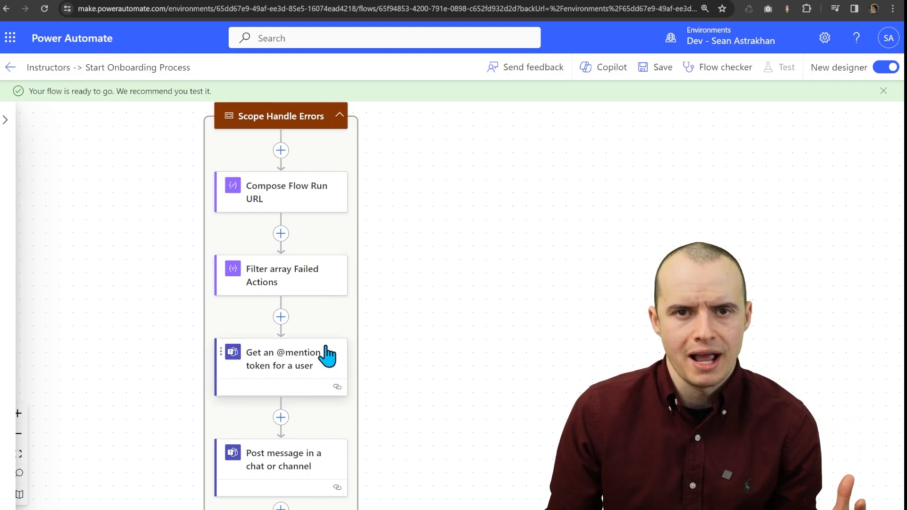
mouse_move(327, 390)
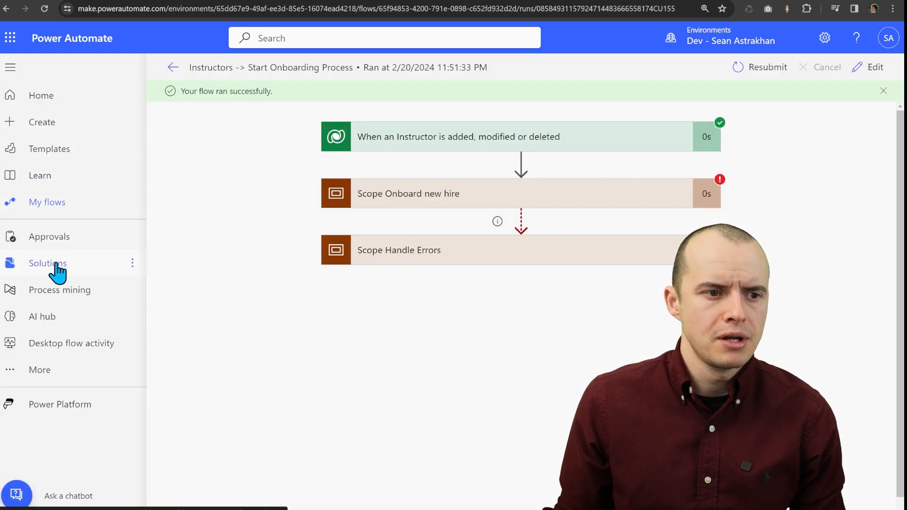
Step: Add the existing Instructors onboarding cloud flow to the first solution and start a new instant flow
click(47, 262)
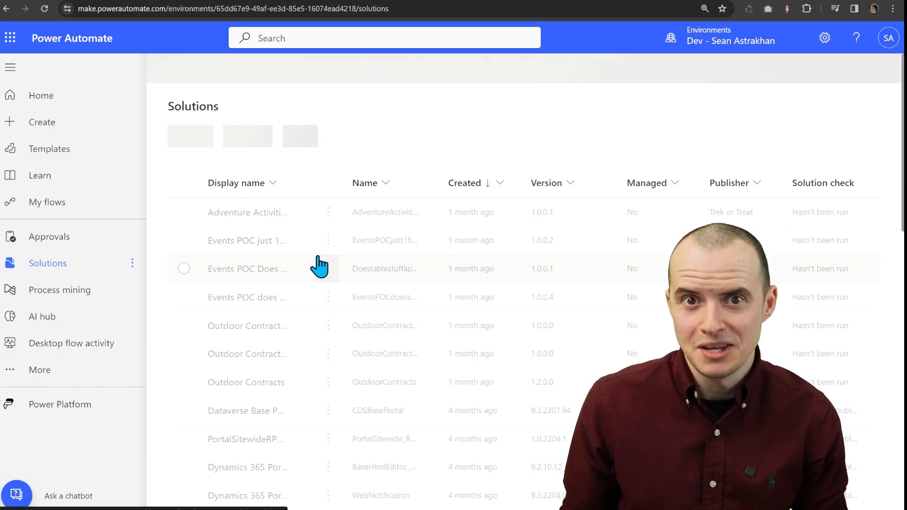
click(251, 77)
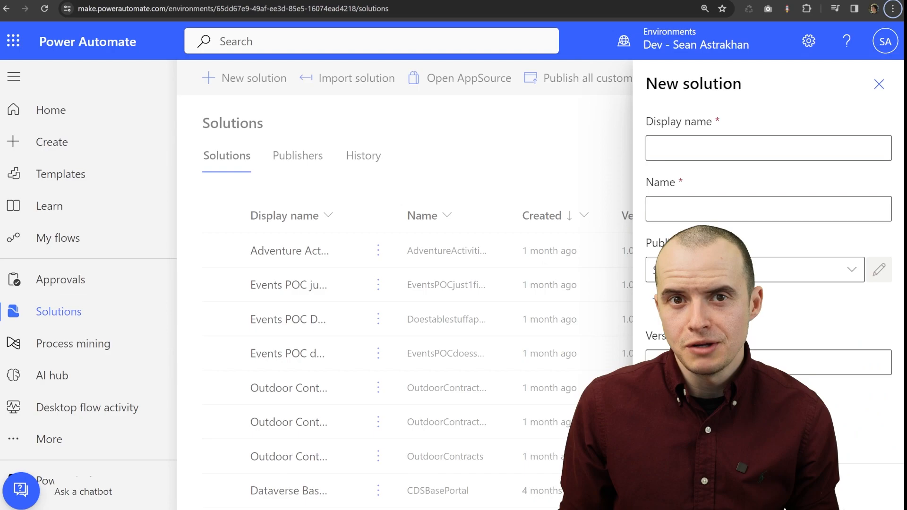
click(878, 84)
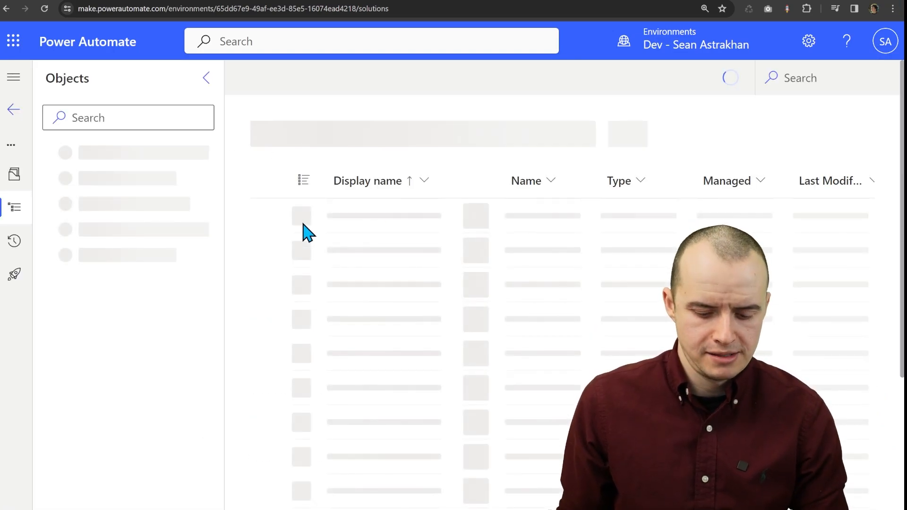
click(279, 78)
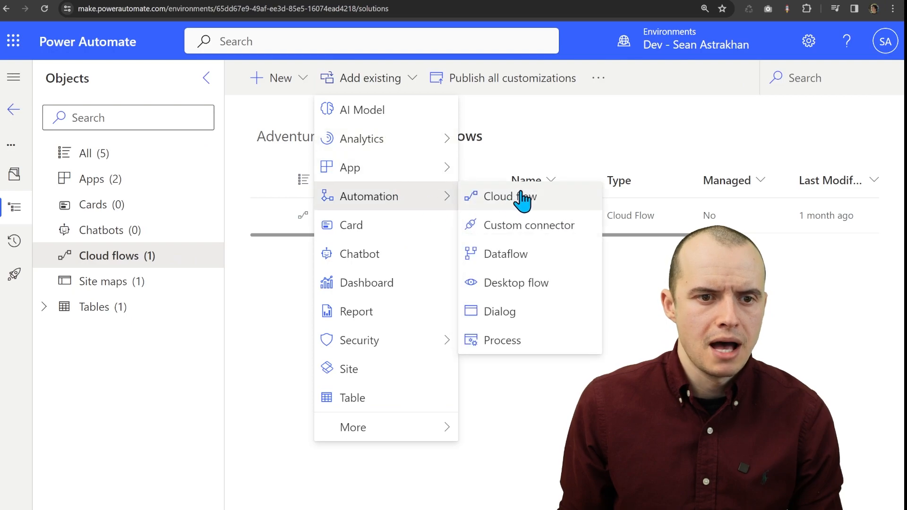
click(501, 196)
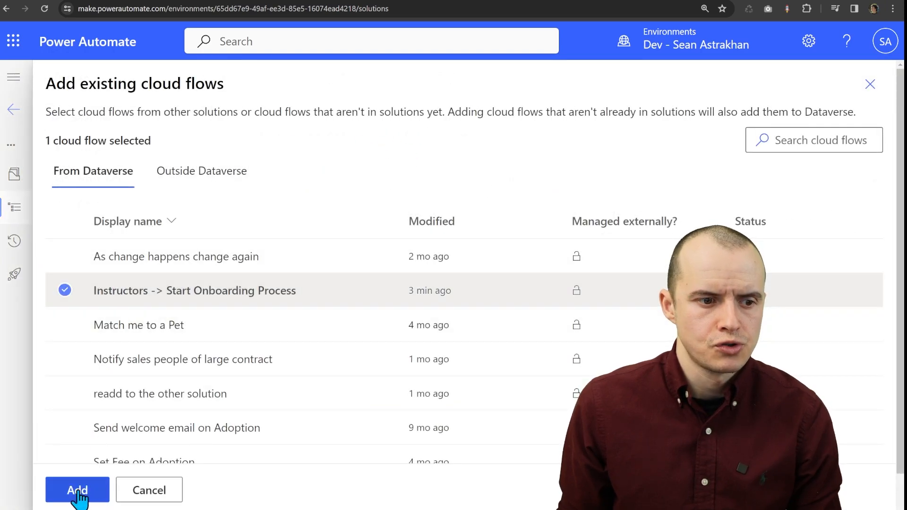
click(77, 490)
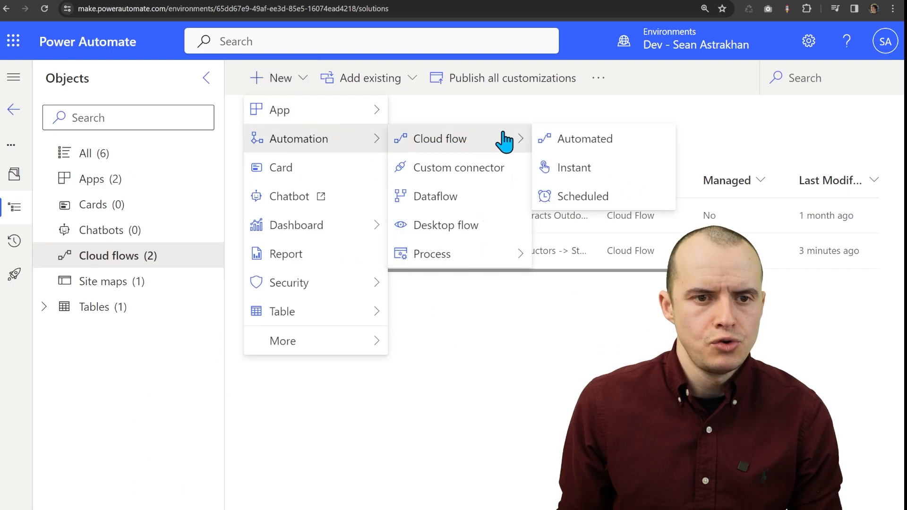
click(574, 167)
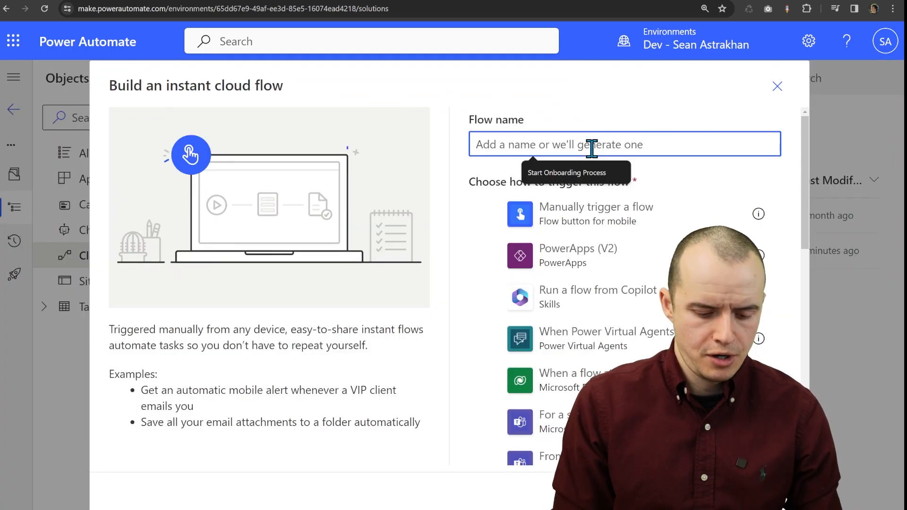
Step: Enter 'Error Hanlde' as the new instant flow's name
text(Error Hanlde)
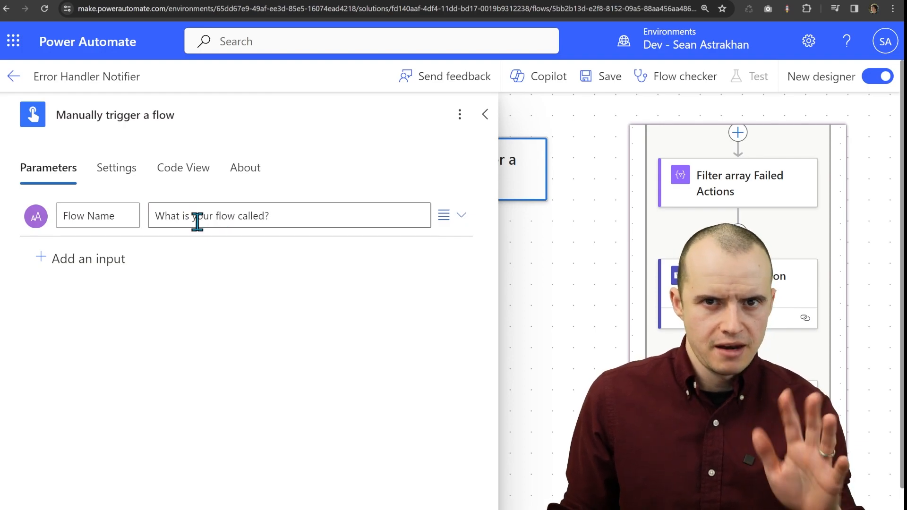
Step: Add a 'Person to Notify' text input ('Who should we noti…') plus further trigger inputs
click(88, 258)
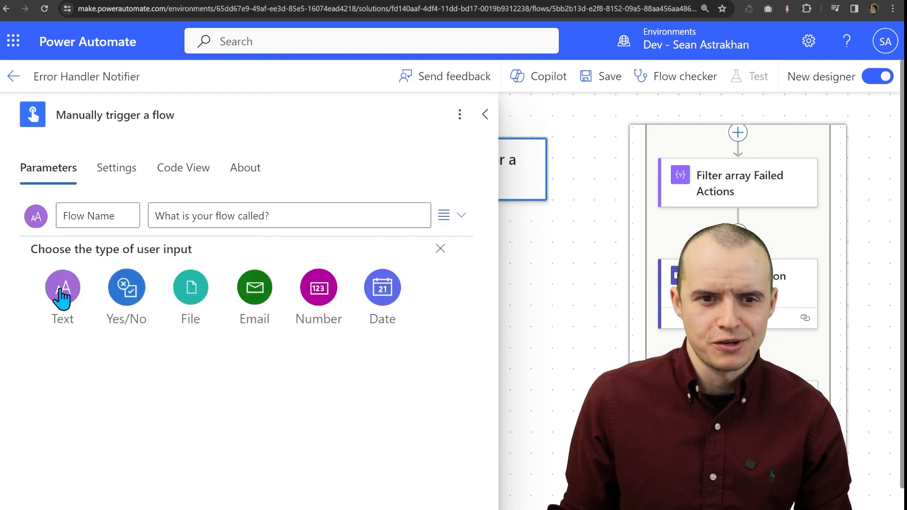
click(62, 287)
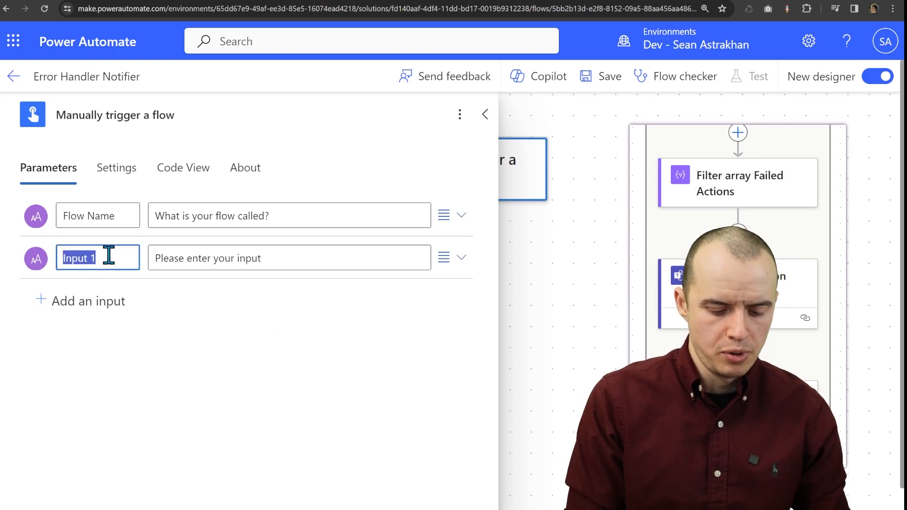
text(Person to Notify)
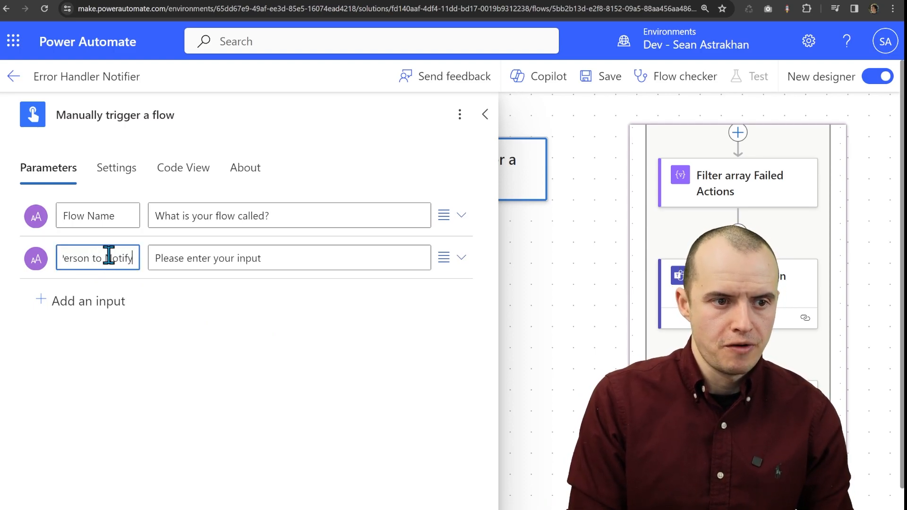
text(Who should we noti)
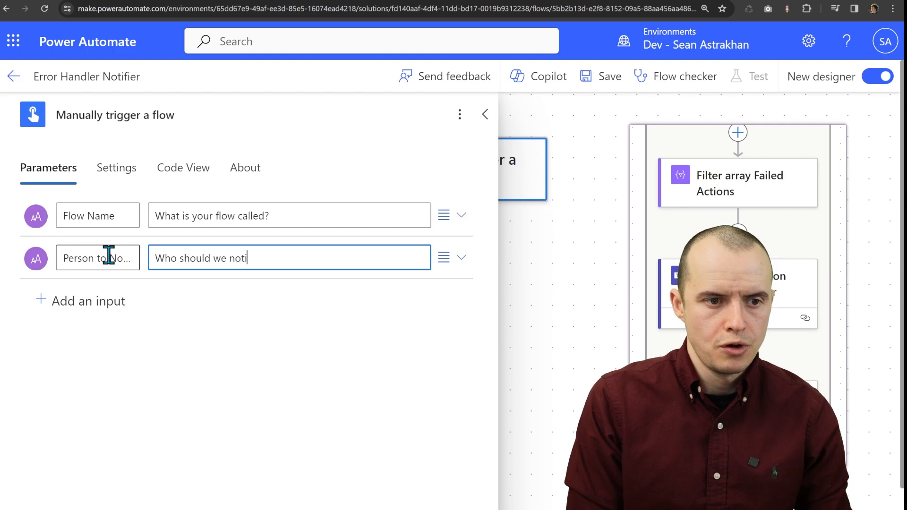
click(88, 301)
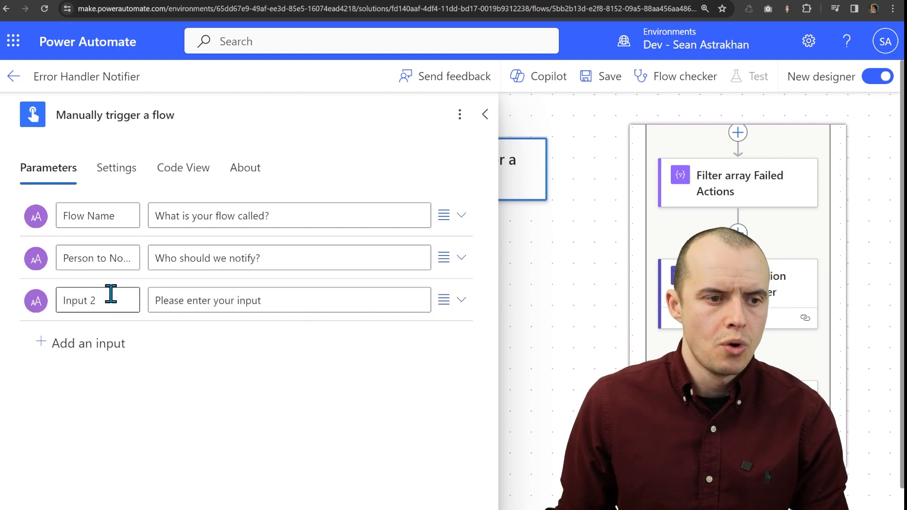
click(88, 343)
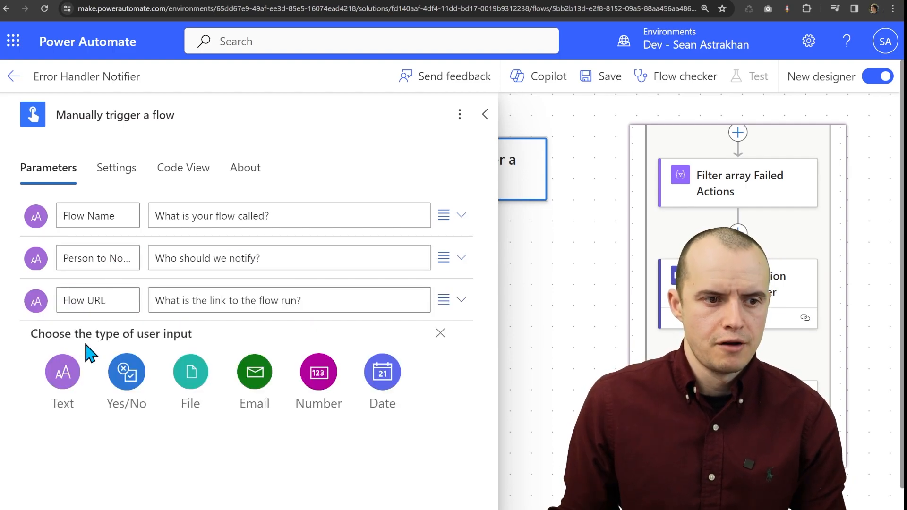
Step: Add a temporary Compose action and save the flow
click(62, 372)
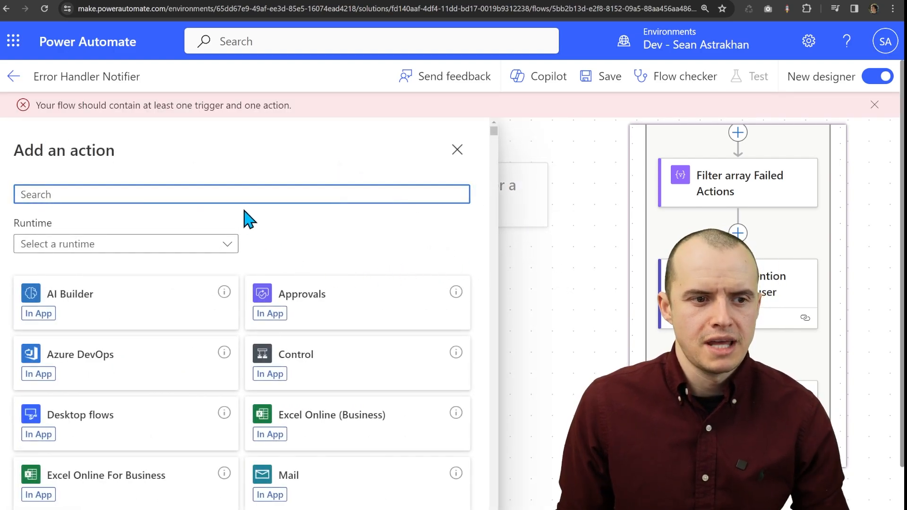
text(compose)
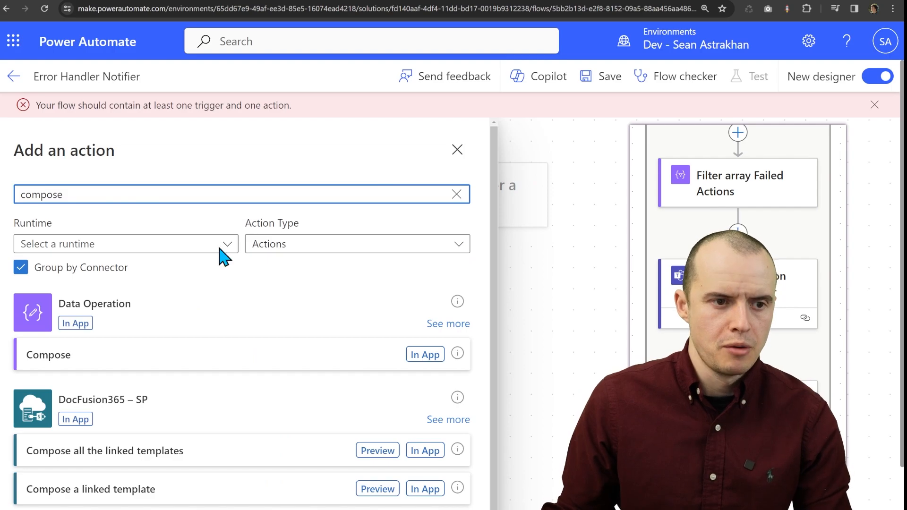
click(48, 354)
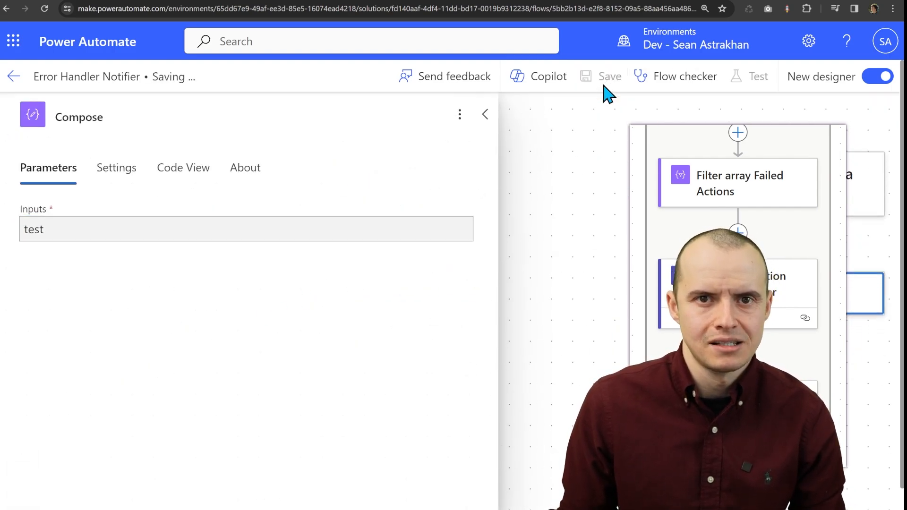
click(600, 76)
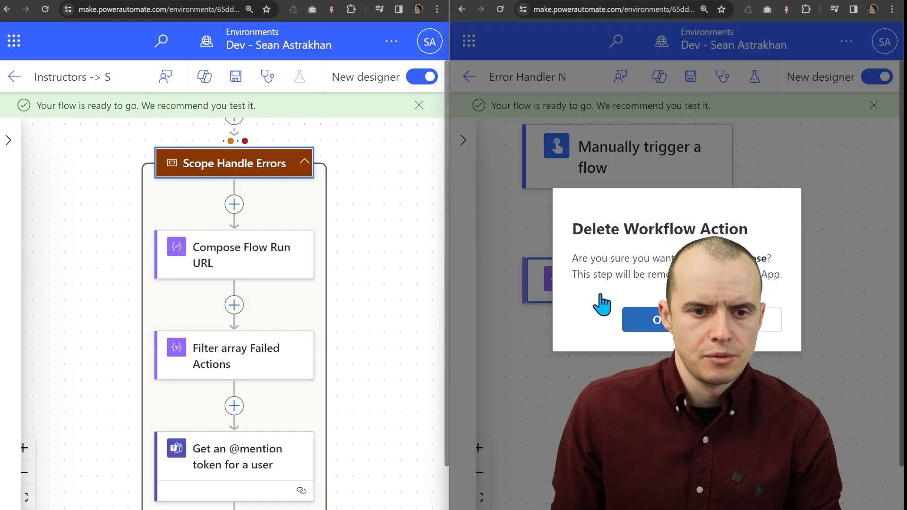
Step: Delete the temporary Compose and paste the Compose Flow Run URL action below the trigger
click(656, 319)
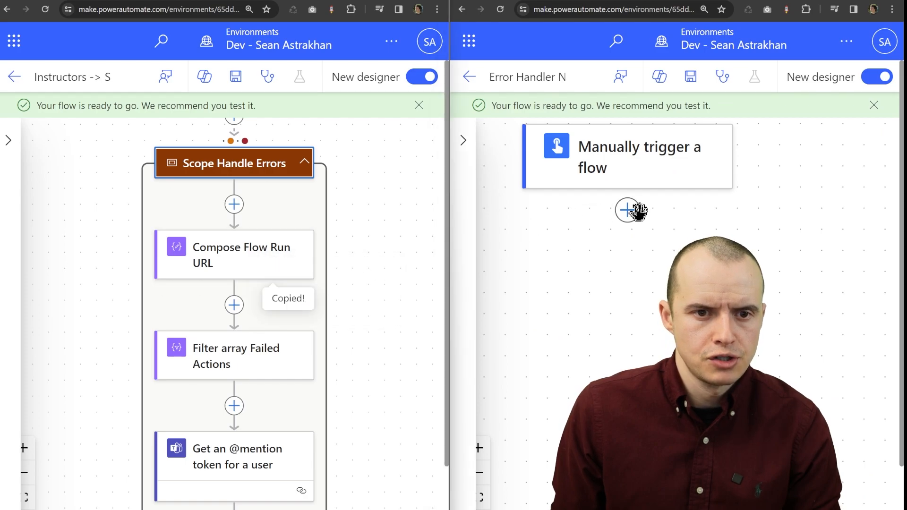
click(630, 210)
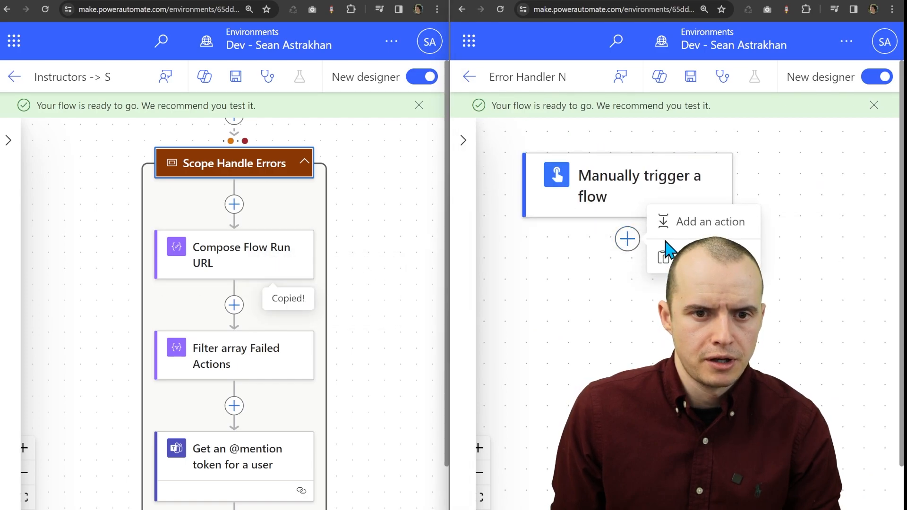
click(664, 256)
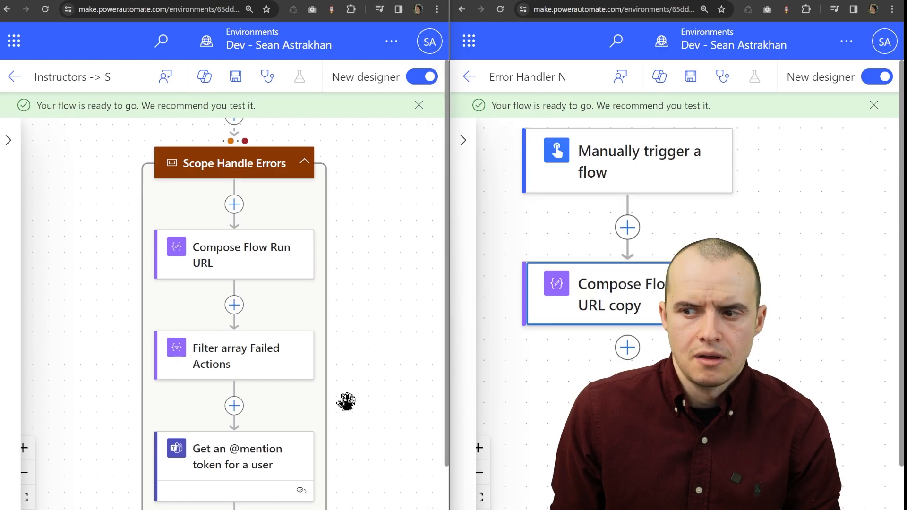
scroll(down, 3)
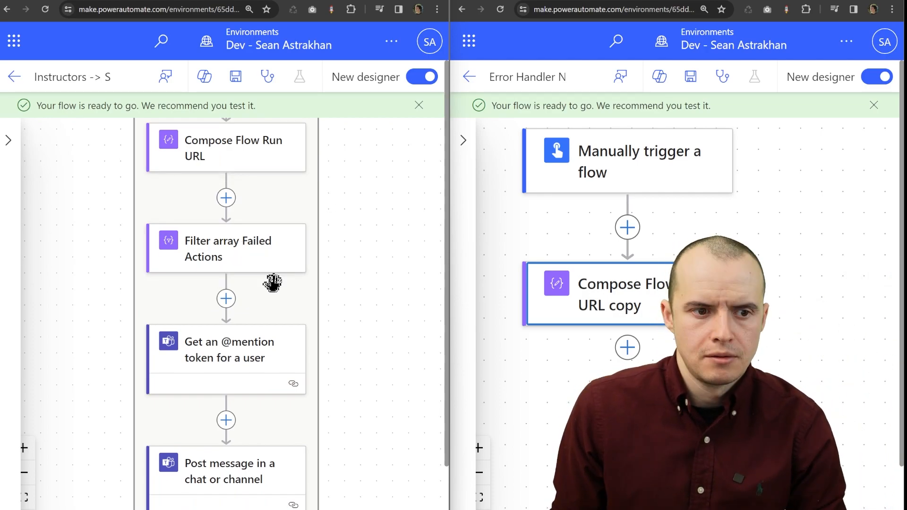
click(293, 383)
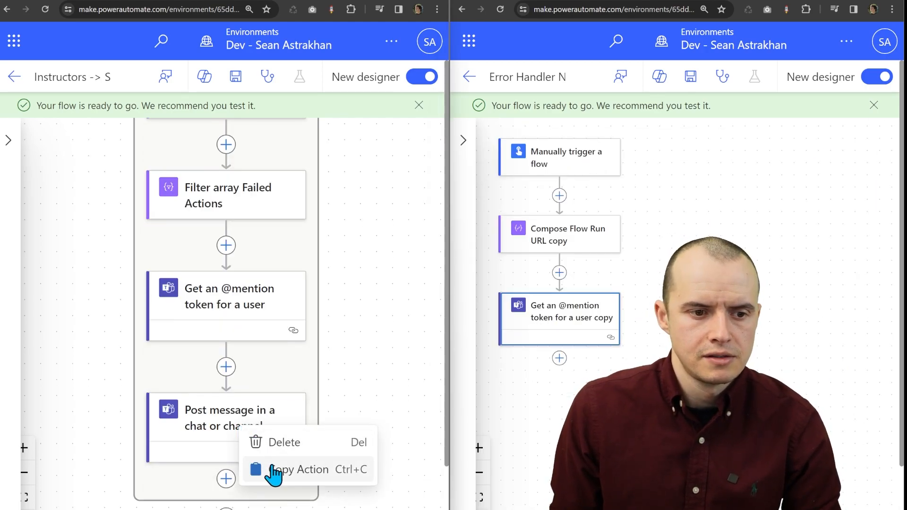
click(299, 469)
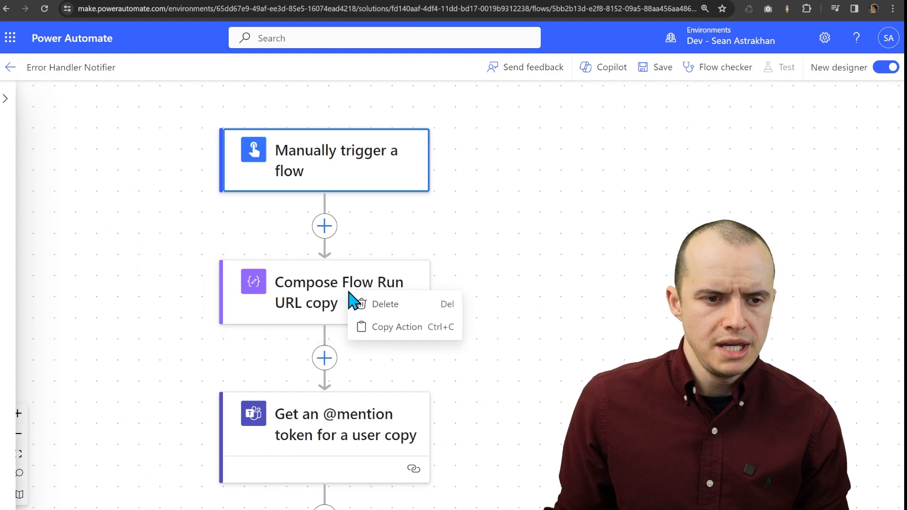
Step: Remove the Compose copy, set the mention user to Person to Notify, and add an Environment ID input
click(325, 161)
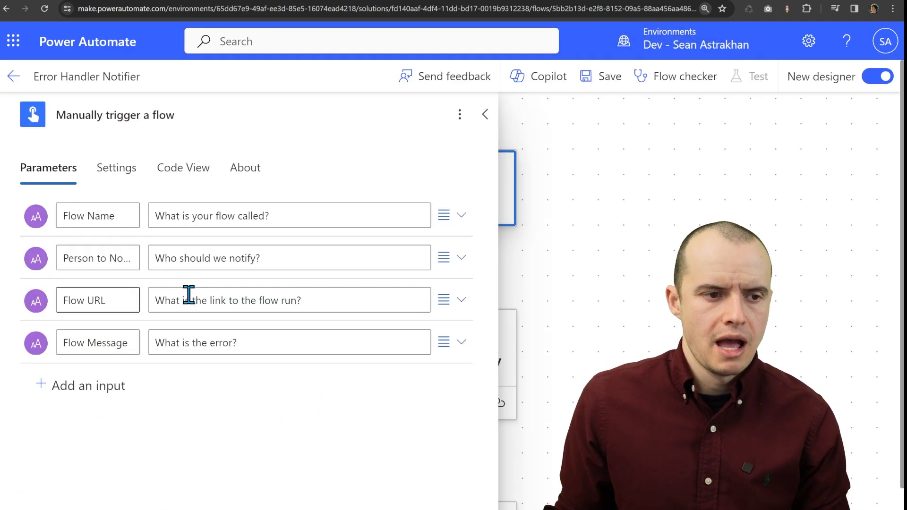
mouse_move(484, 114)
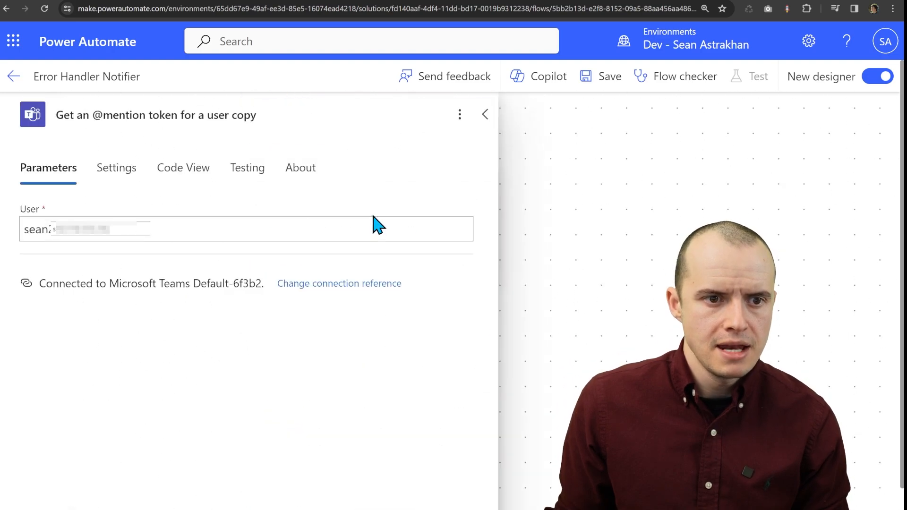
click(231, 229)
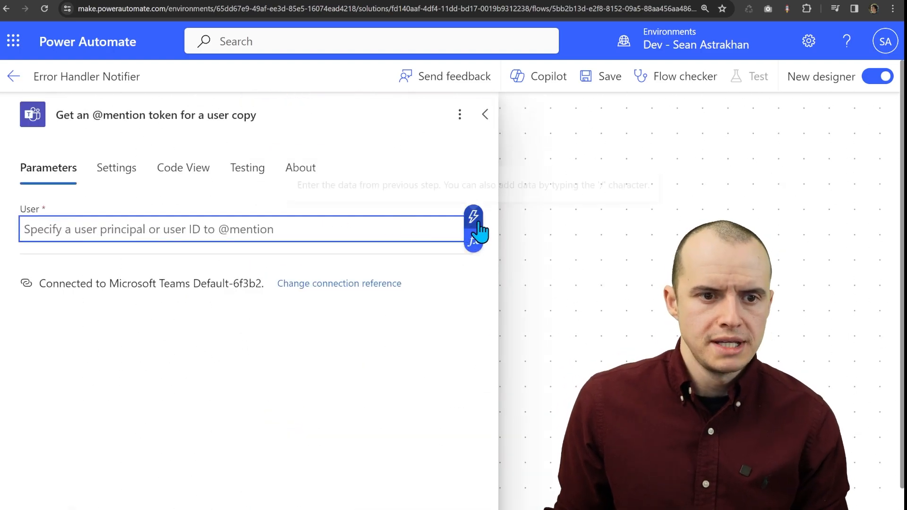
click(473, 216)
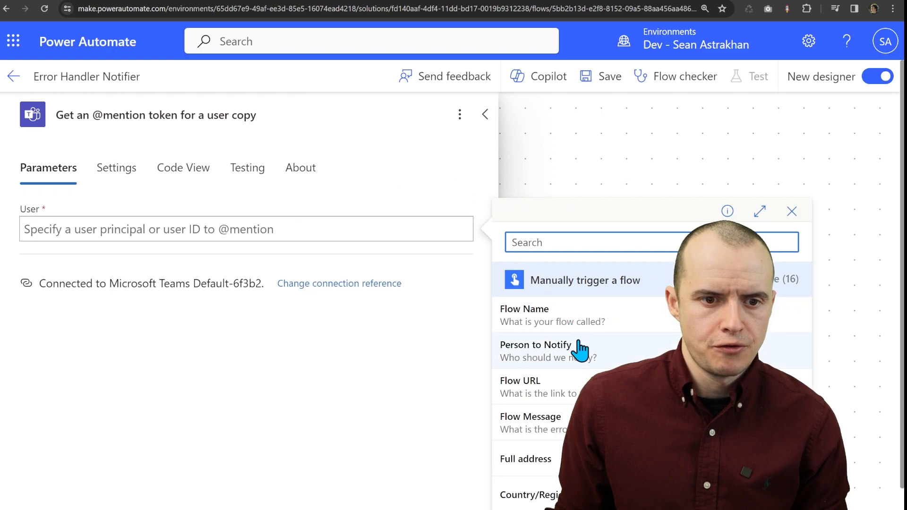
click(535, 344)
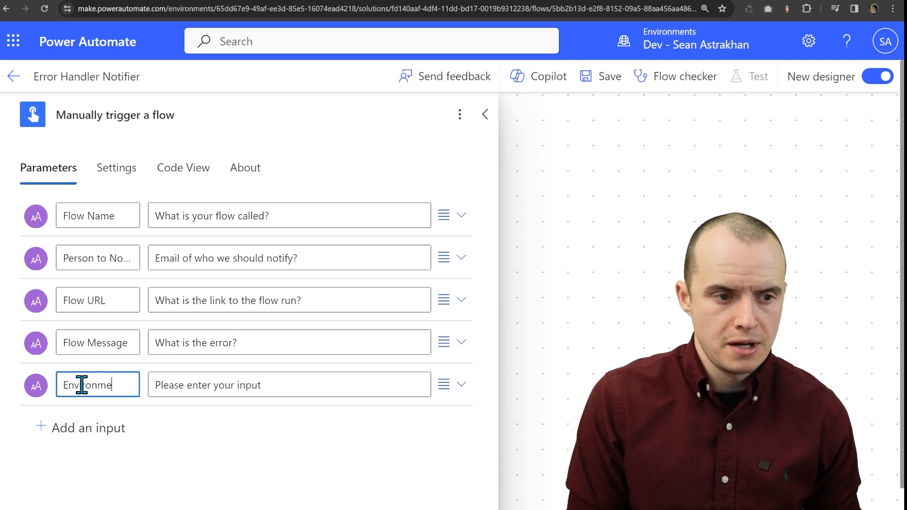
text(Environment ID to decide if Dev or Prod)
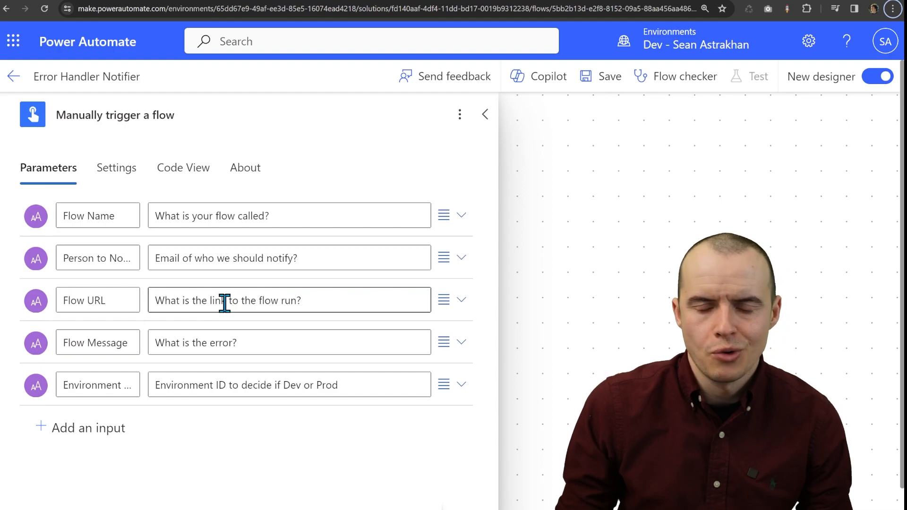
click(485, 114)
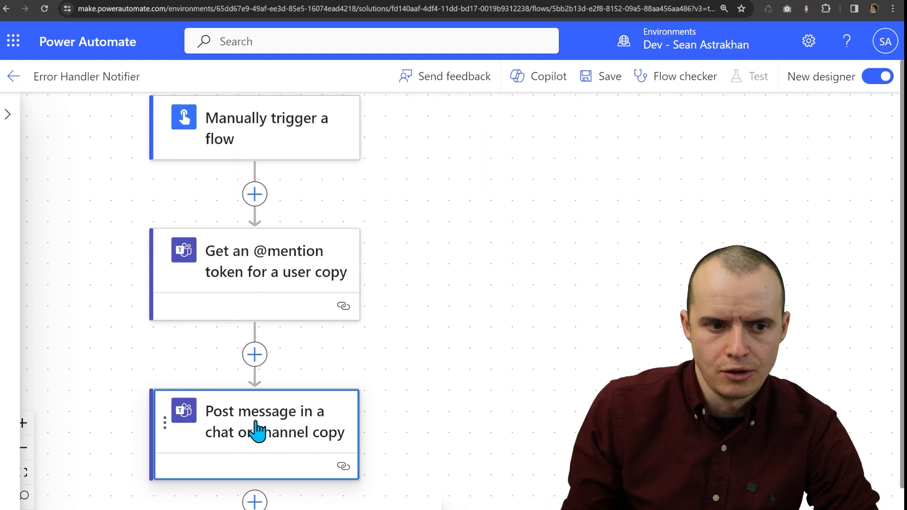
Step: Set the Teams channel to the custom value 'Errors from Flows' and save the notifier
click(263, 420)
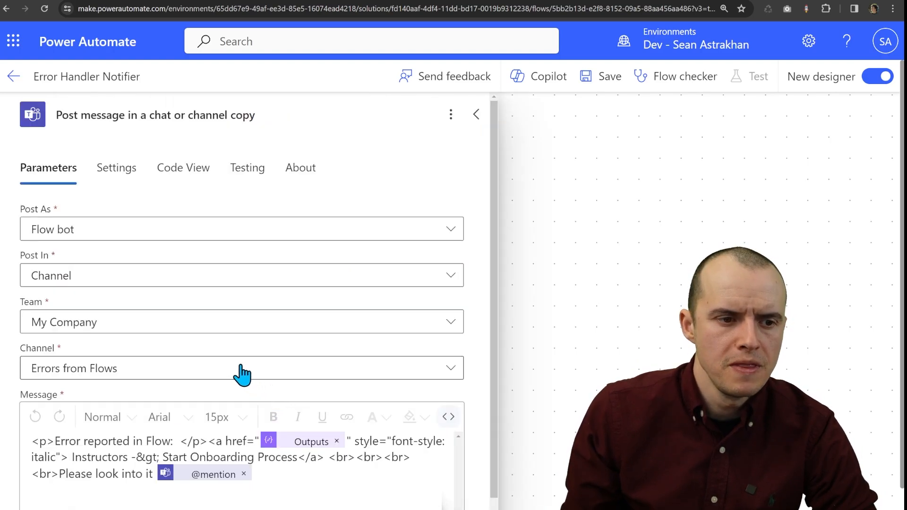
click(240, 368)
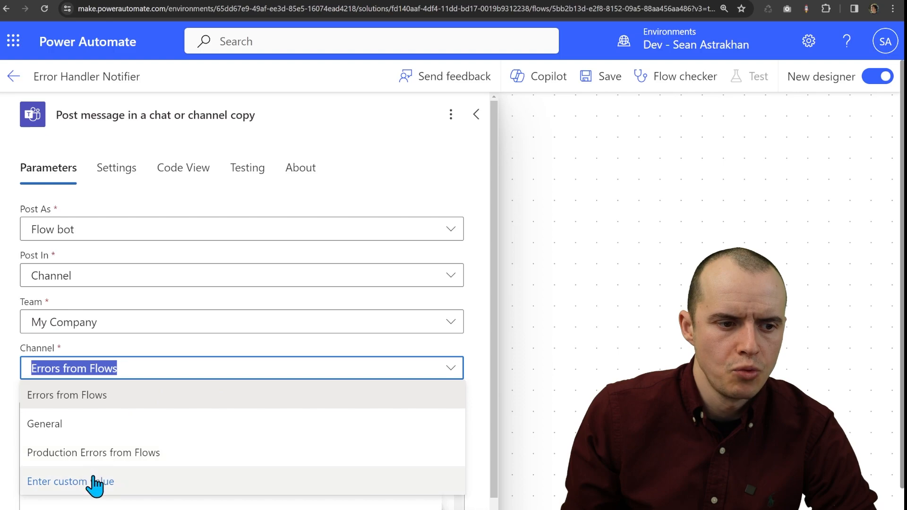
click(69, 481)
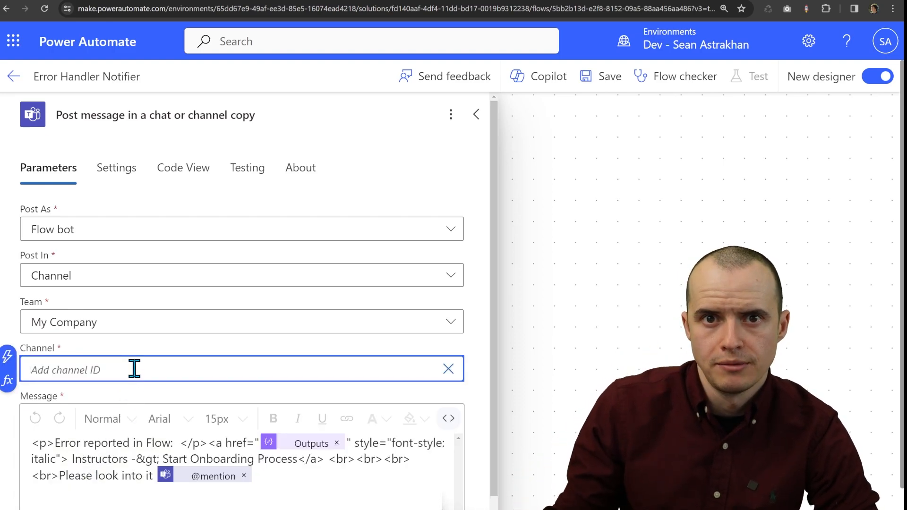
text(E)
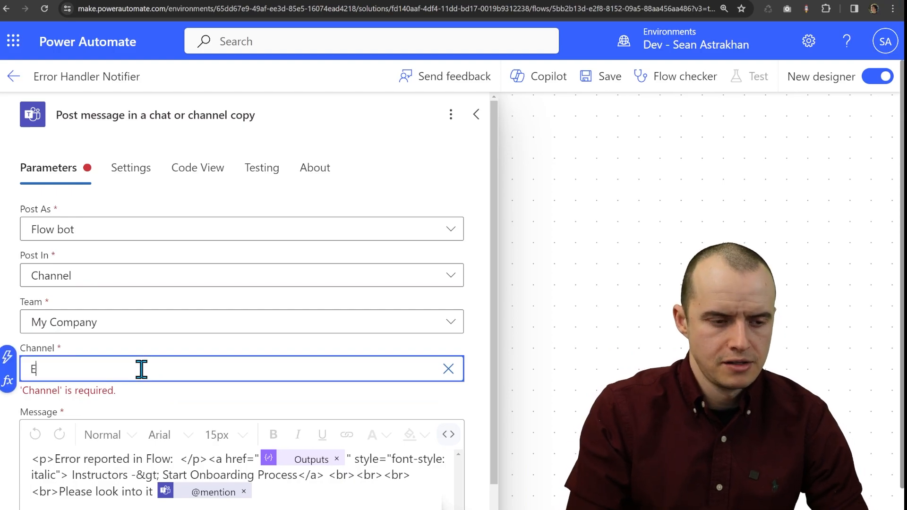
text(rrors from Flows)
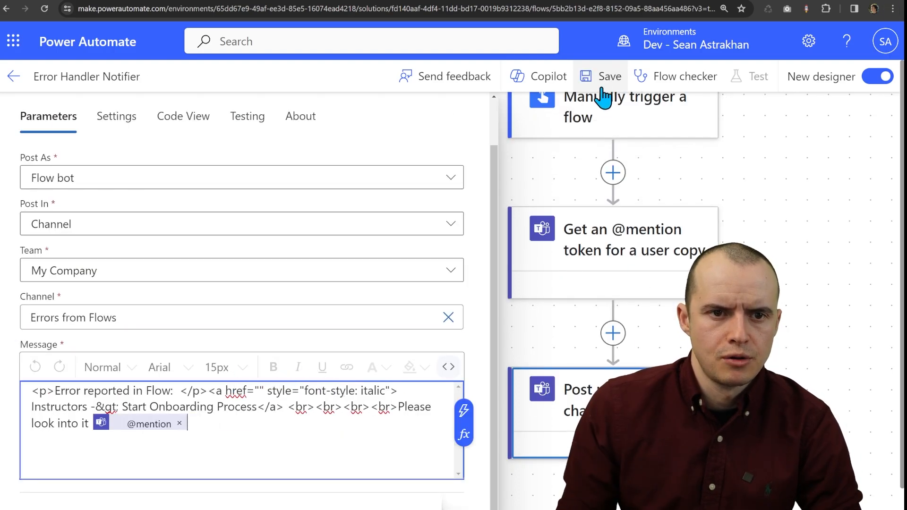
click(600, 75)
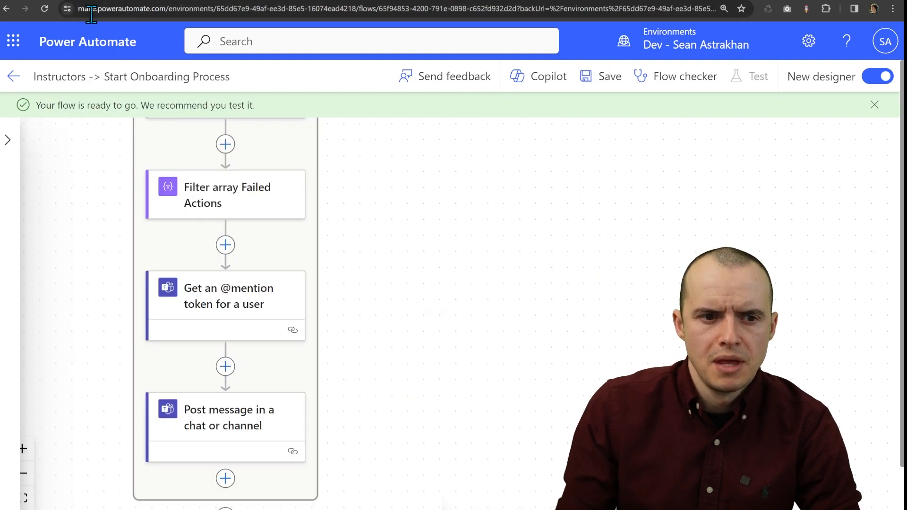
right_click(228, 296)
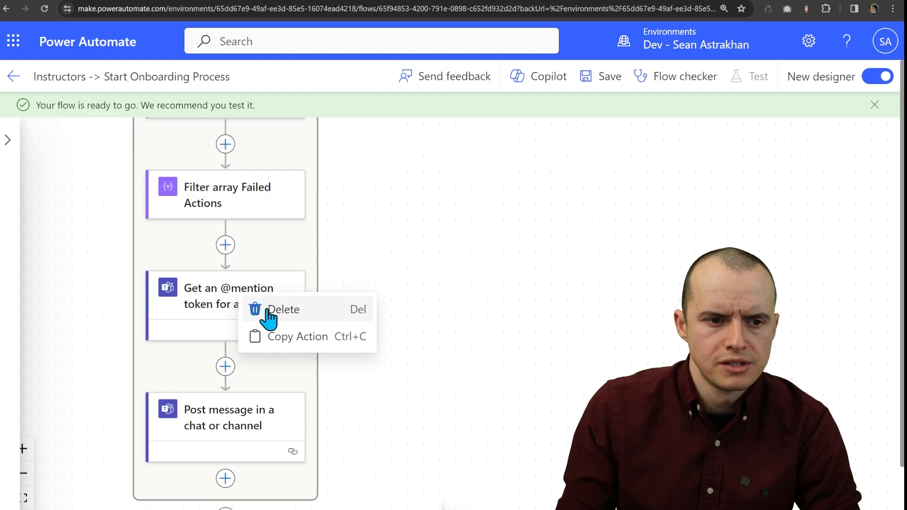
click(283, 310)
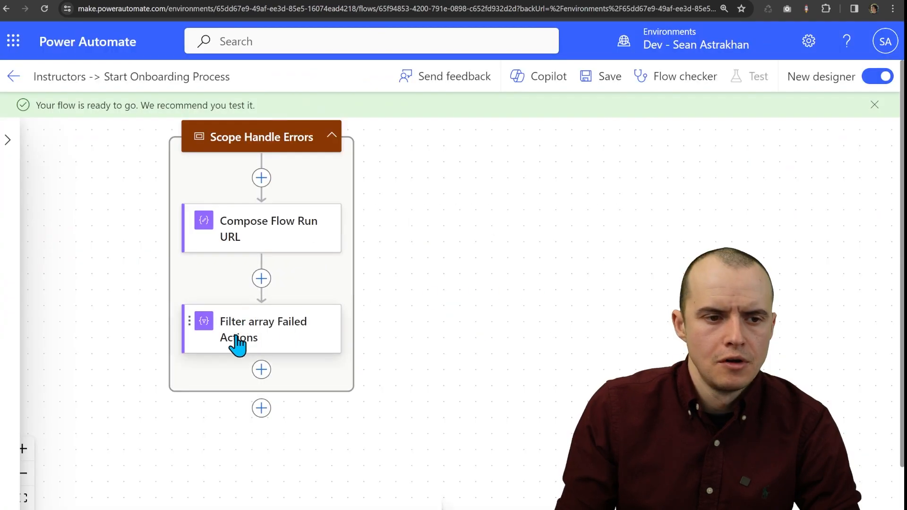
click(261, 369)
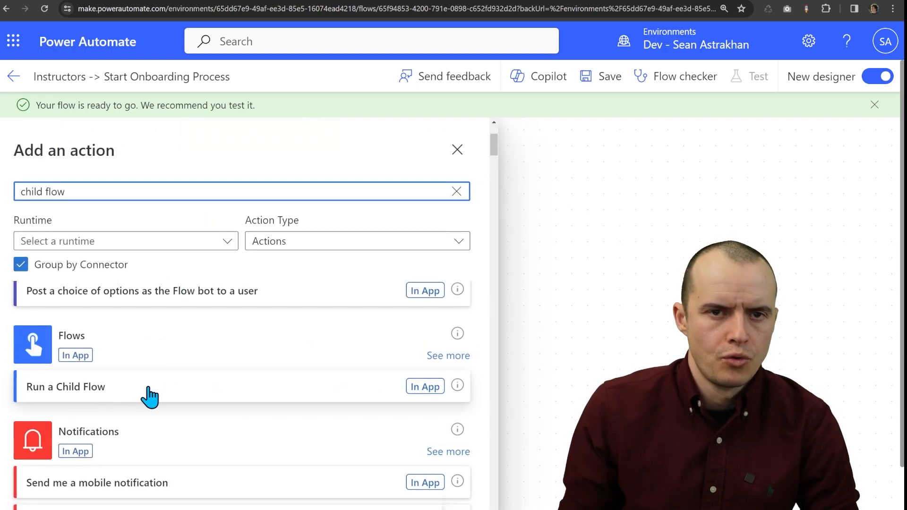
Step: Add Run a Child Flow calling Error Handler Notifier, with 'sean' as Person to Notify
click(65, 386)
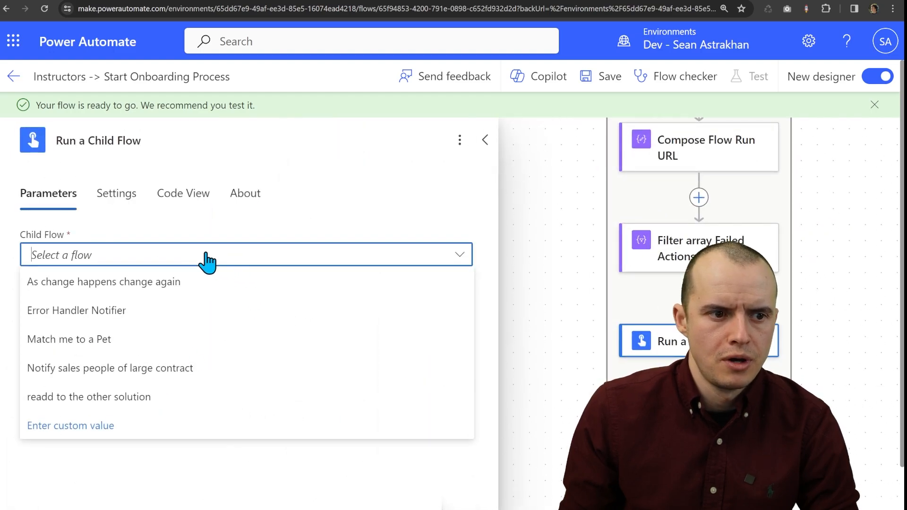
click(76, 309)
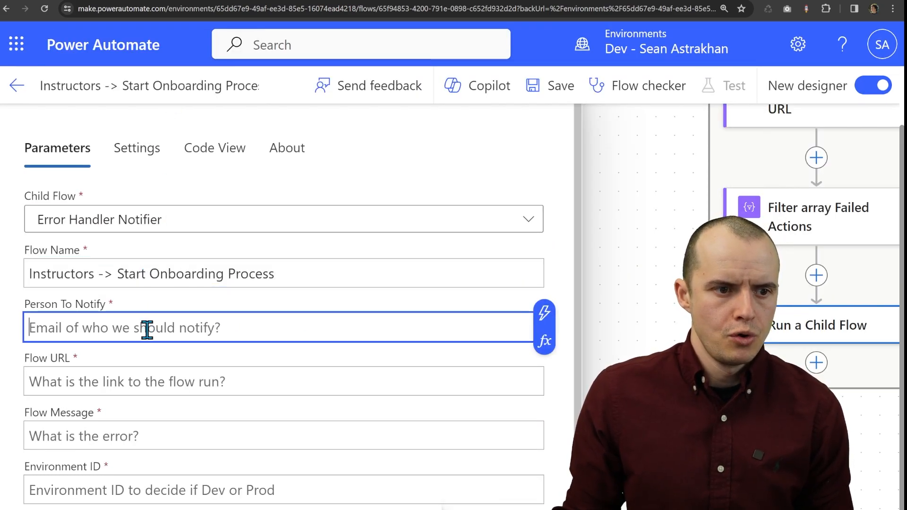
text(sean)
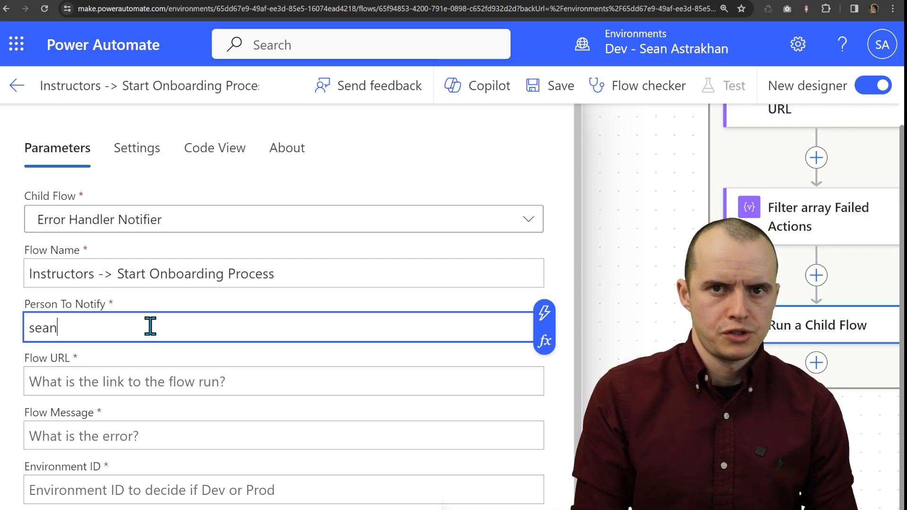
click(283, 381)
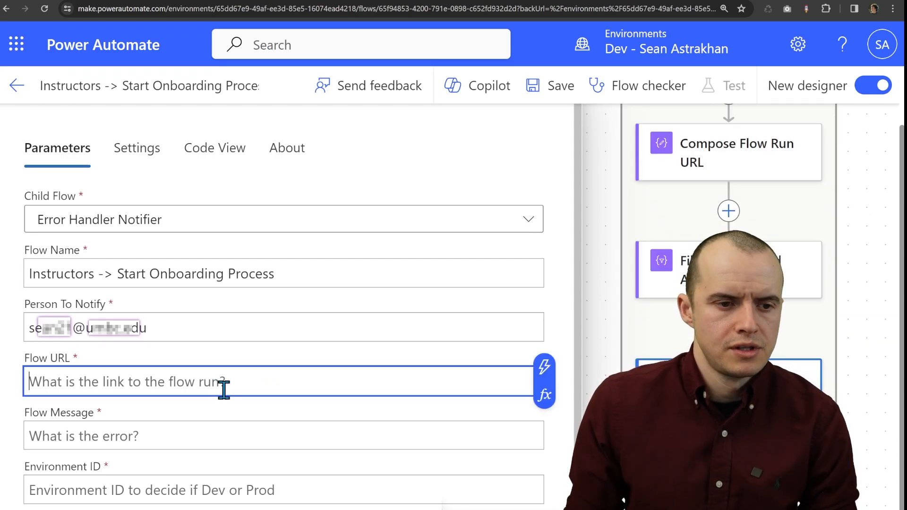
mouse_move(703, 159)
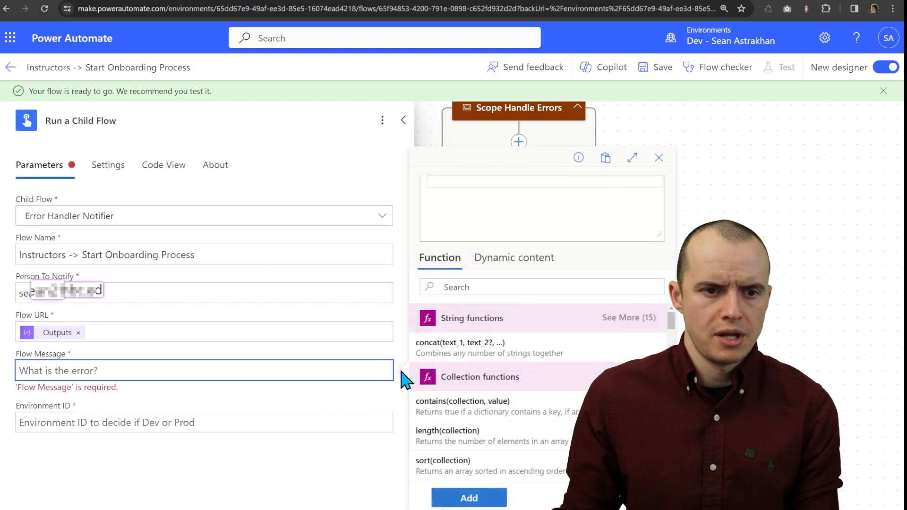
Step: Fill Flow Message with a string() expression and environment with workflow()?['tags']['environmentName']
text(string)
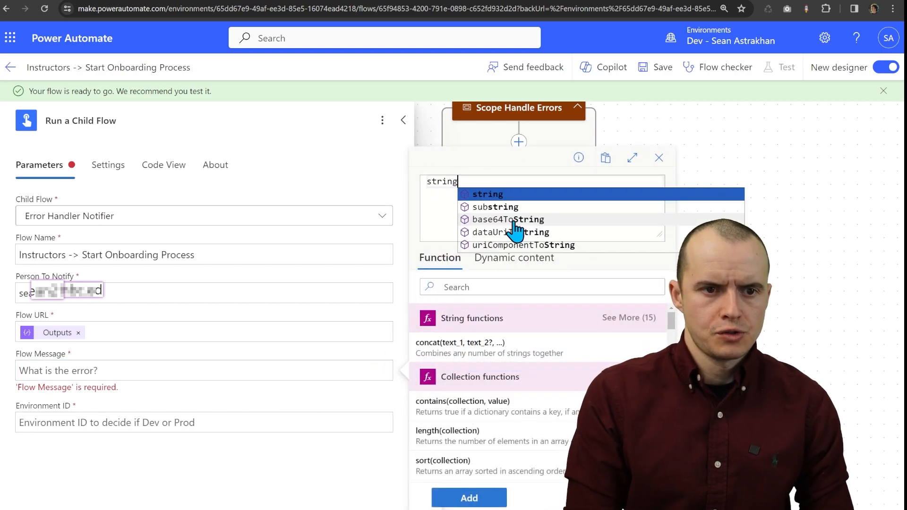
click(486, 193)
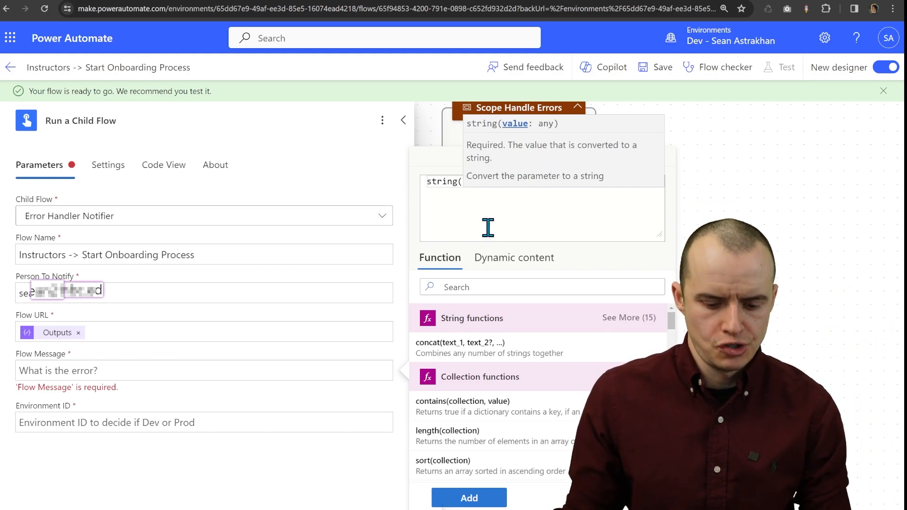
click(513, 257)
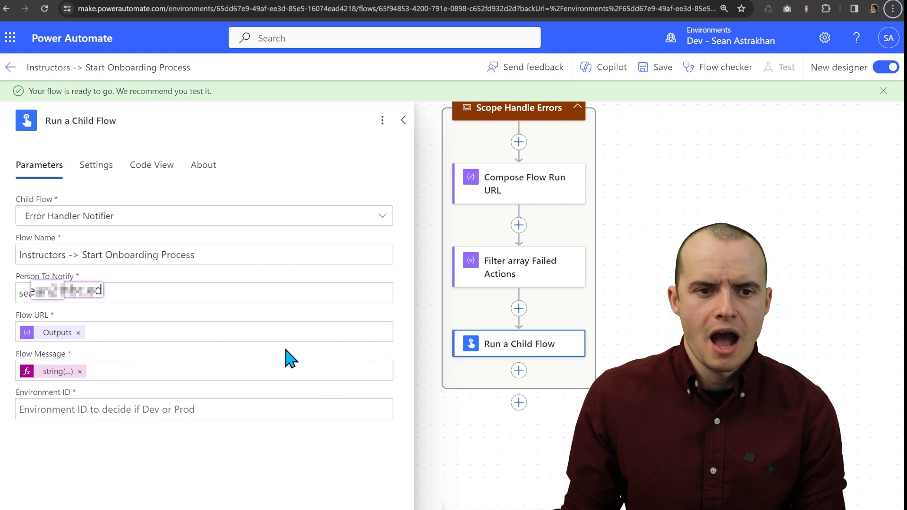
mouse_move(517, 184)
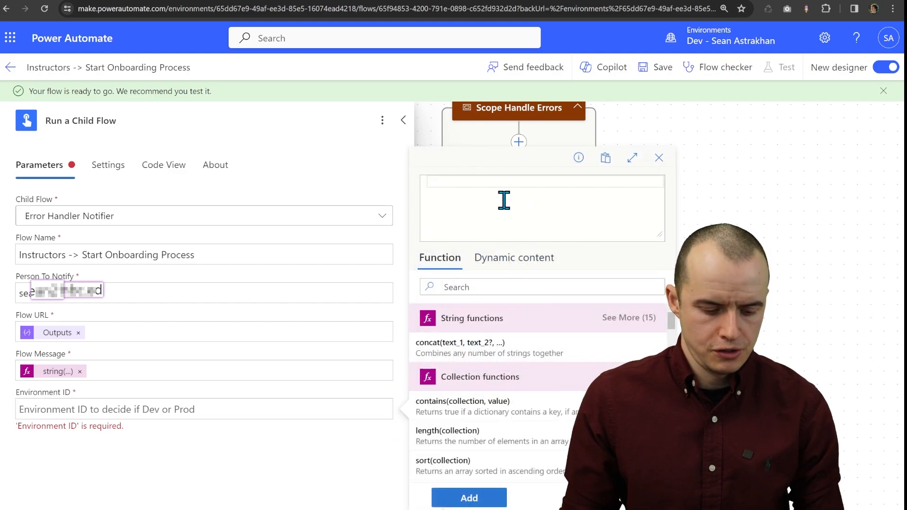
text(workflow()?['tags']['environmentName'])
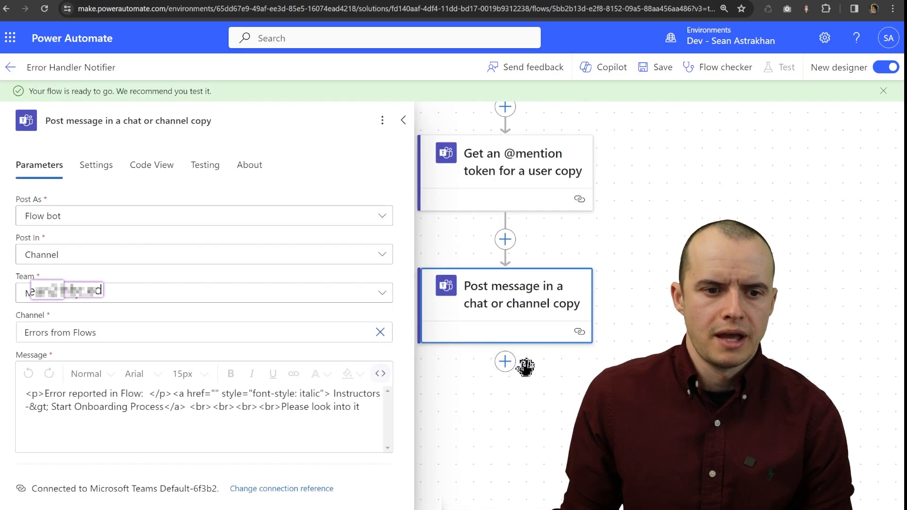
Step: Append a Respond to a PowerApp or flow action after Post message, then return to the details page
click(504, 361)
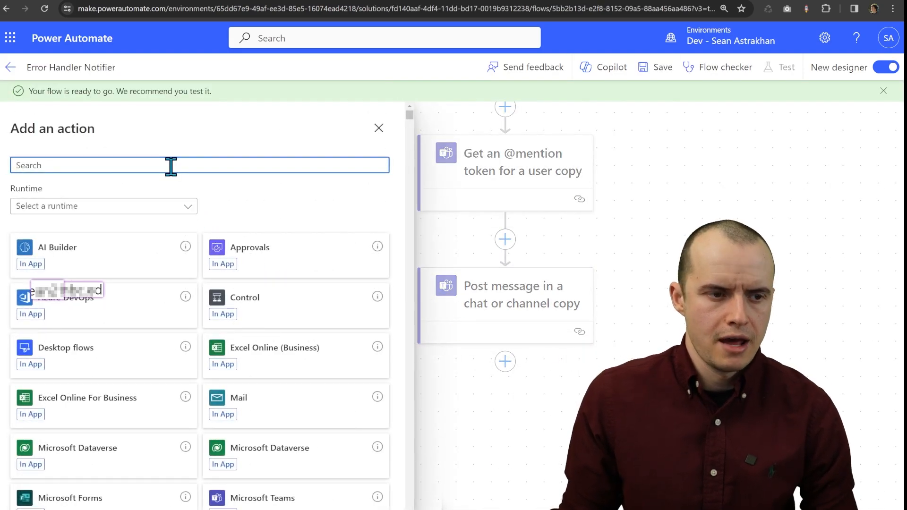
text(respon)
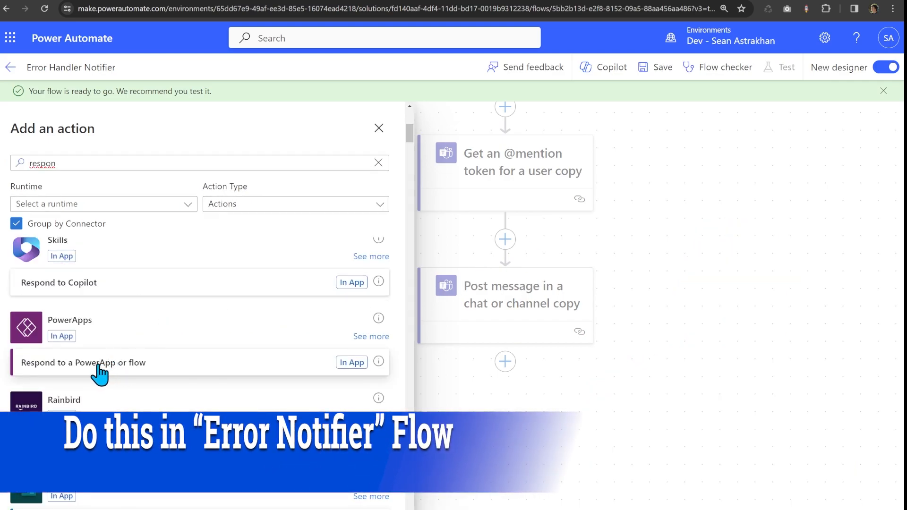
click(82, 362)
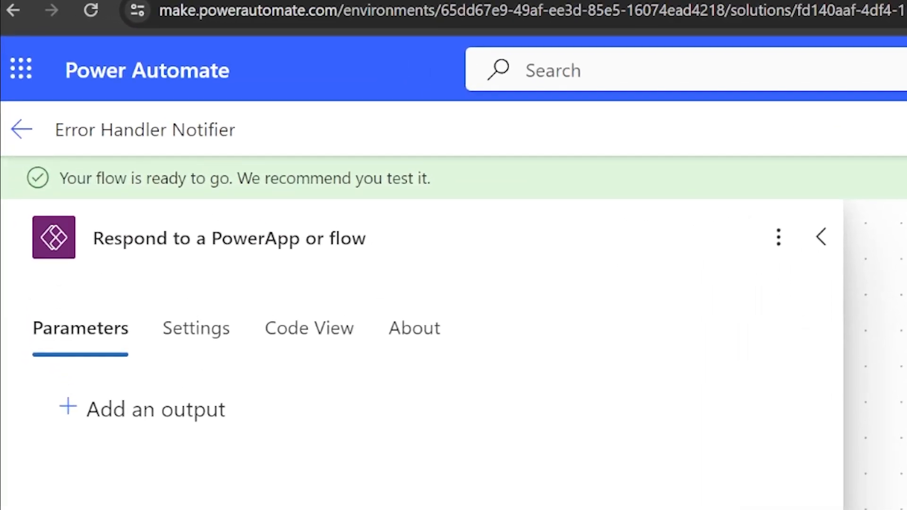
click(21, 129)
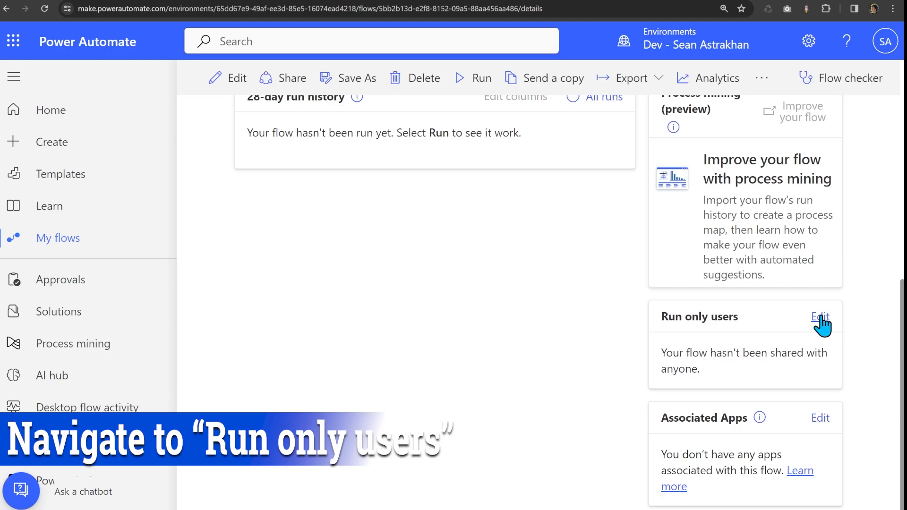
Step: Edit Run only users, inspect the failed run's conversation ID error, and reopen the designer
click(819, 316)
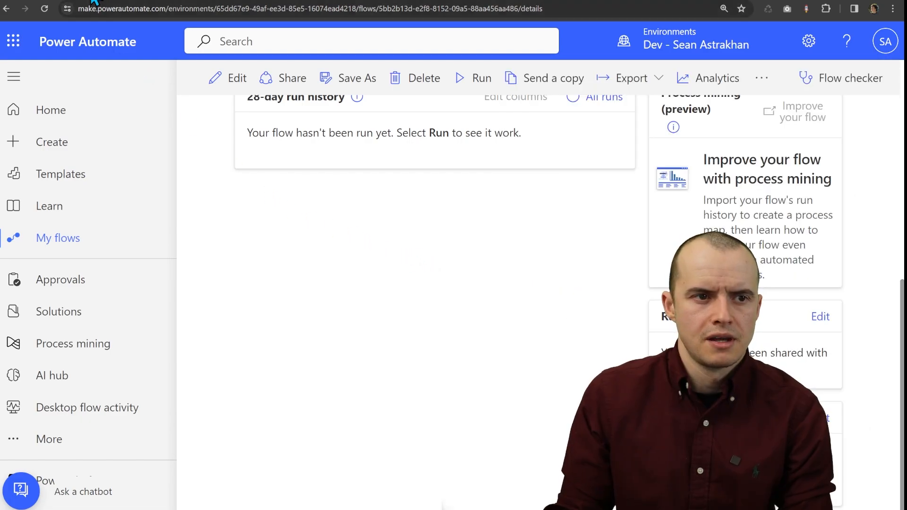
click(228, 78)
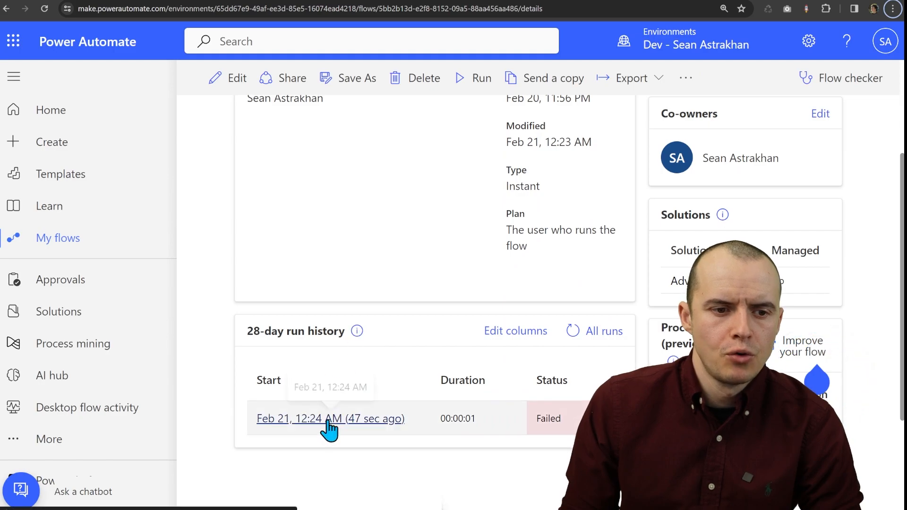
click(330, 418)
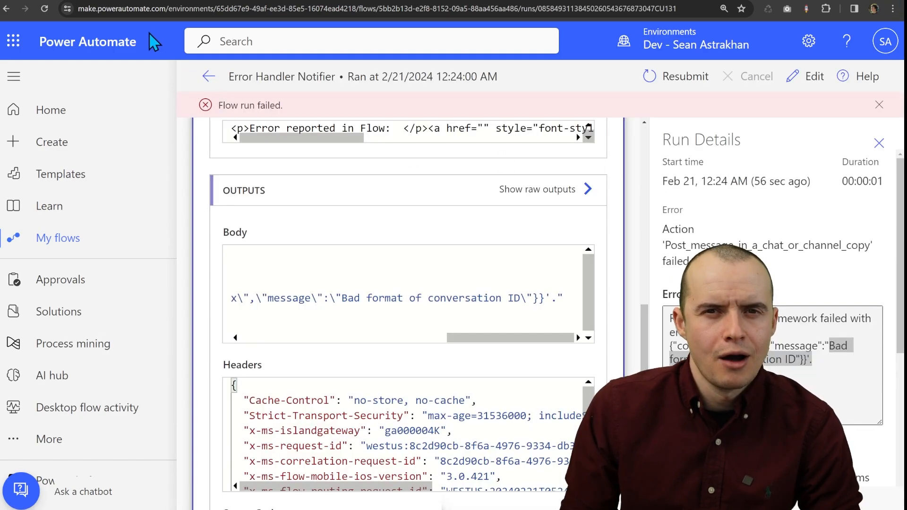
click(814, 75)
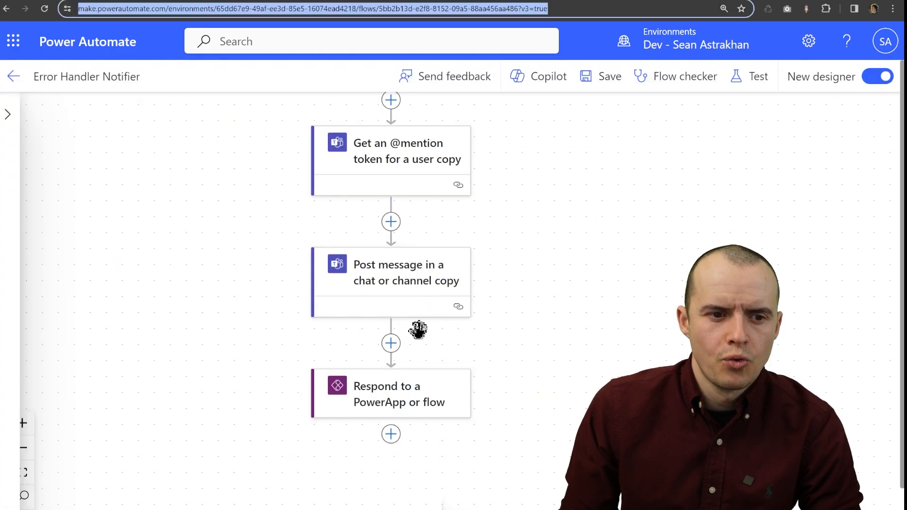
Step: Inspect the Errors from Flows channel's channelId in the Post message step's Code View
click(406, 272)
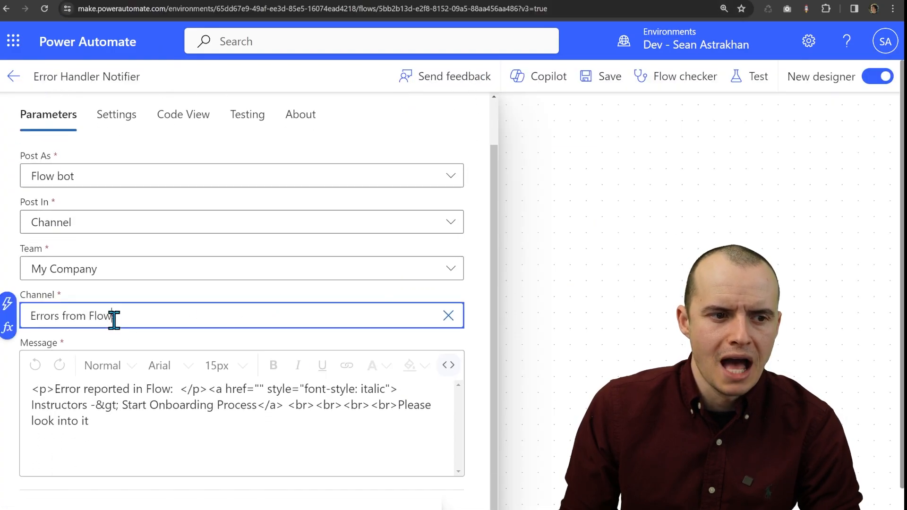
double_click(72, 316)
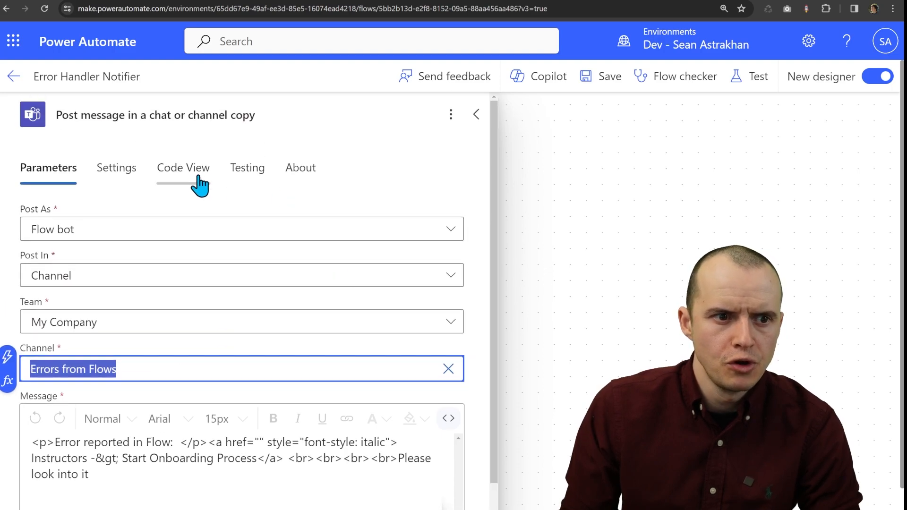
click(183, 167)
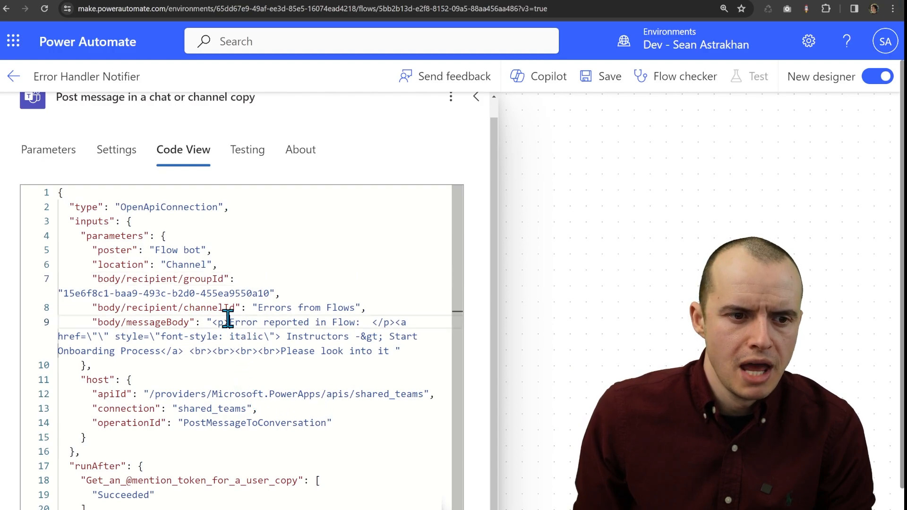
drag(228, 322, 347, 351)
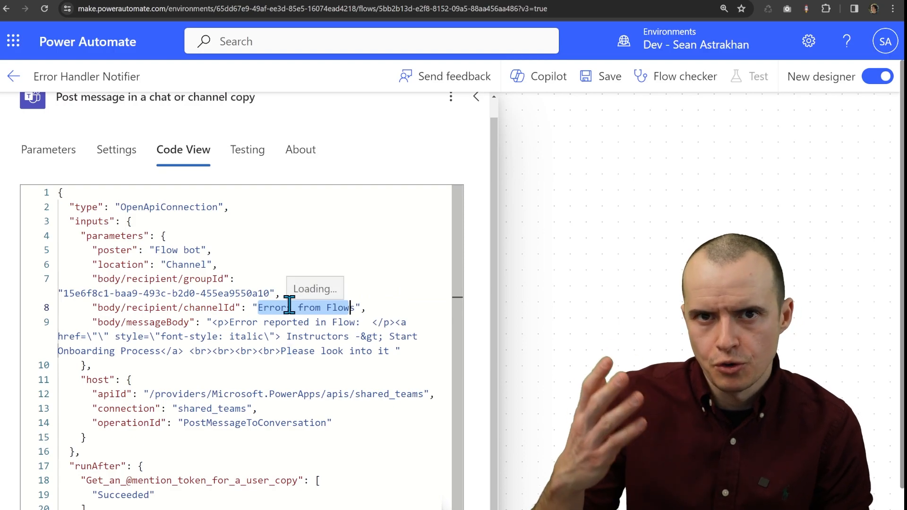
click(49, 150)
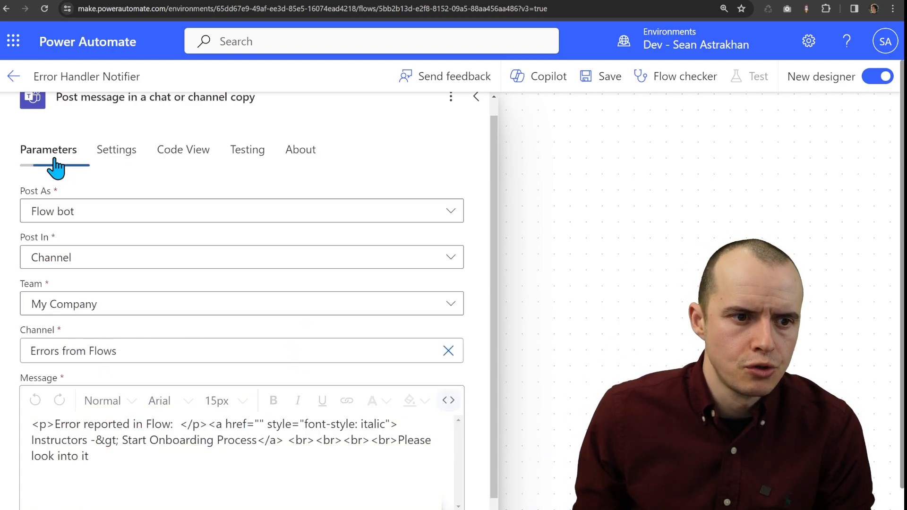
Step: Set the post channel to Production Errors from Flows, confirm its ID in code, and close
click(448, 350)
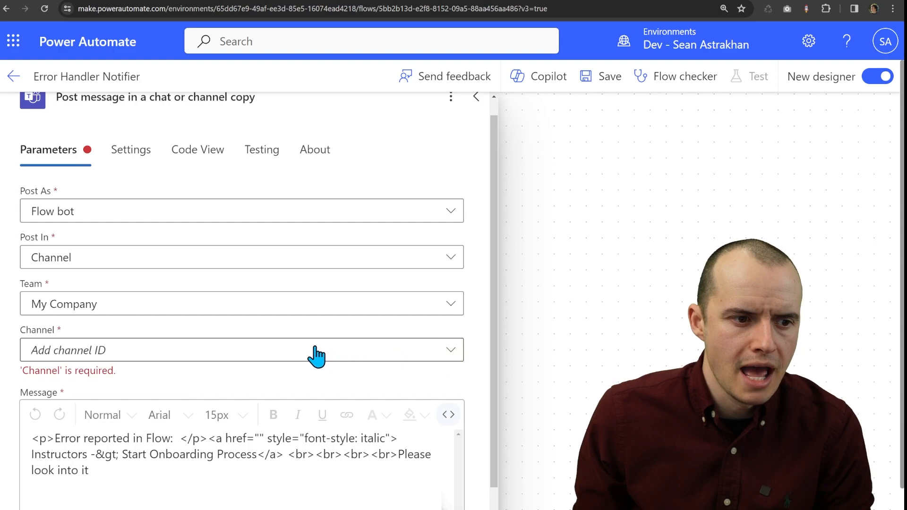
click(240, 350)
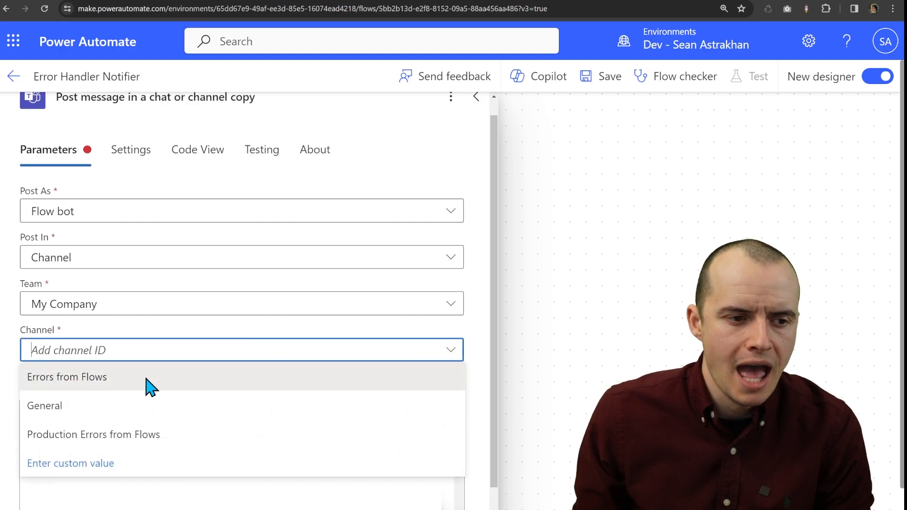
click(67, 376)
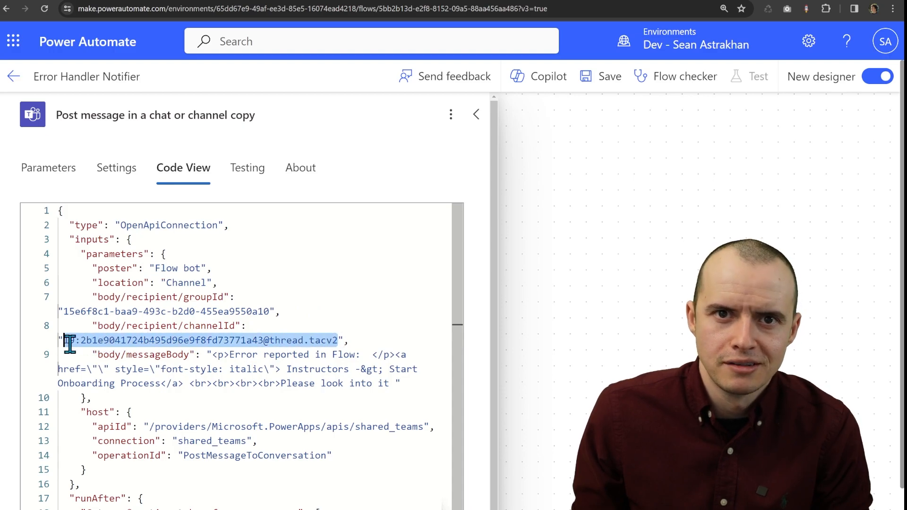
click(49, 168)
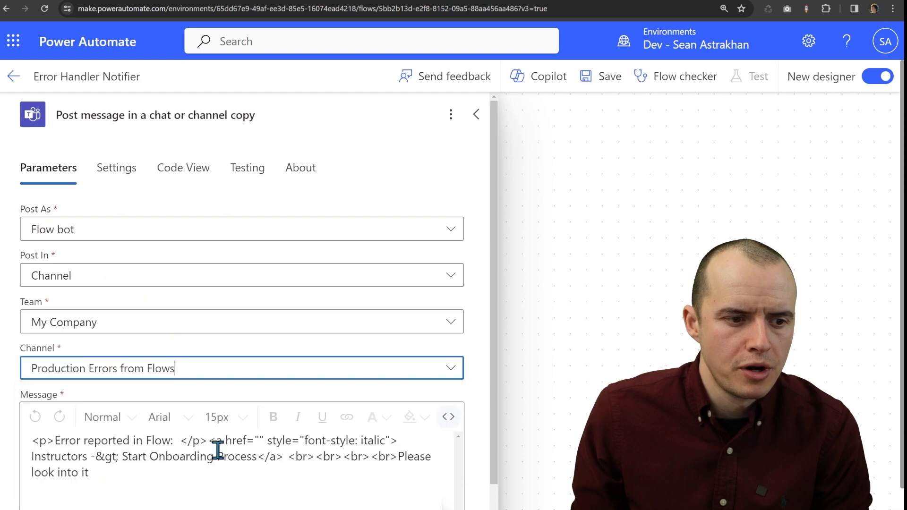
click(183, 168)
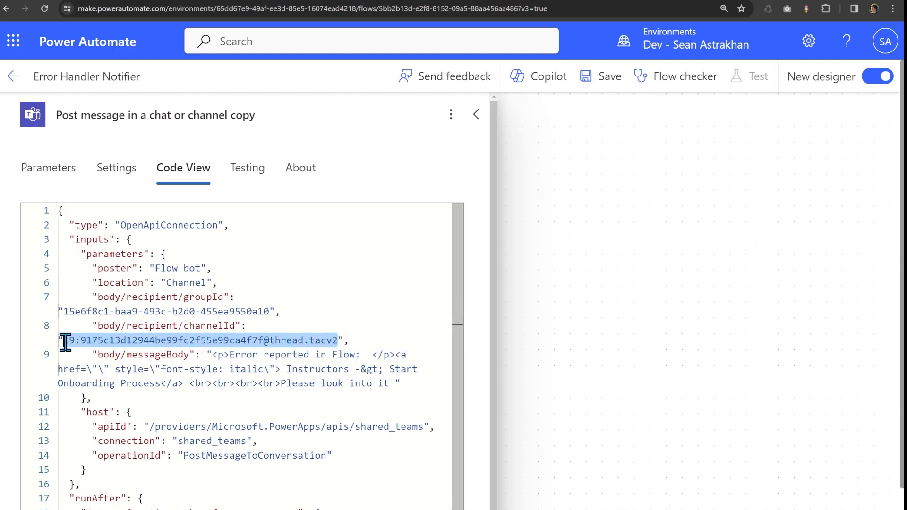
click(476, 114)
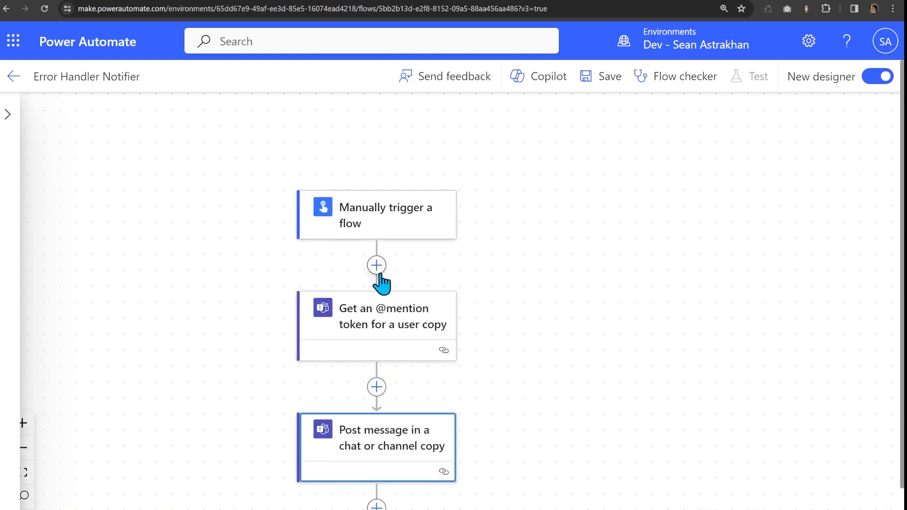
click(376, 265)
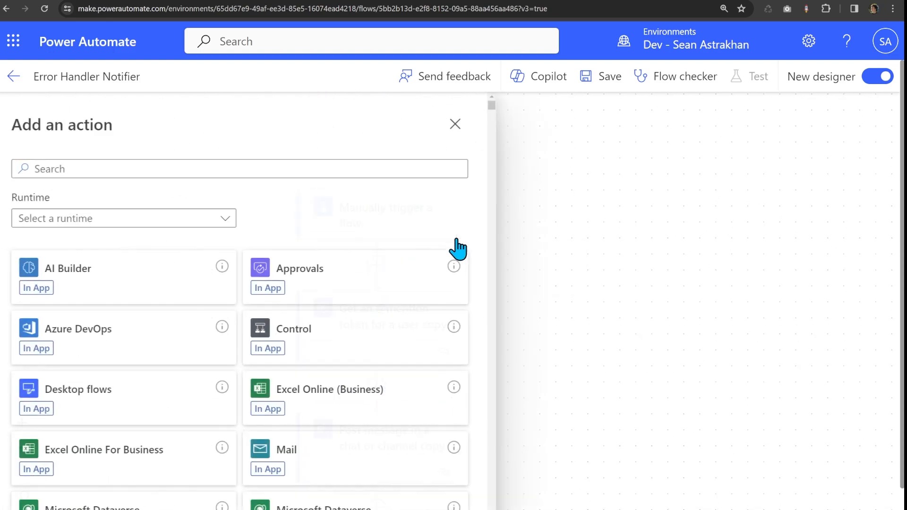
click(690, 314)
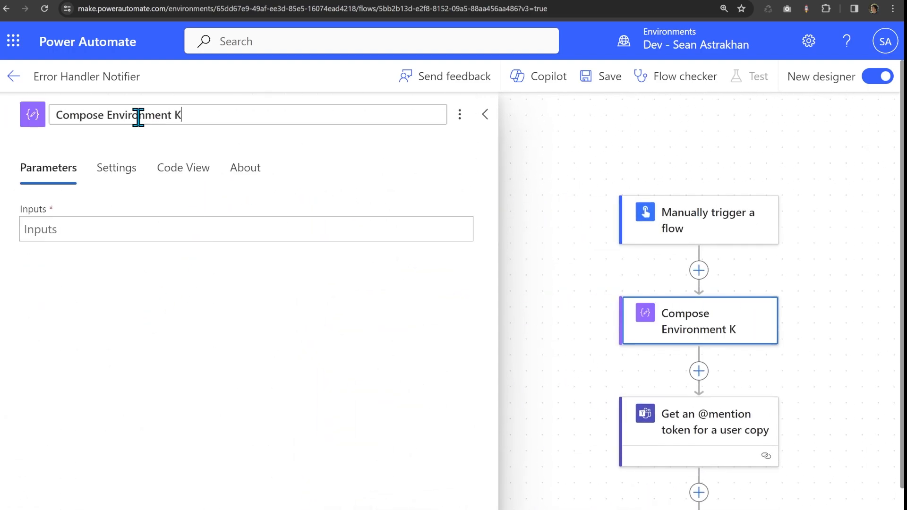
click(245, 229)
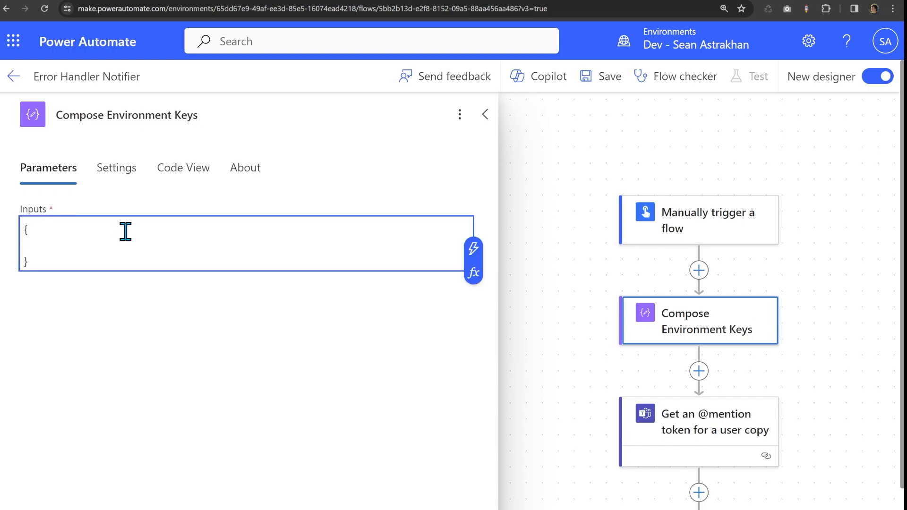
text("production")
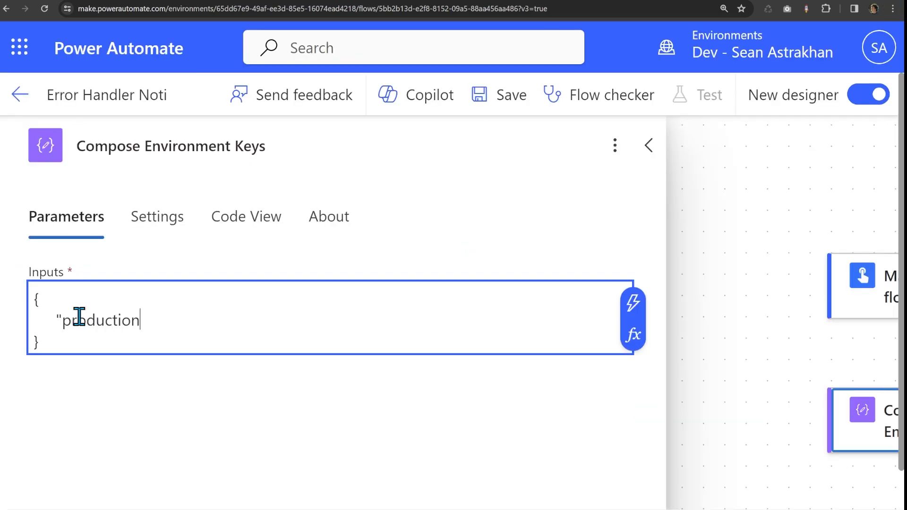
text(TeamsChannel": ")
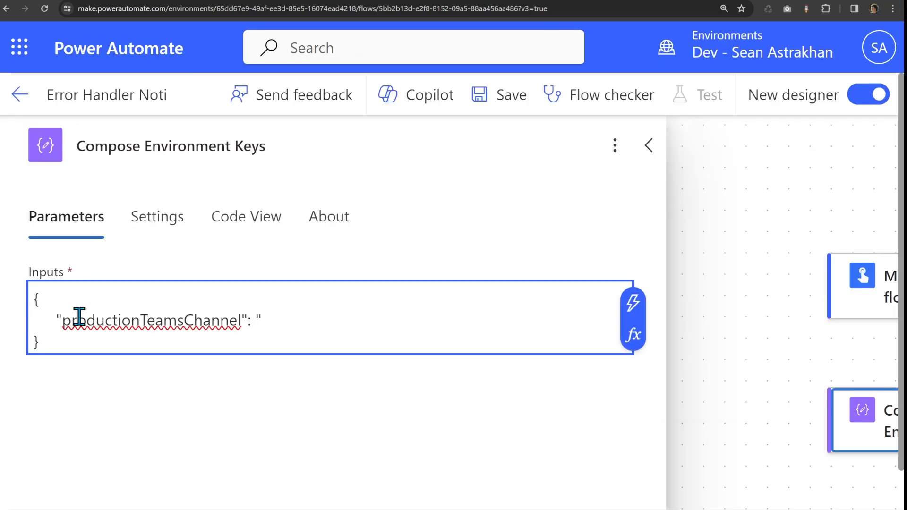
text(19:9175c13d12944be99fc2f55e99ca4f7f@thread.tacv2",)
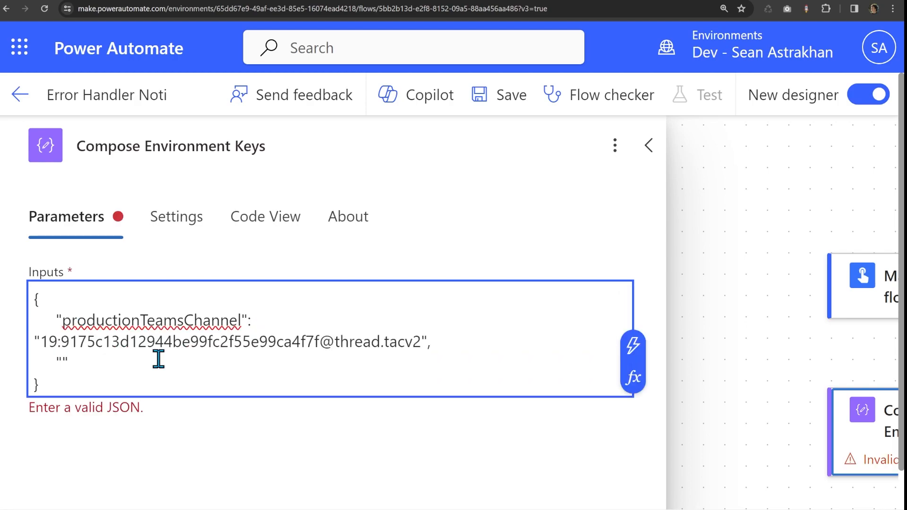
text(devTeams)
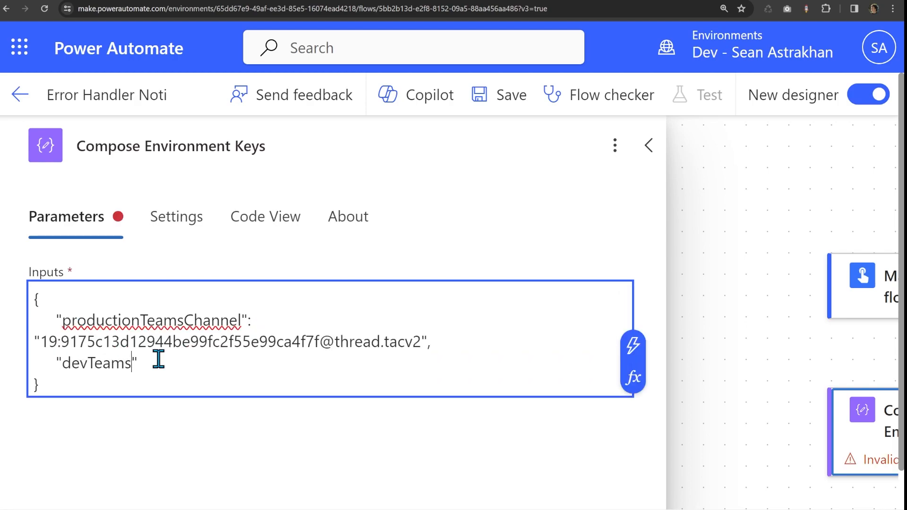
text(Channel)
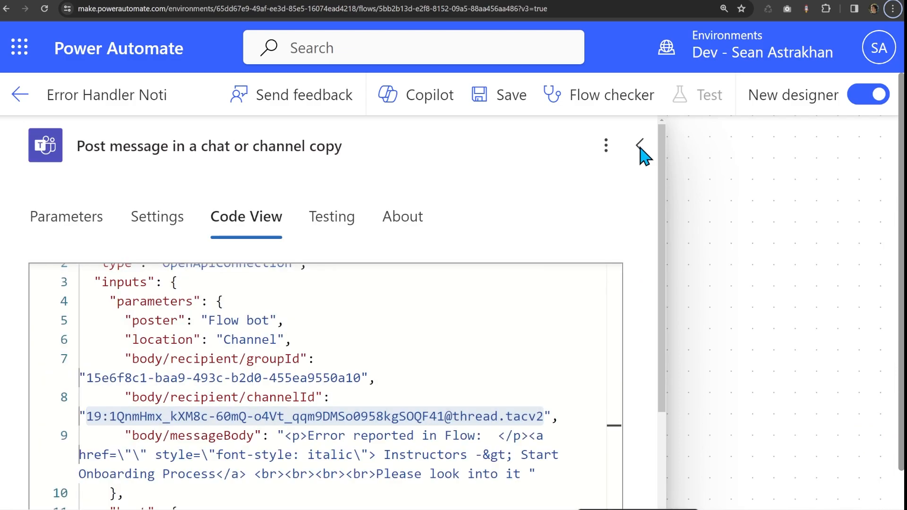
click(639, 145)
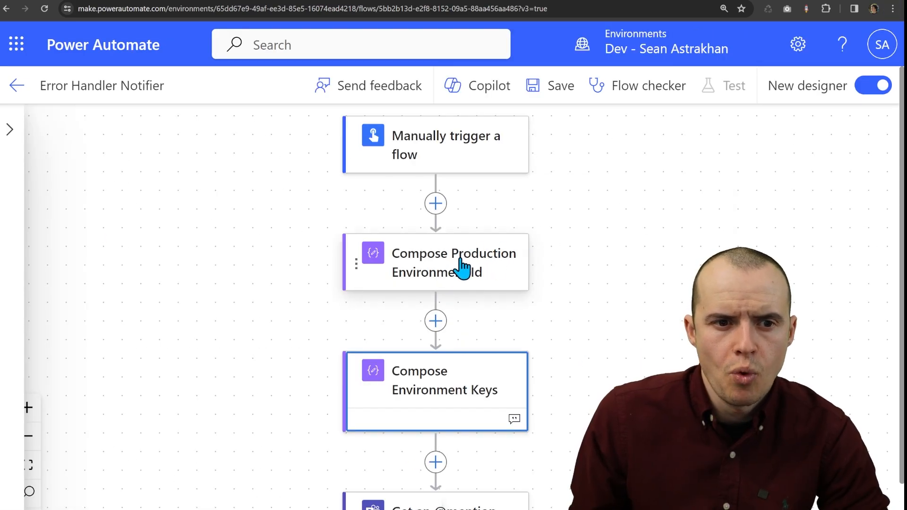
Step: Open the Compose Production Environment Id step to review its environment ID
click(453, 262)
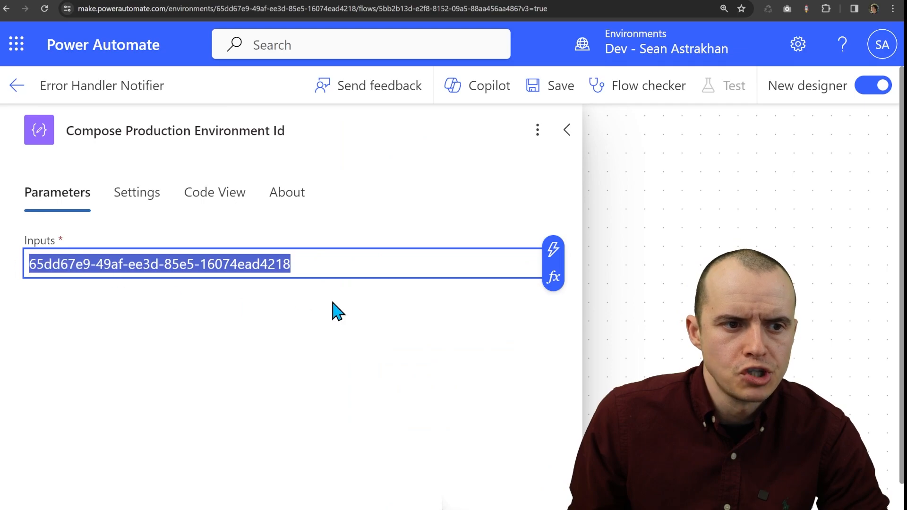
mouse_move(344, 301)
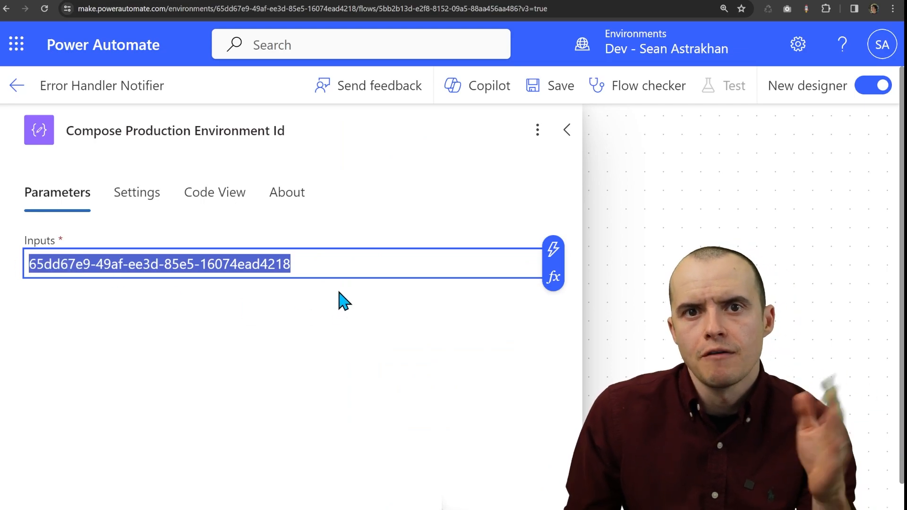
mouse_move(351, 261)
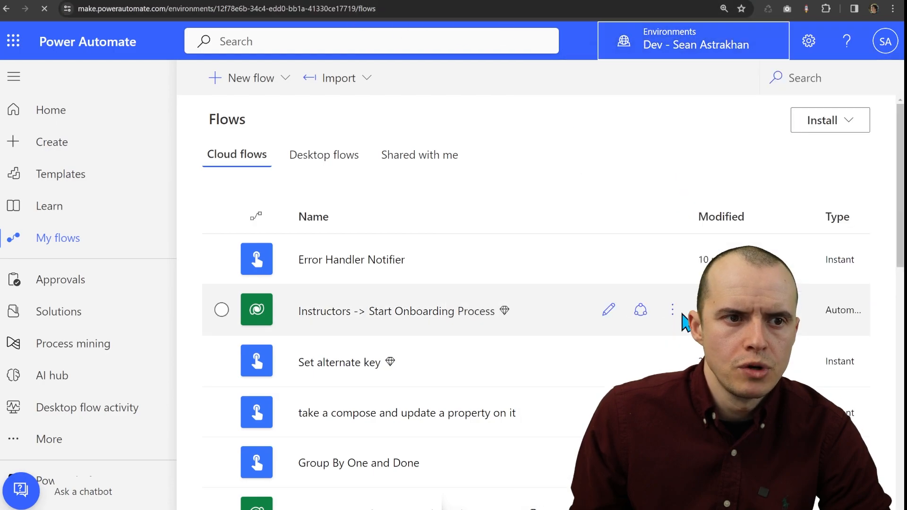
Step: Switch to the Prod - Dynamics Sales environment, then return to the Error Handler Notifier flow
click(692, 41)
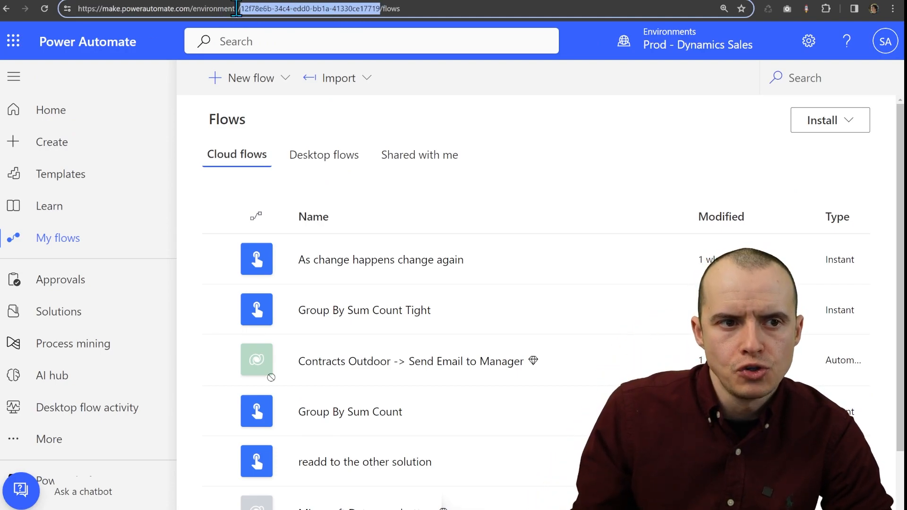
mouse_move(298, 13)
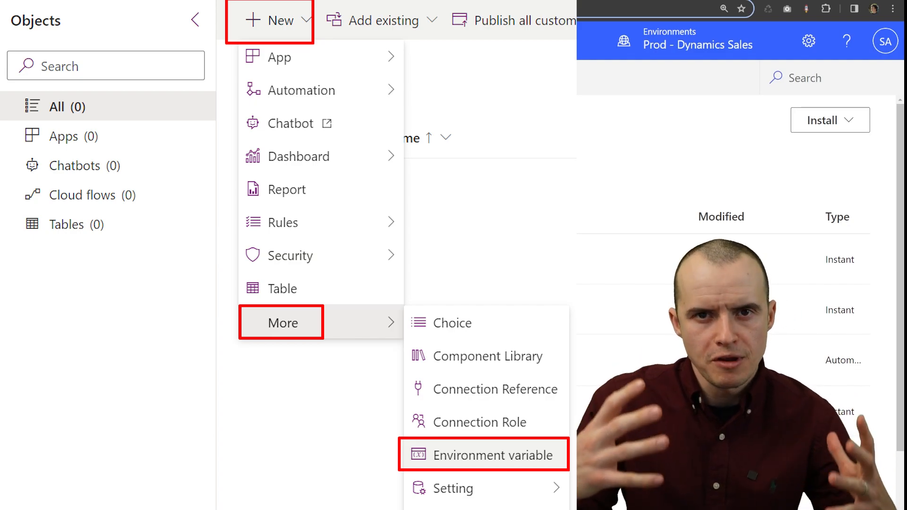
click(491, 455)
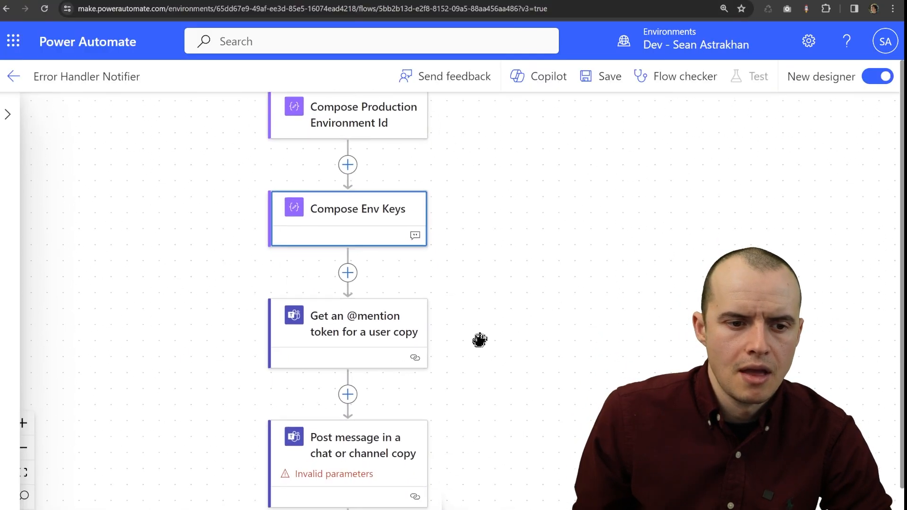
Step: Set the post channel to an if() expression picking productionErrors by environment, then save
click(364, 445)
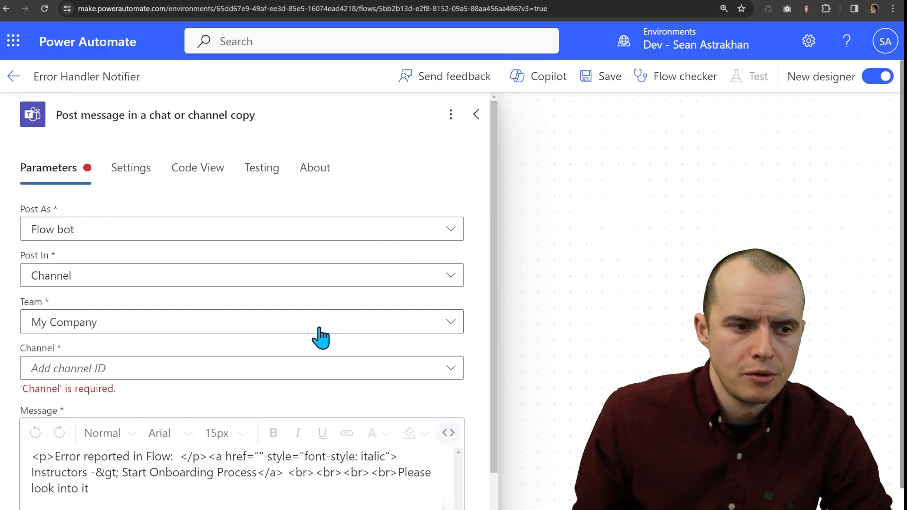
click(241, 368)
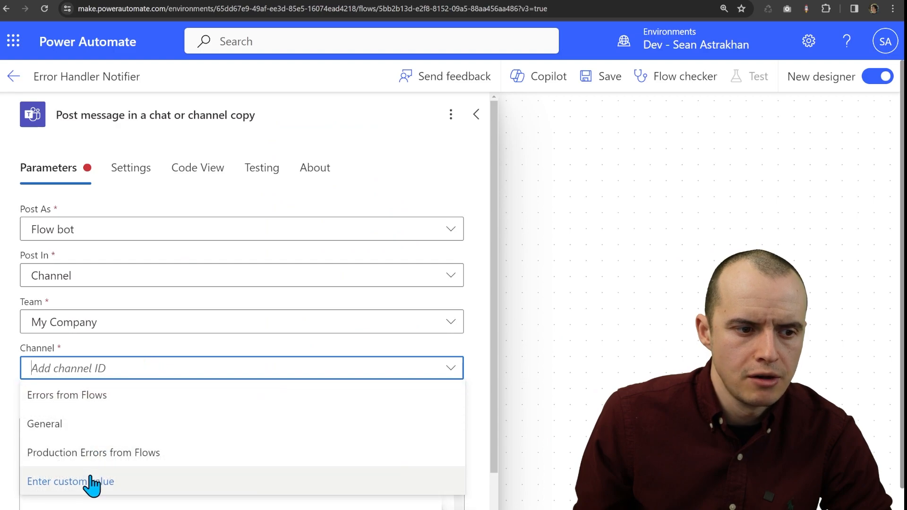
click(70, 481)
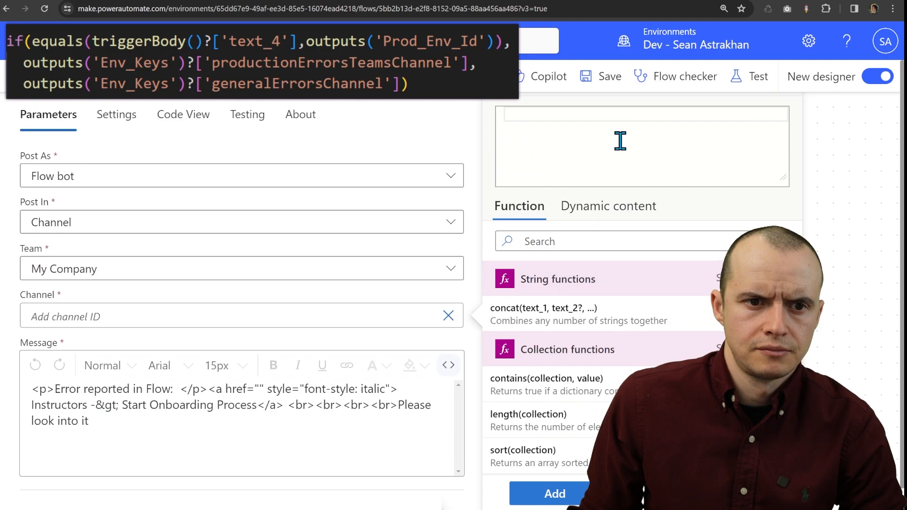
text(if(equals()
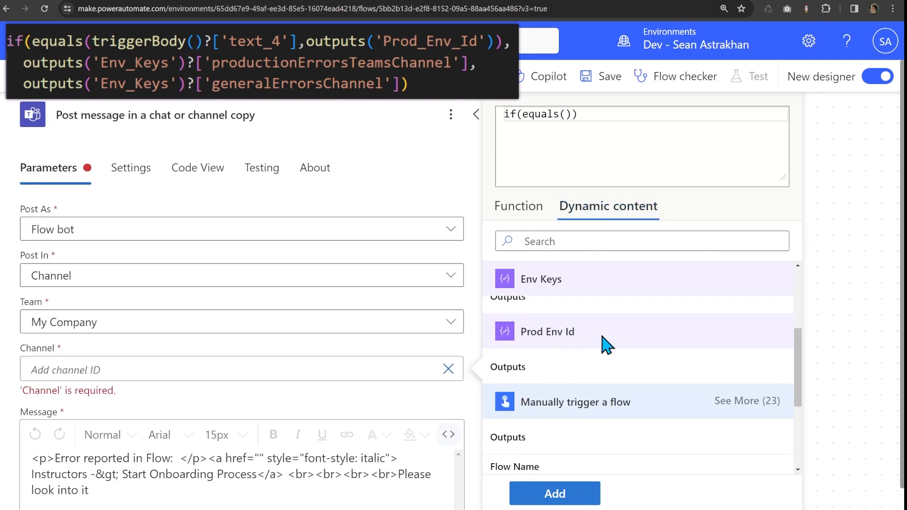
scroll(down, 3)
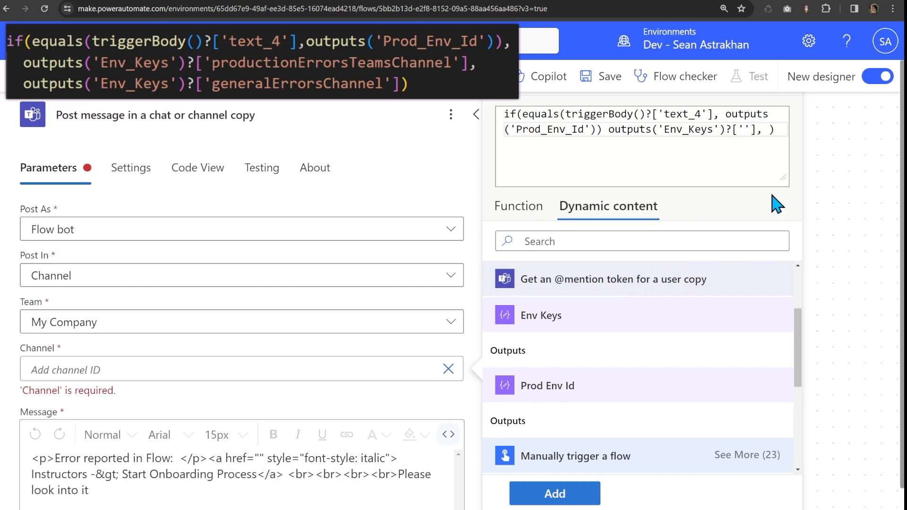
text(productionErrorsTeamsChannel)
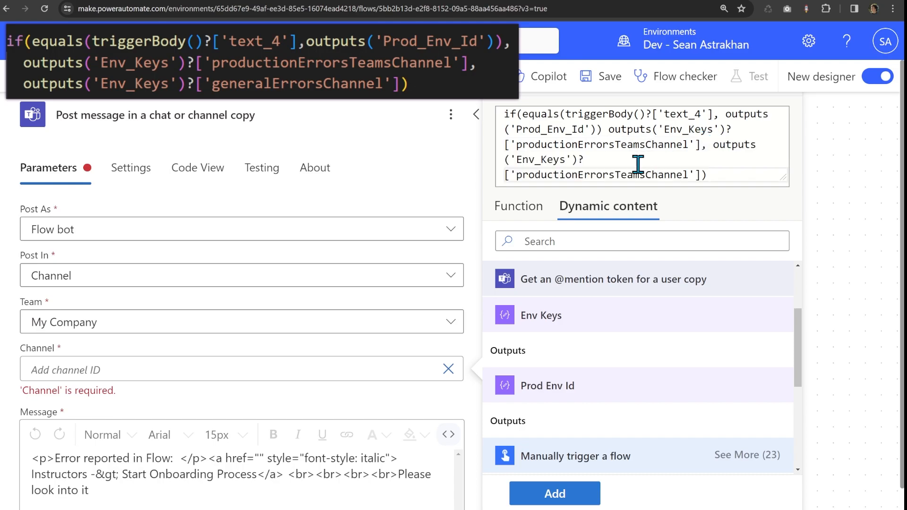
double_click(601, 175)
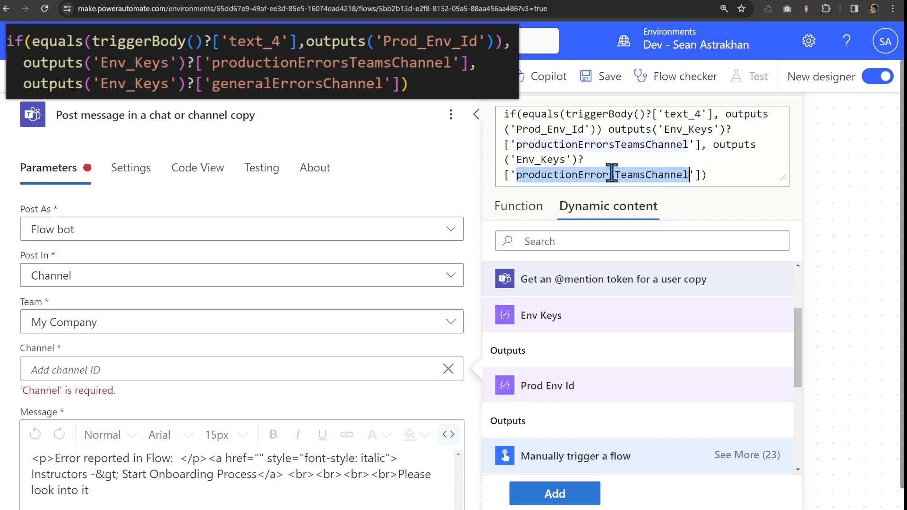
click(554, 493)
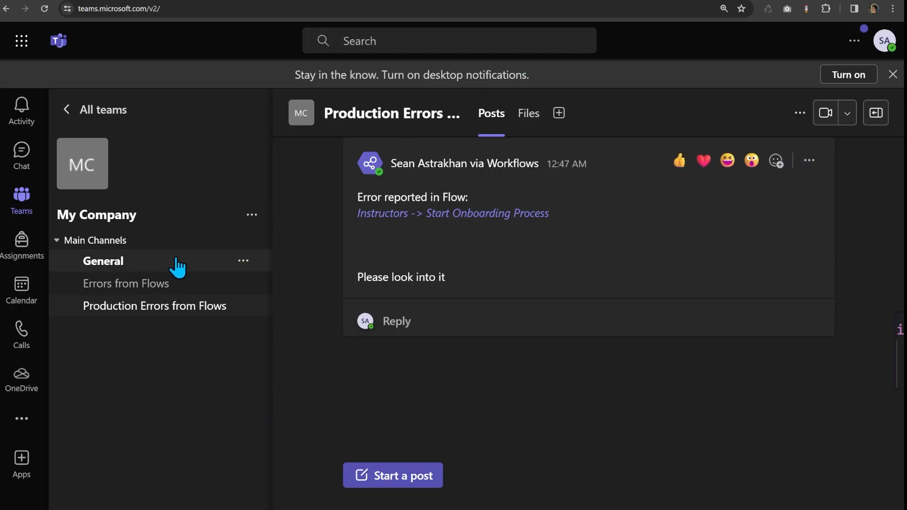
click(126, 283)
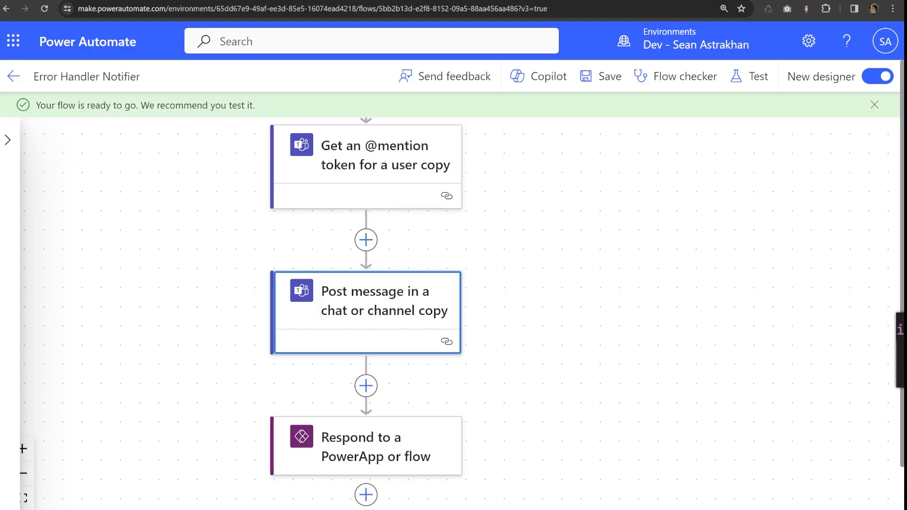
Step: Insert a Create HTML table before the post, from json(triggerBody()?['text_3']), with custom header Action
click(365, 240)
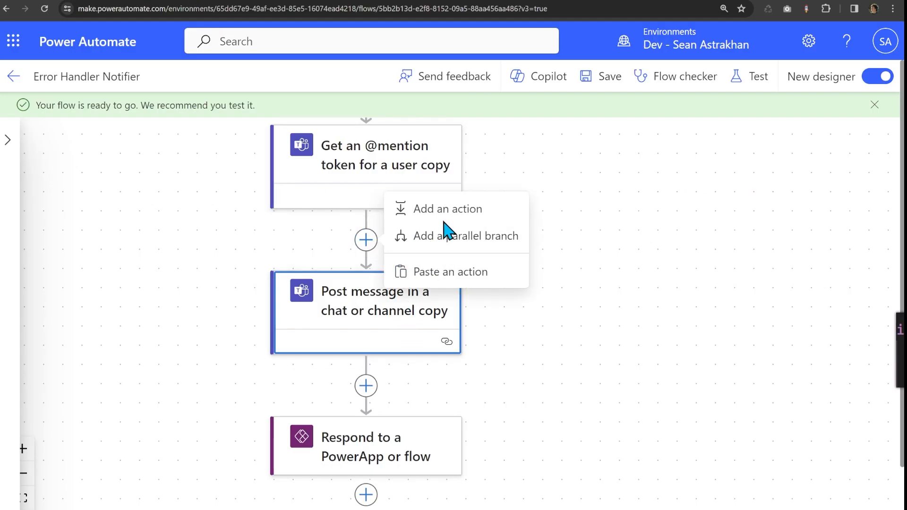
click(449, 209)
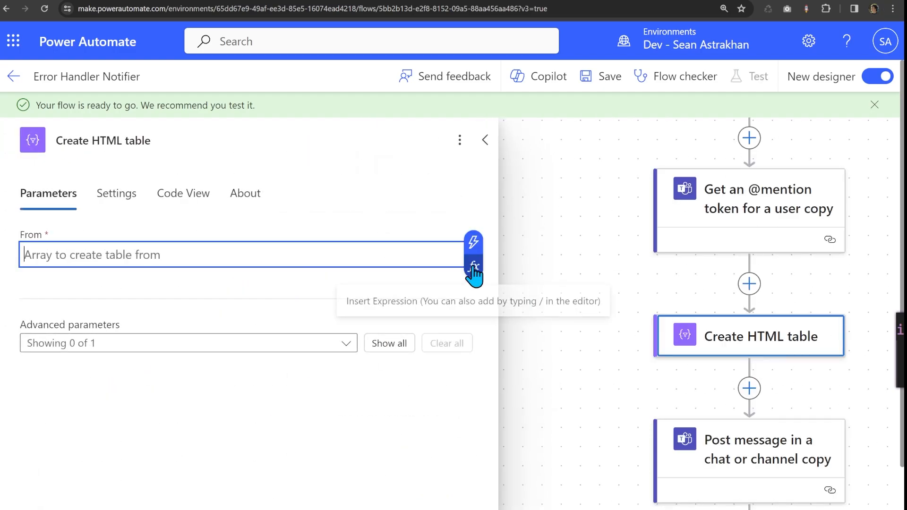
click(473, 271)
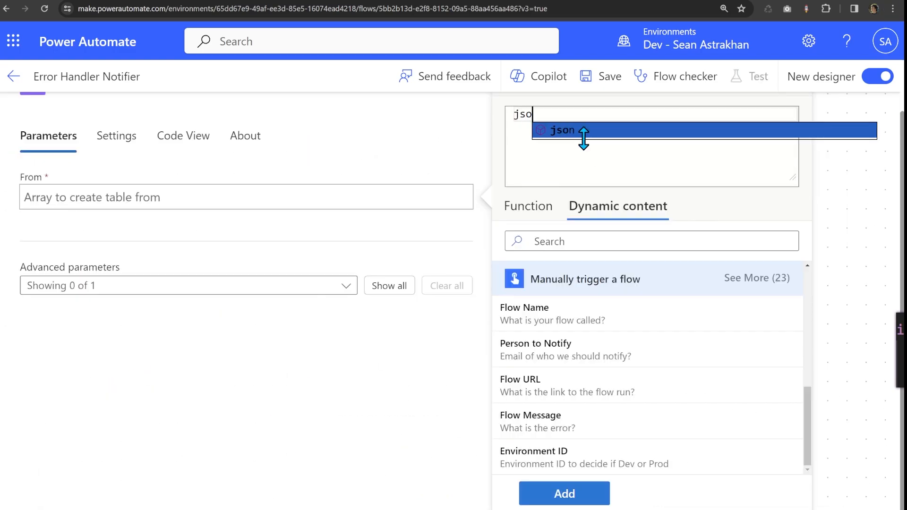
click(558, 129)
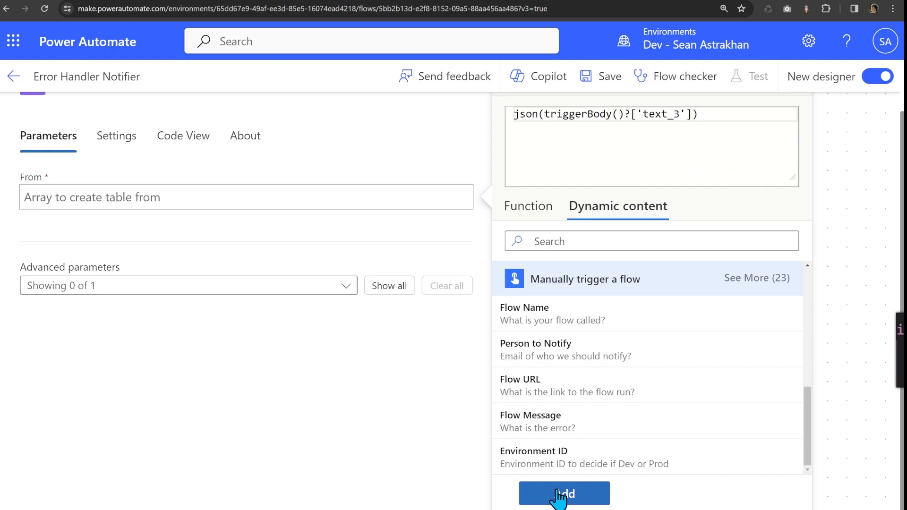
click(563, 493)
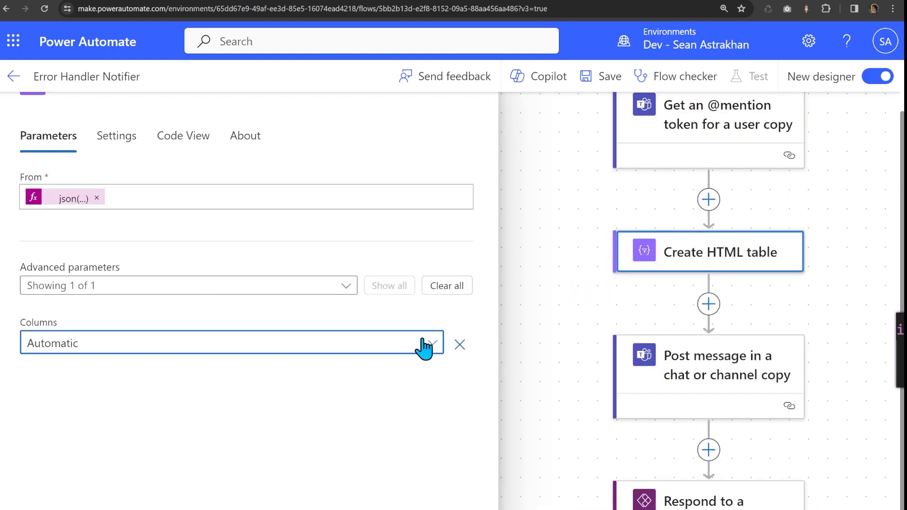
text(Action)
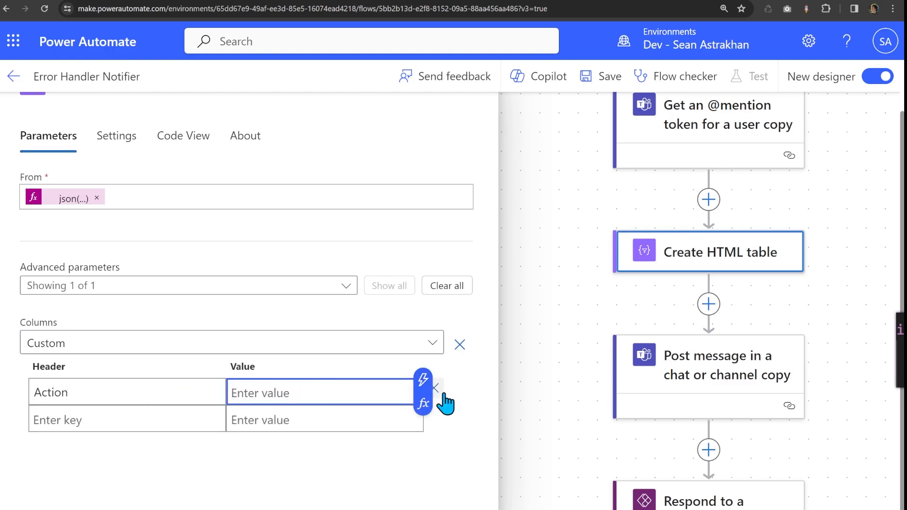
Step: Enter item() expressions for the table's Action value and Message column
click(422, 402)
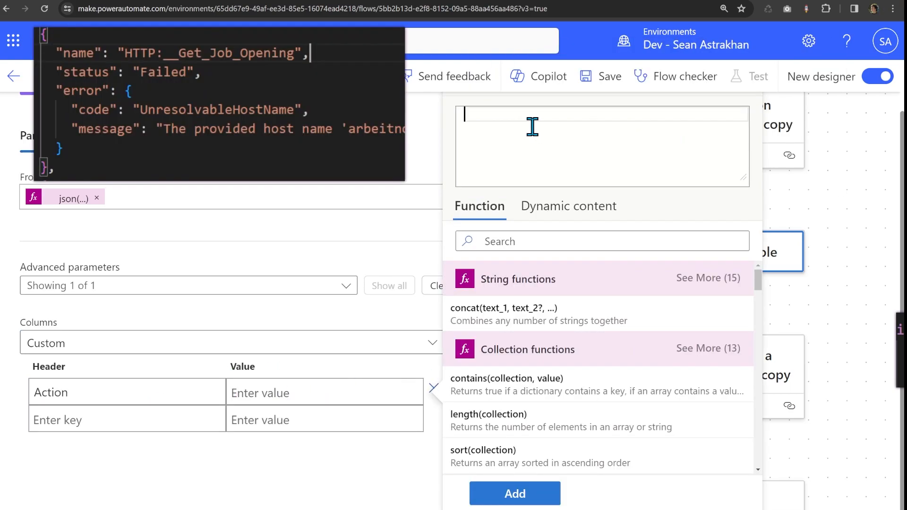
text(item()?[''])
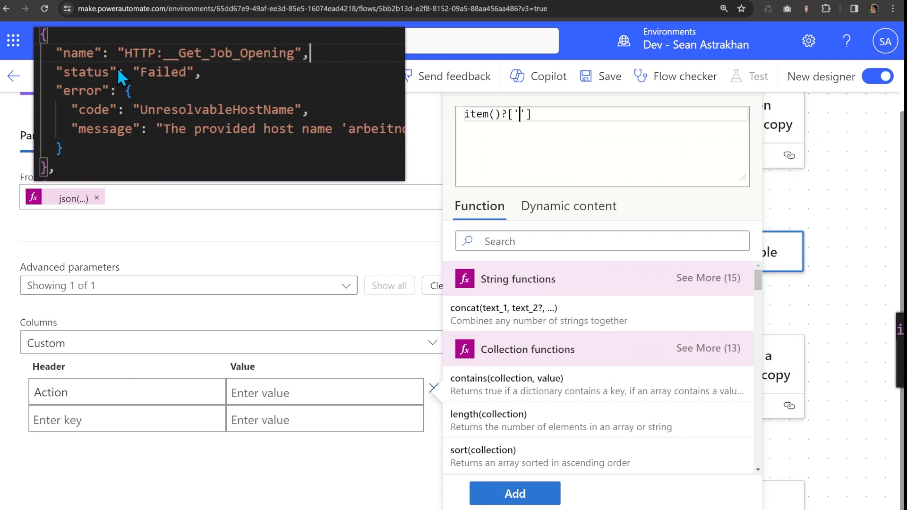
text(n)
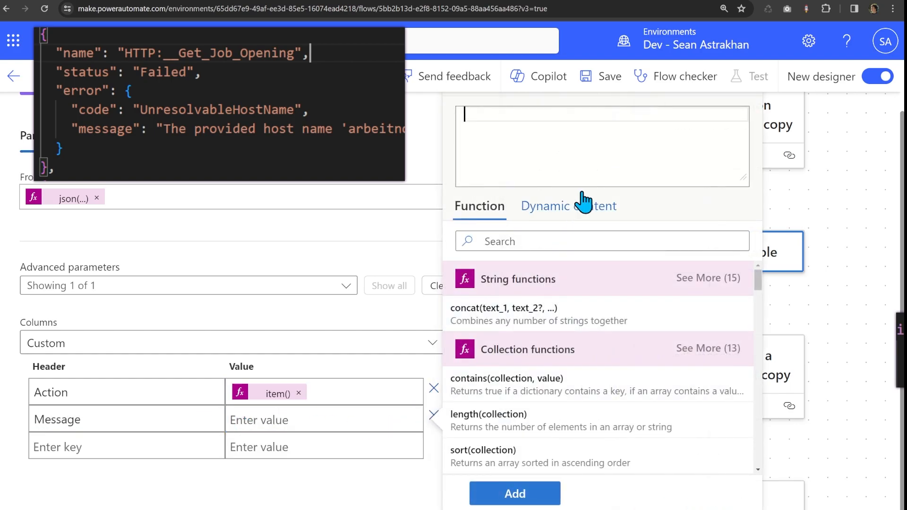
text(item()?[''])
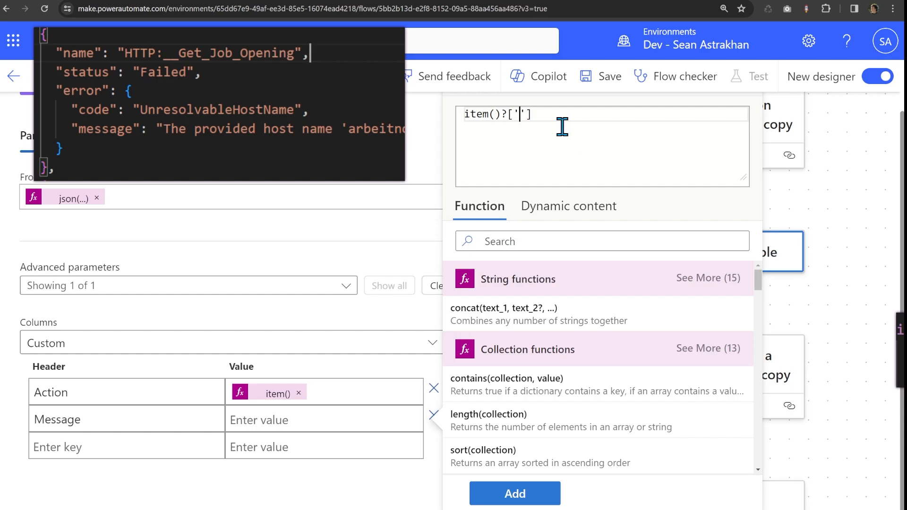
text(error)
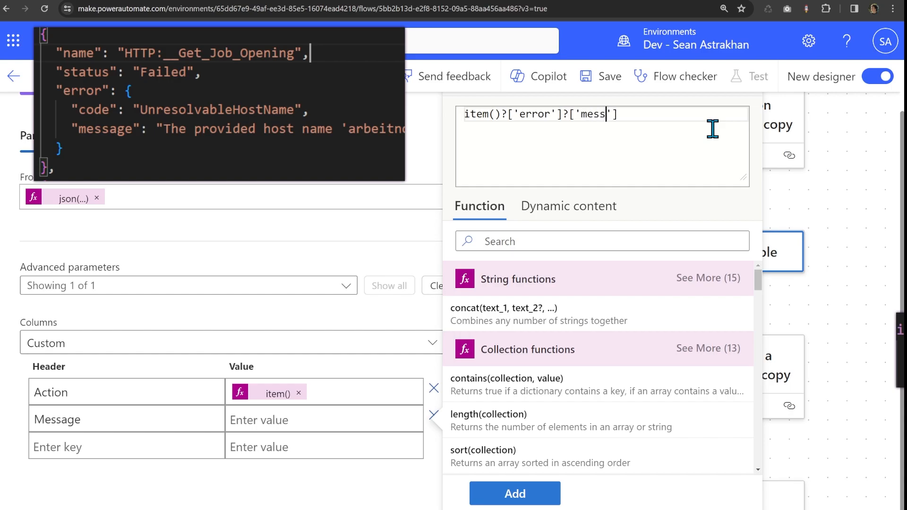
text(age)
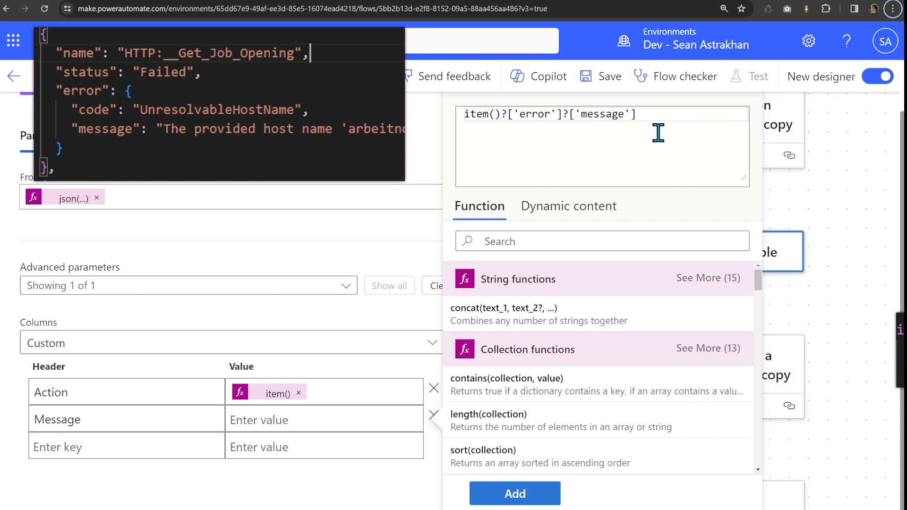
text(item()?[''])
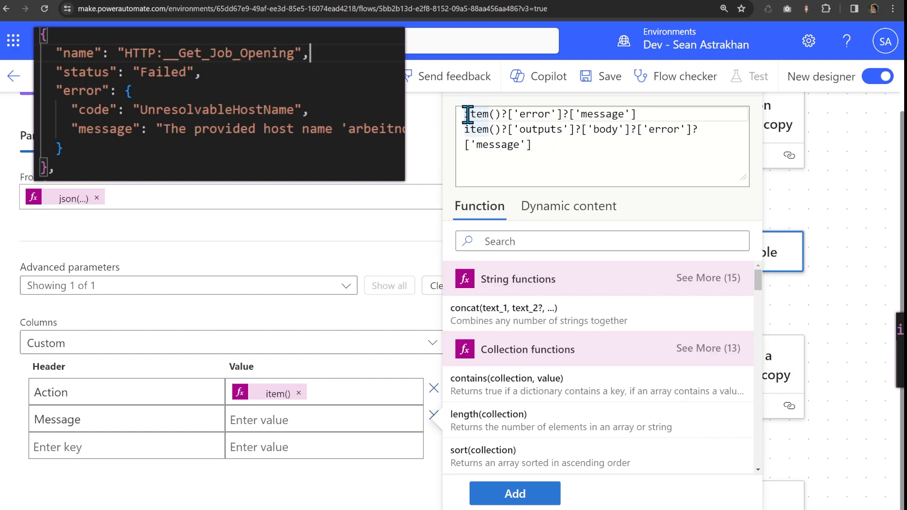
Step: Wrap the message paths in concat() with item()?['outputs']?['body']?['error']['message'] and add it
double_click(578, 129)
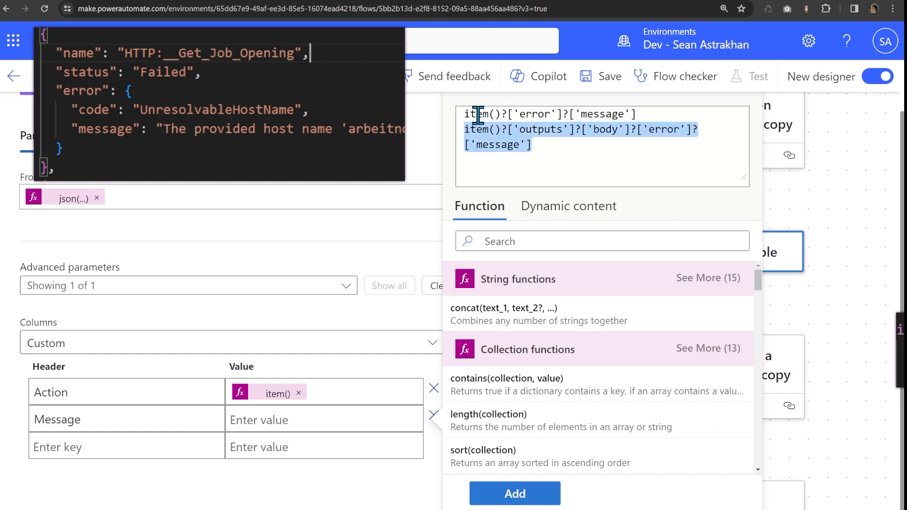
text(concat()
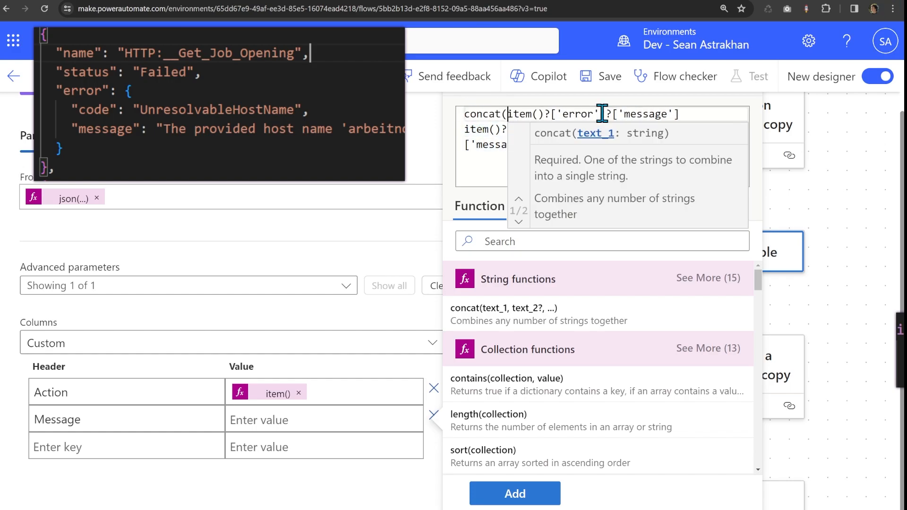
text(item()?['outputs']?['body']?['error']['message'])
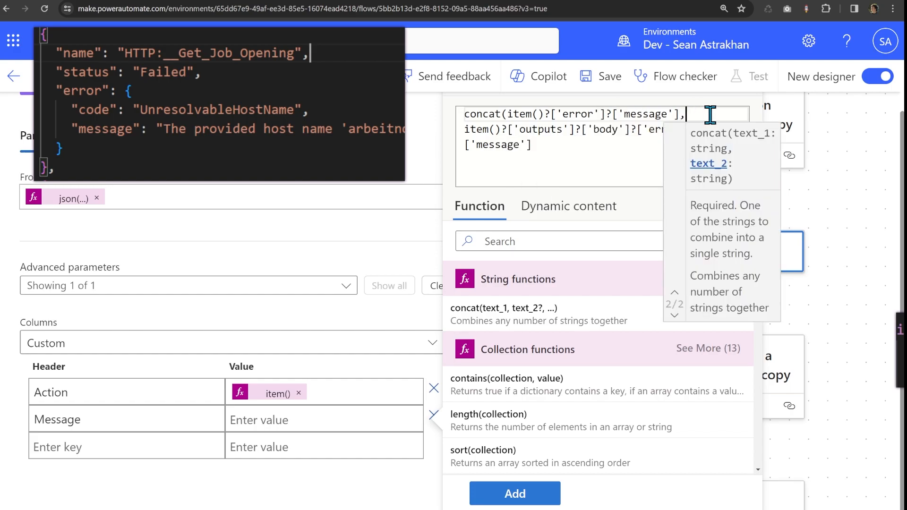
text())
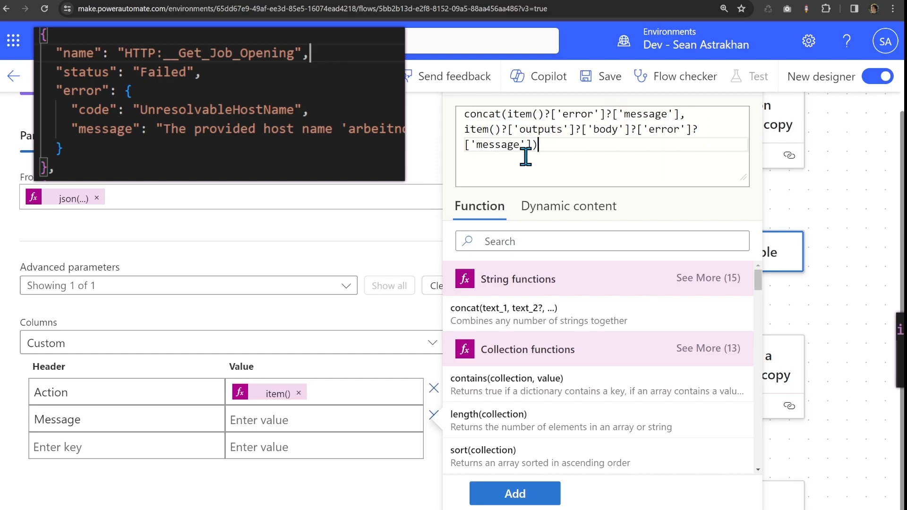
click(513, 493)
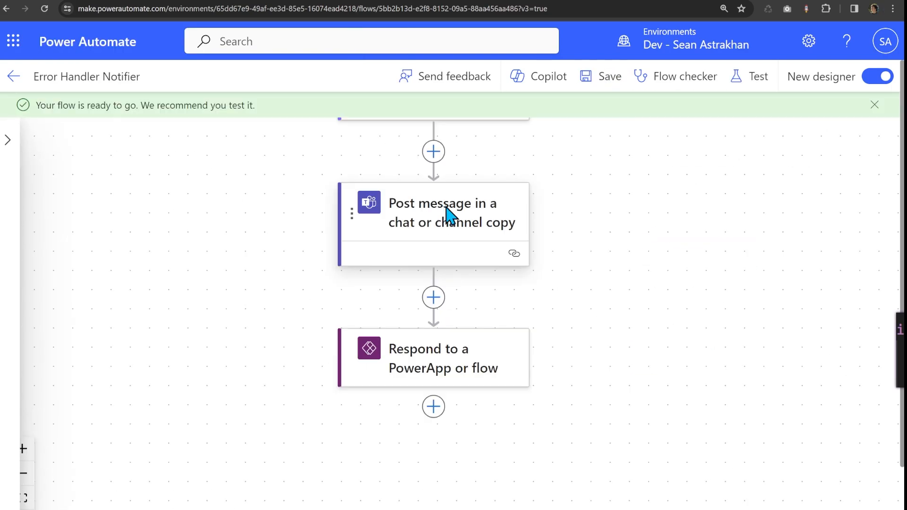
Step: Replace the Teams message's hard-coded link text with Flow Name dynamic content
click(451, 212)
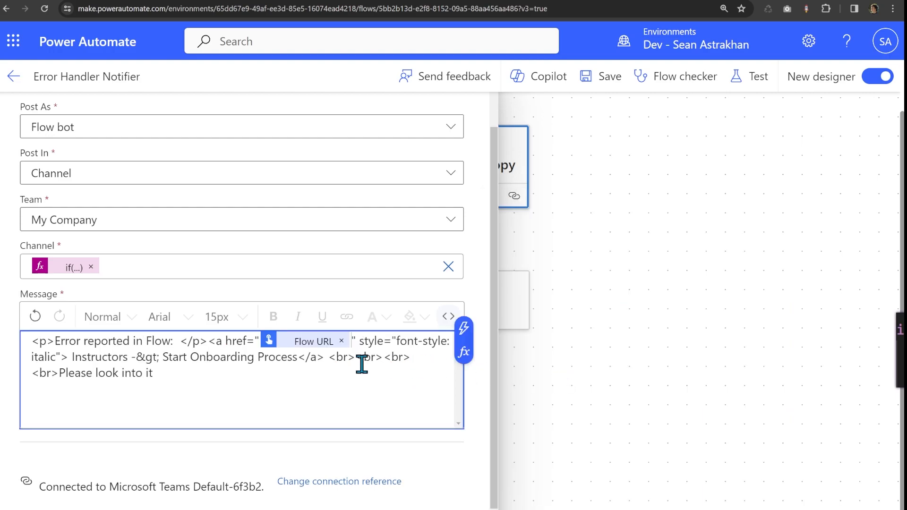
drag(67, 357, 295, 356)
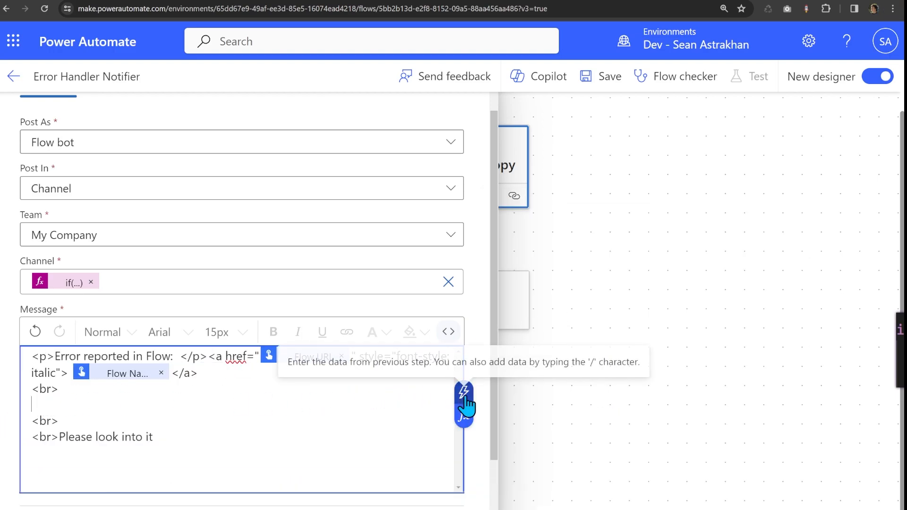
click(464, 402)
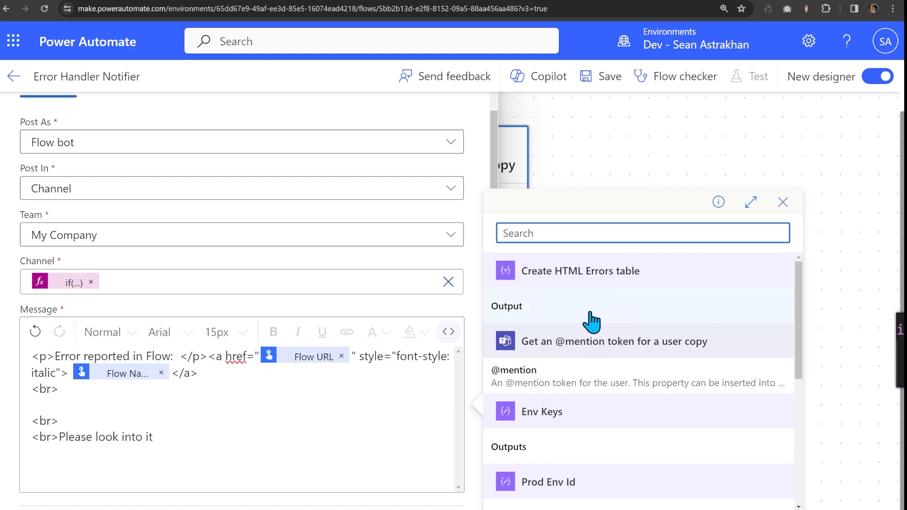
click(506, 306)
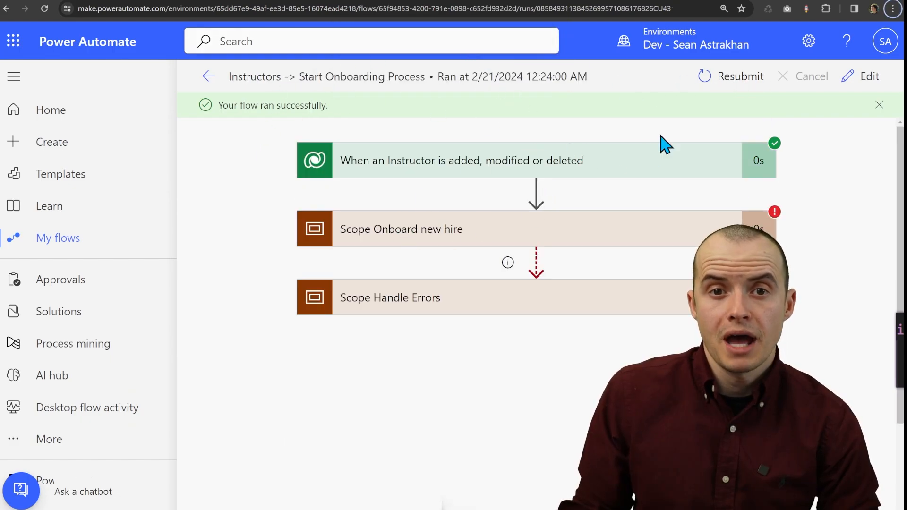
Step: Resubmit the Instructors -> Start Onboarding Process run and confirm the prompt
click(739, 76)
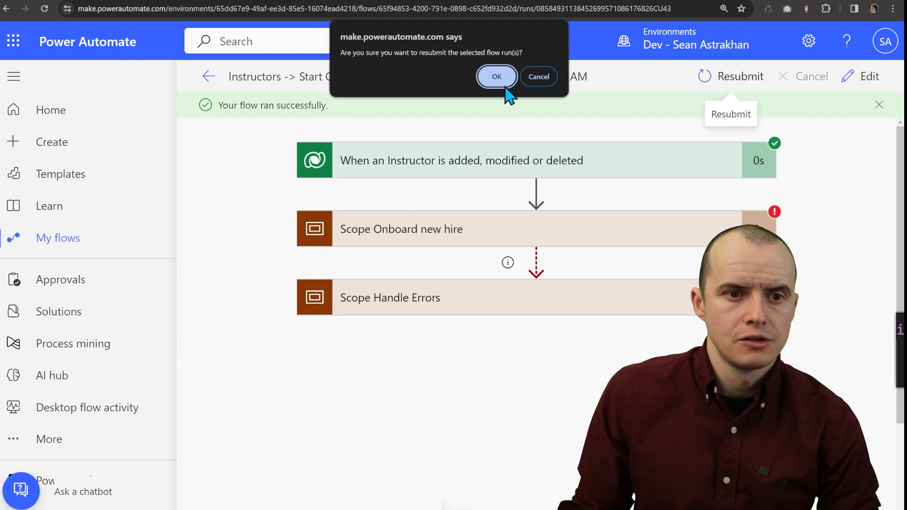
click(495, 76)
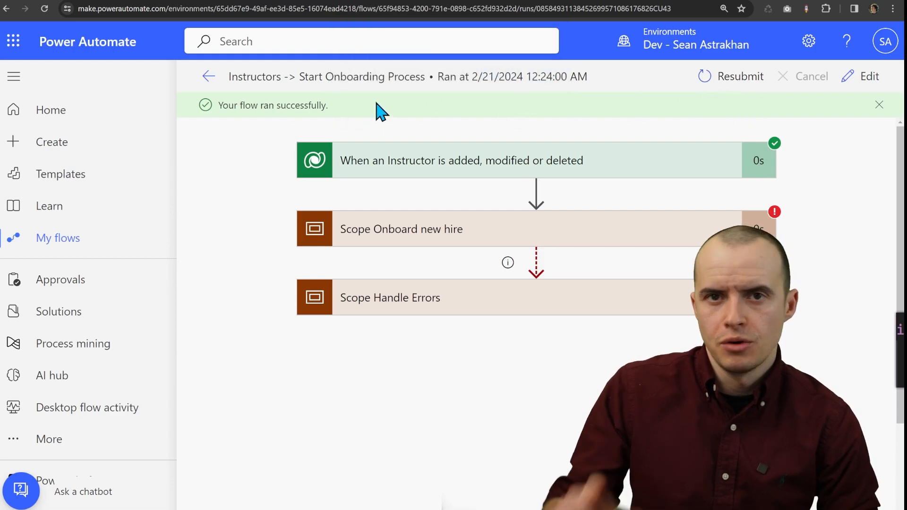
click(739, 76)
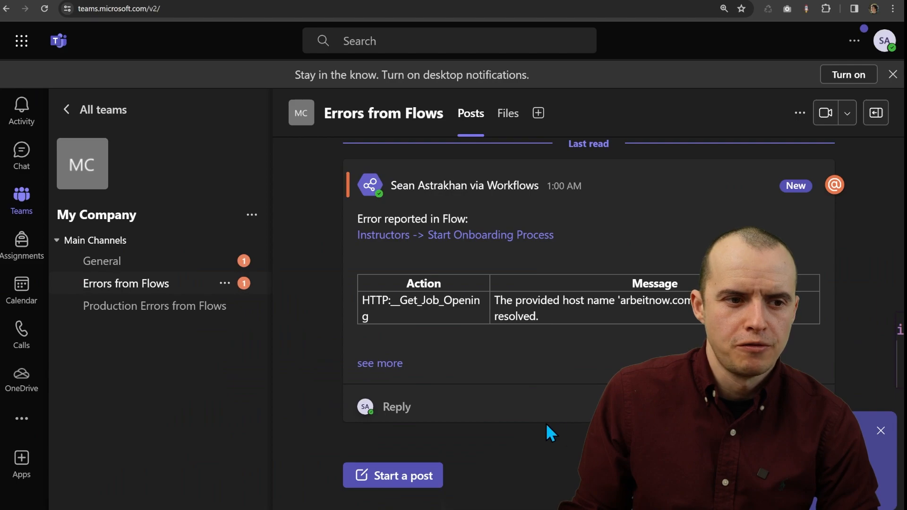
Step: Expand the full Workflows error post in Teams, then return to the flow run details
click(379, 363)
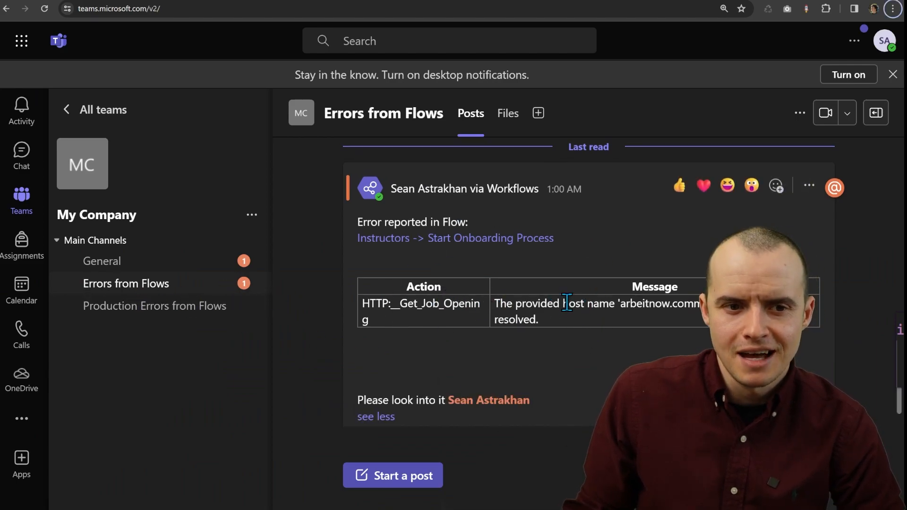
mouse_move(564, 324)
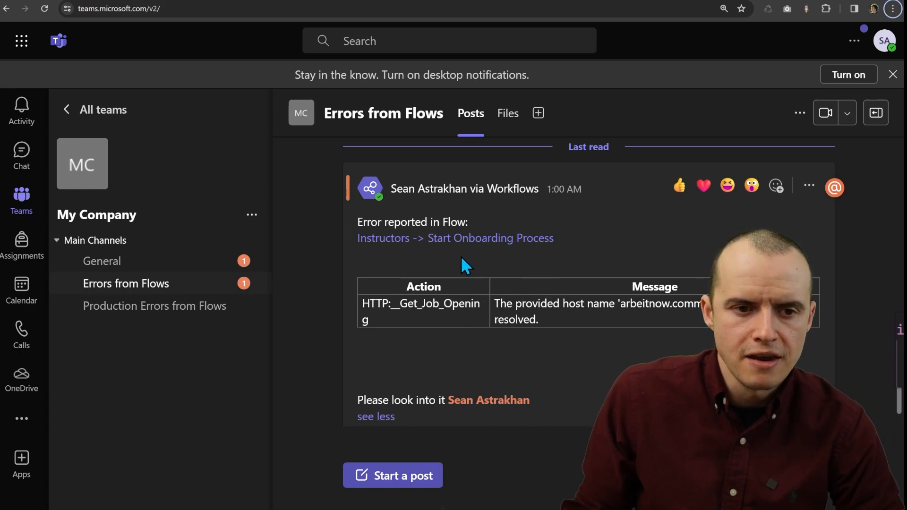
click(489, 237)
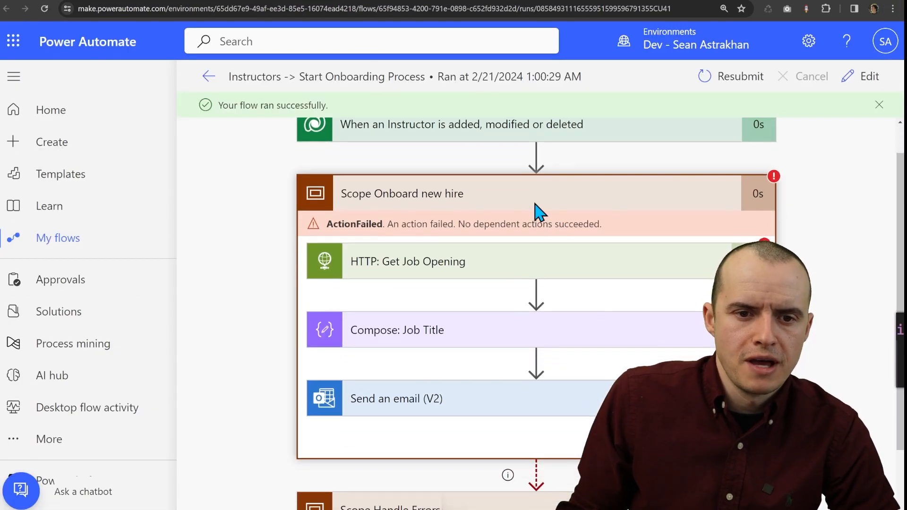
Step: Expand Scope Onboard new hire to reveal the failed HTTP: Get Job Opening step
click(407, 260)
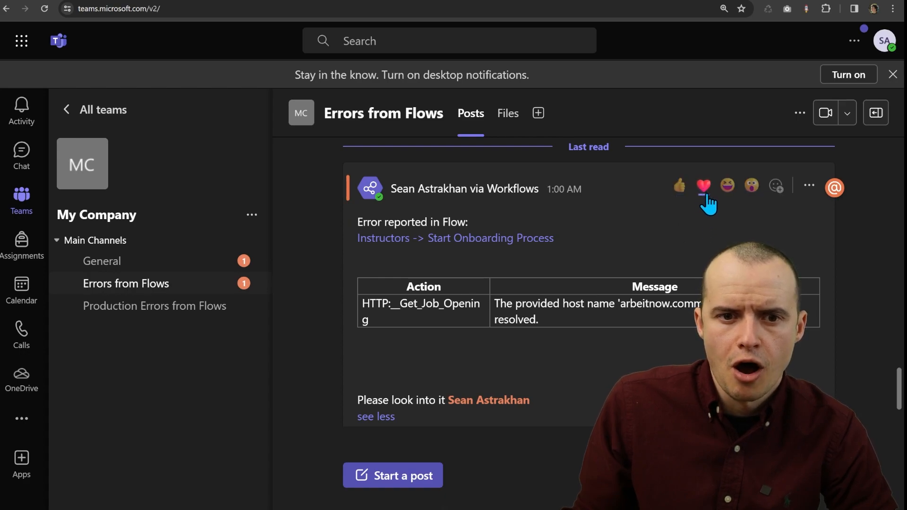
click(703, 185)
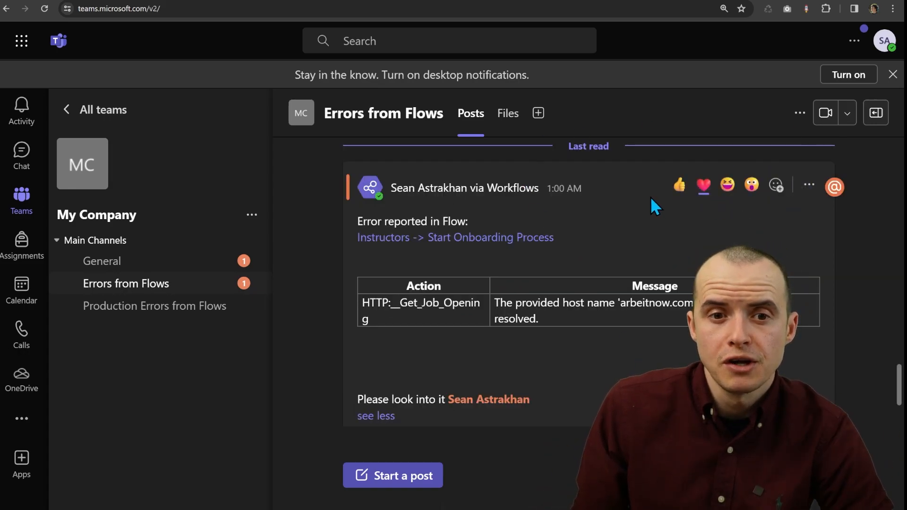
mouse_move(694, 241)
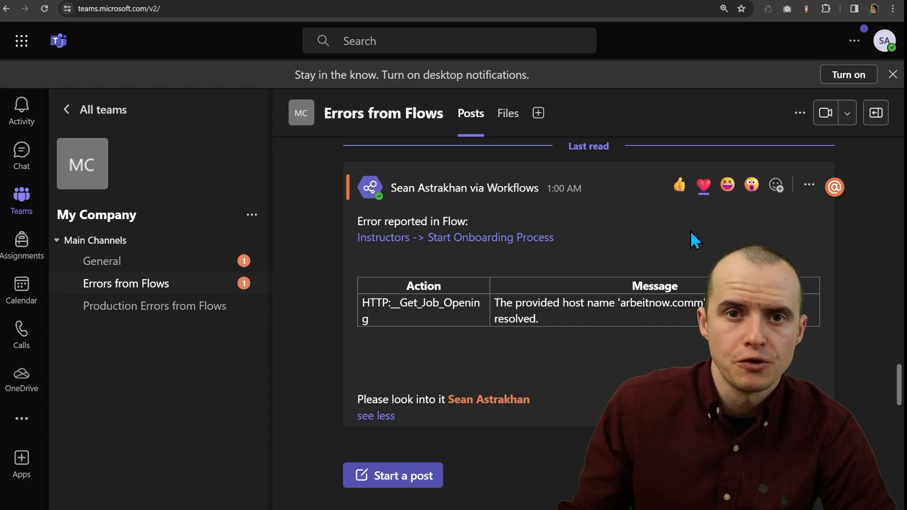
mouse_move(697, 269)
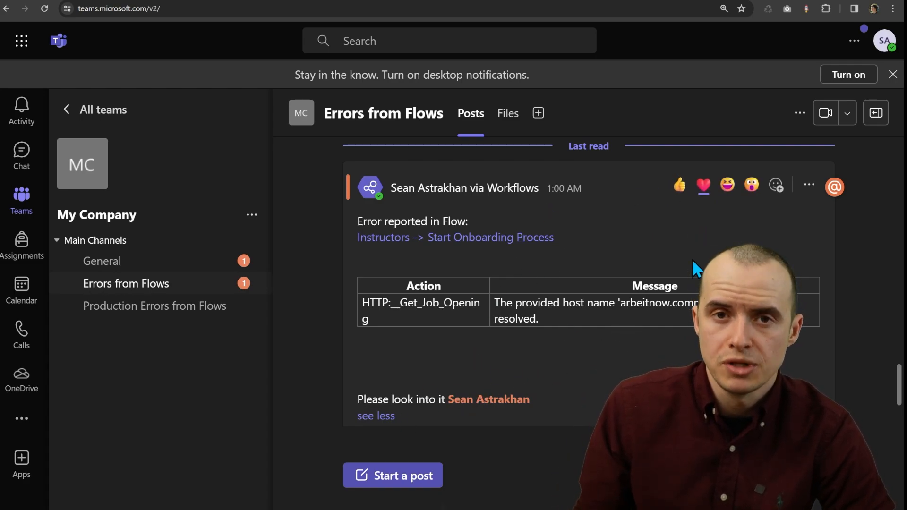